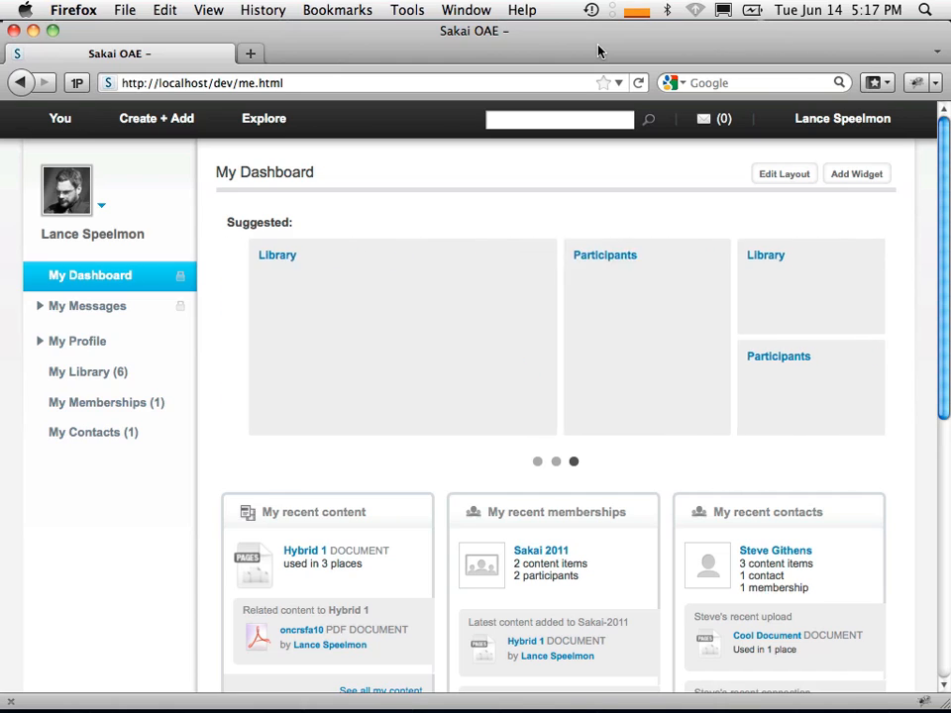
- Cycle the Suggested carousel twice, then sign out via the account menu
left_click(539, 462)
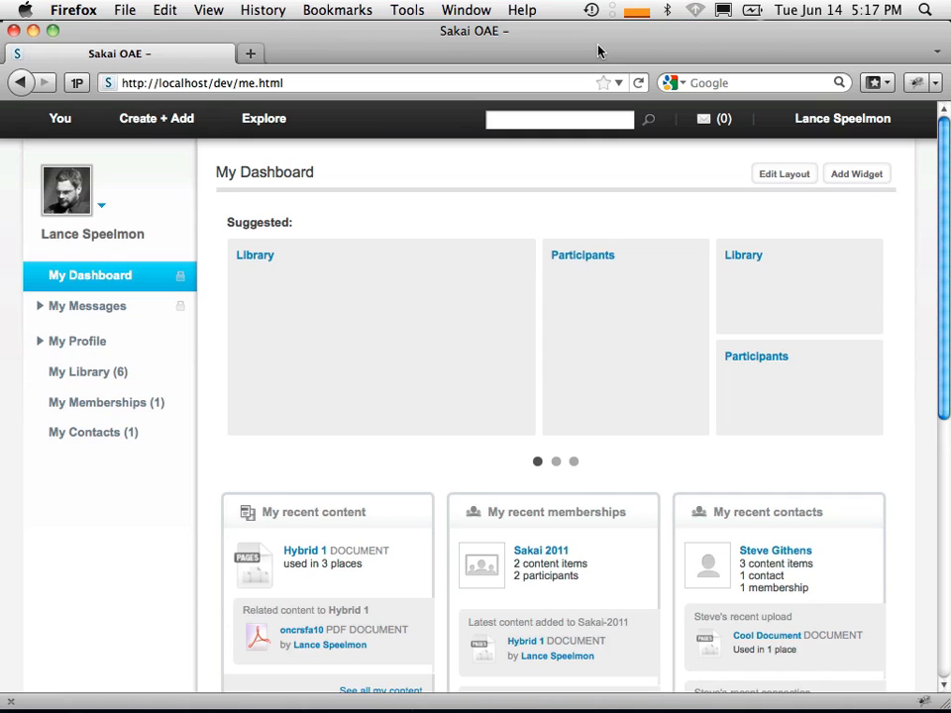
left_click(554, 462)
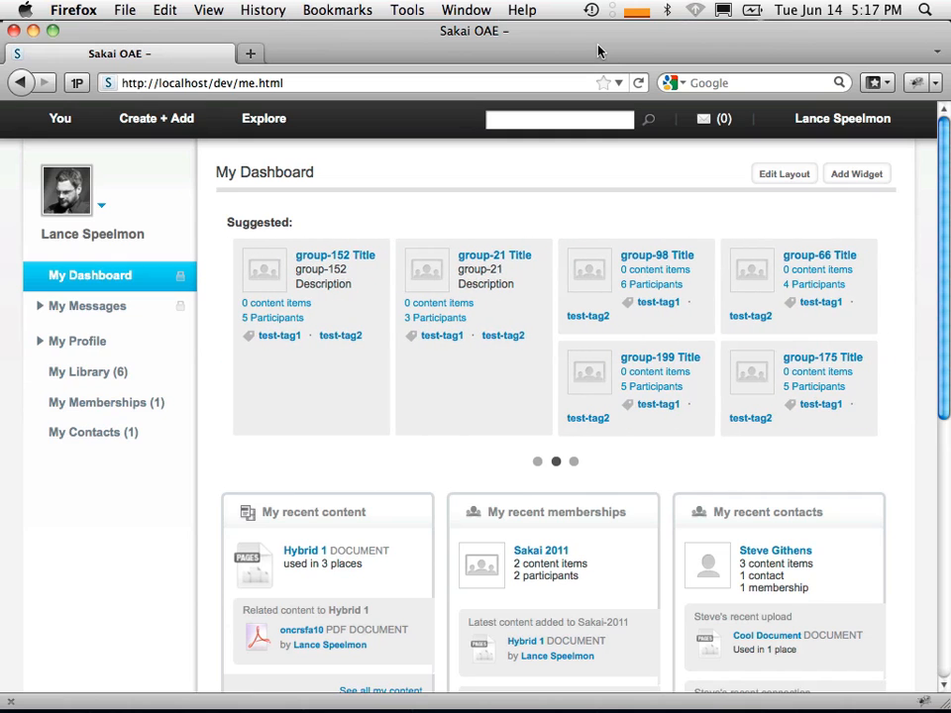
left_click(840, 119)
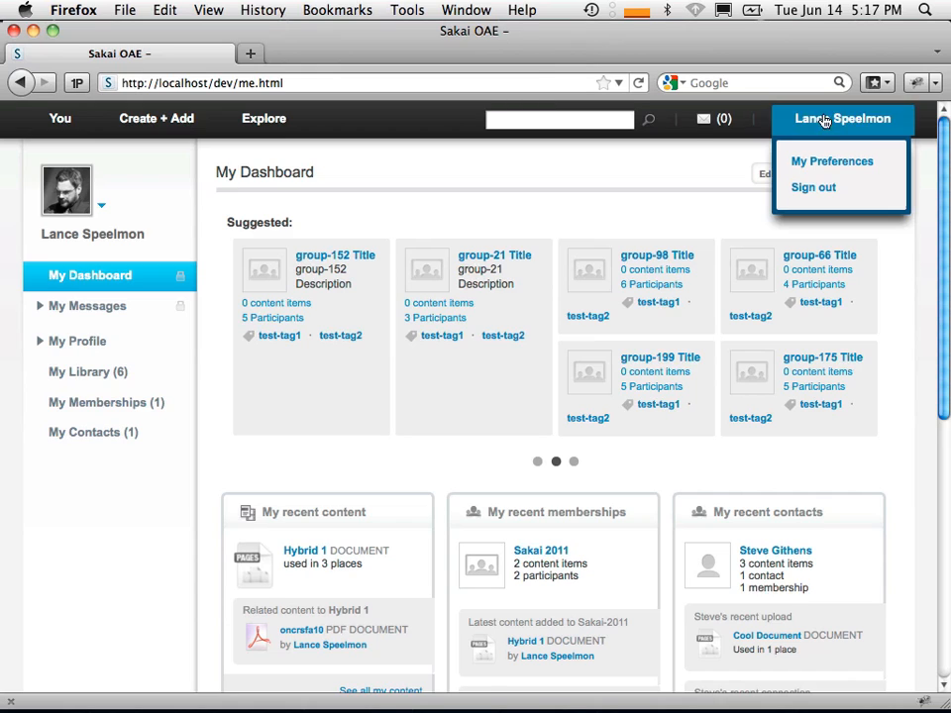
left_click(812, 186)
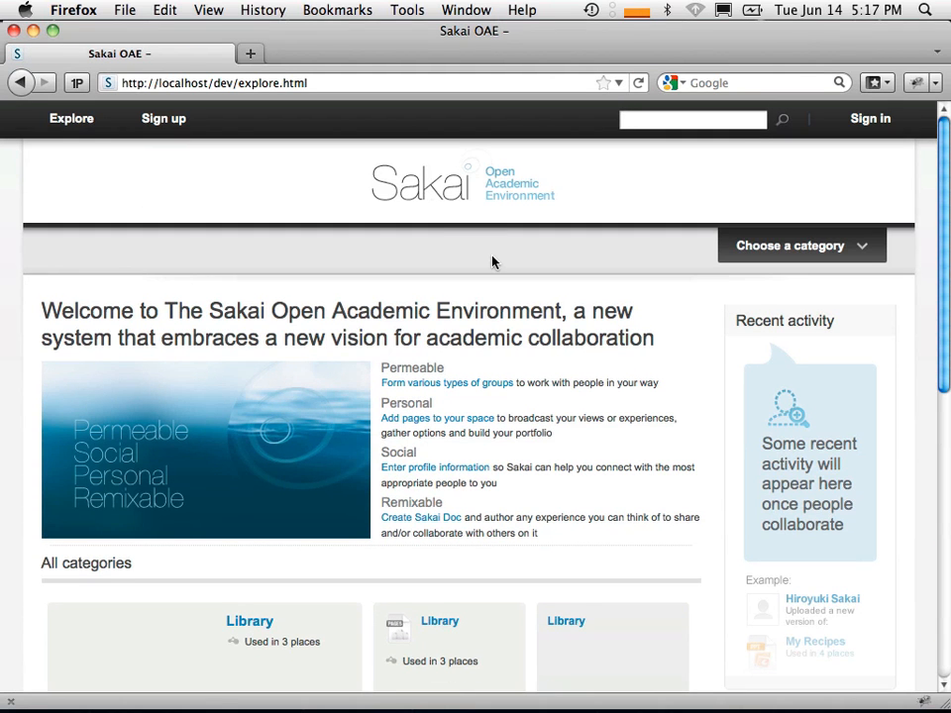
left_click(870, 119)
type("lance")
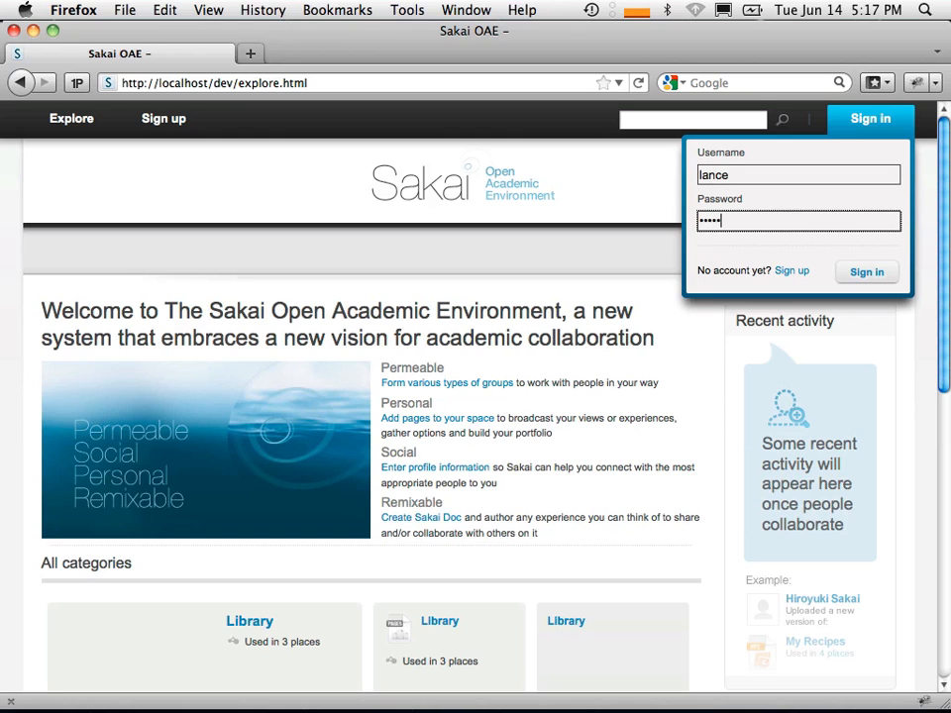
left_click(866, 271)
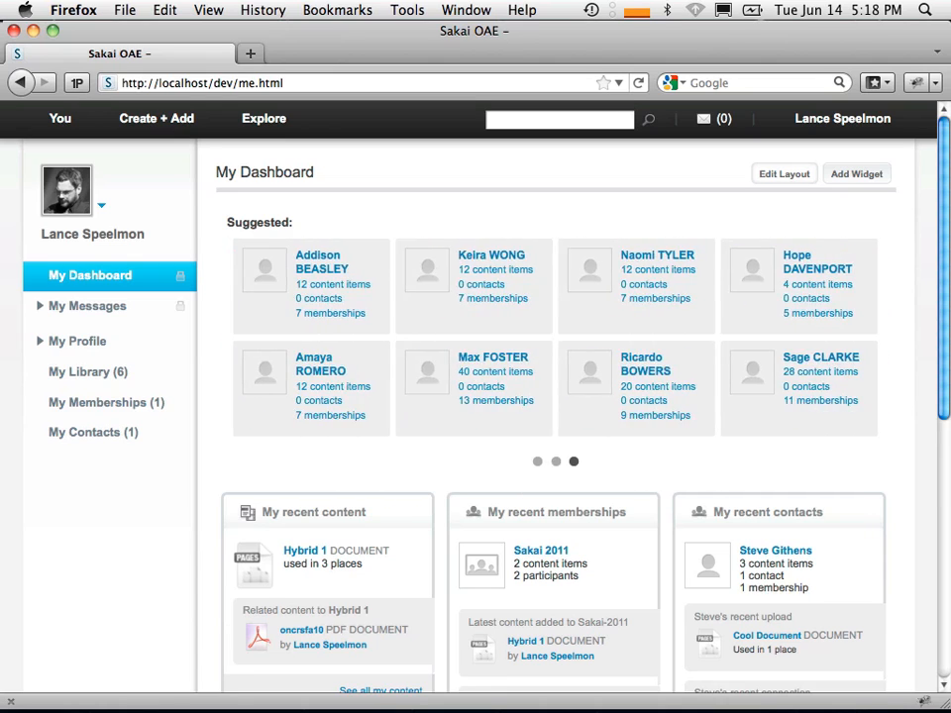
mouse_move(396, 446)
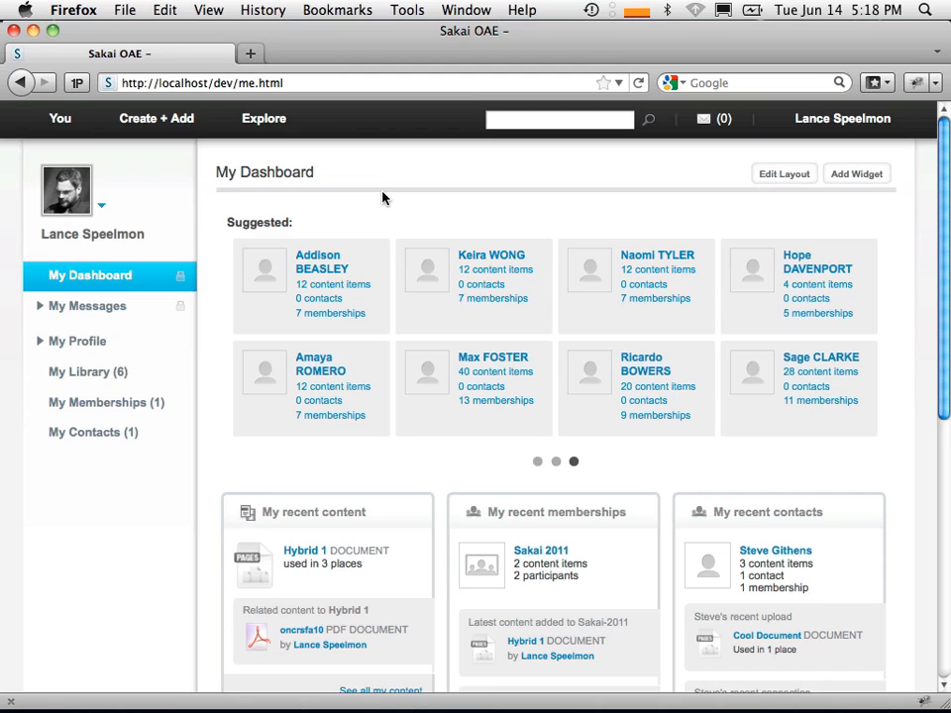
left_click(537, 461)
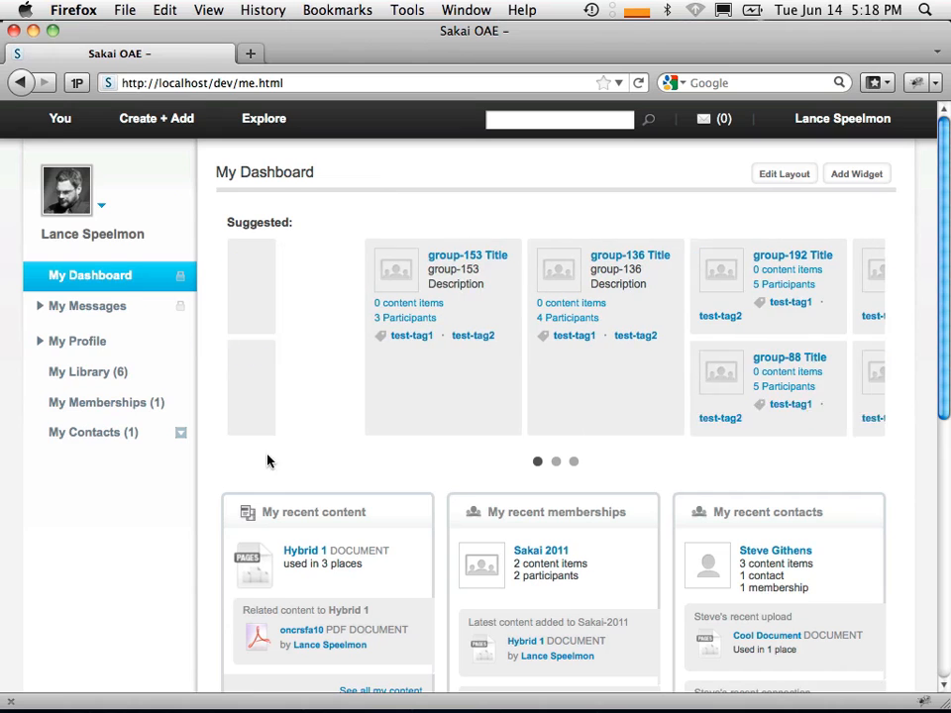
scroll("down", 3)
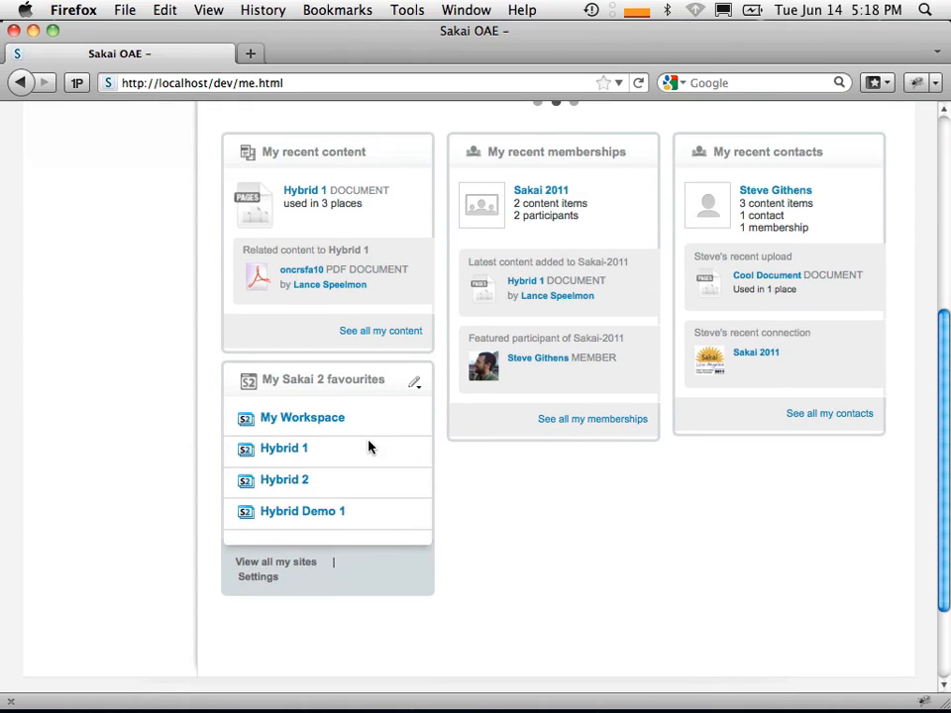
left_click(416, 382)
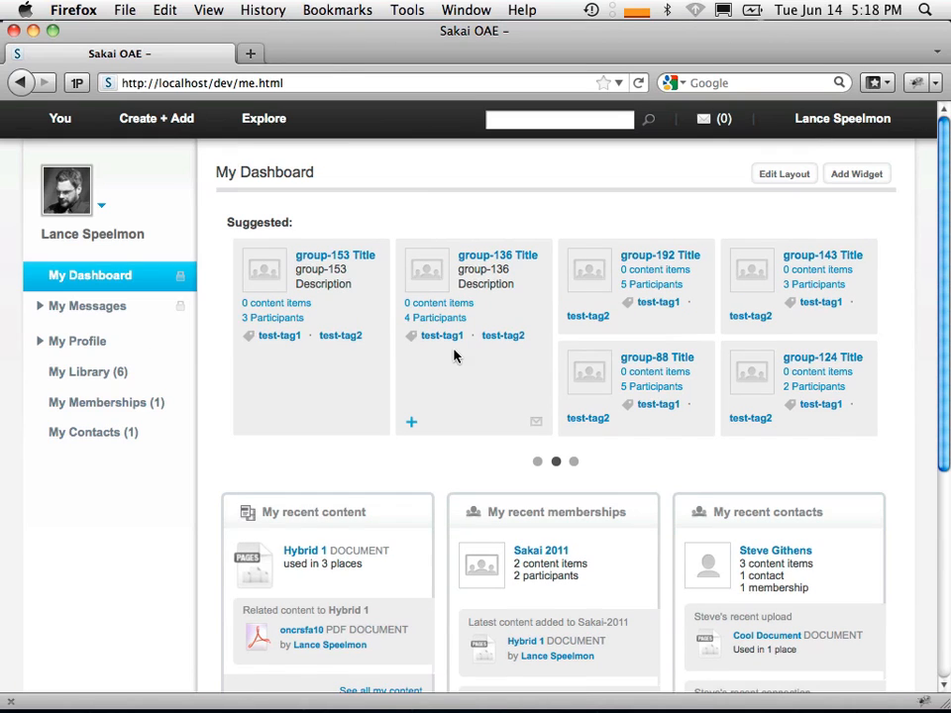
mouse_move(347, 484)
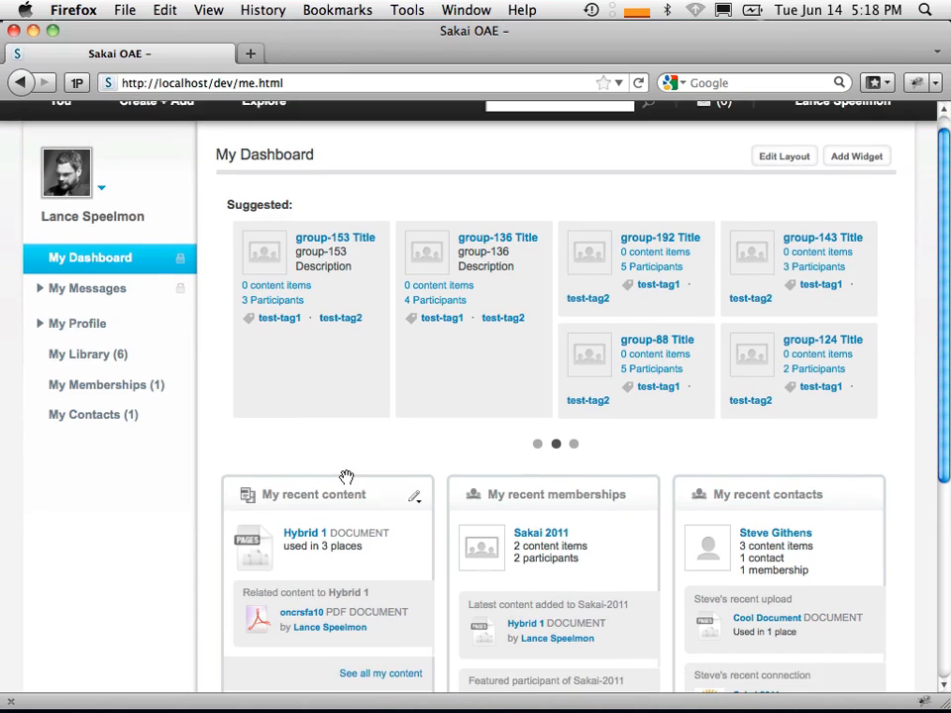
scroll("up", 3)
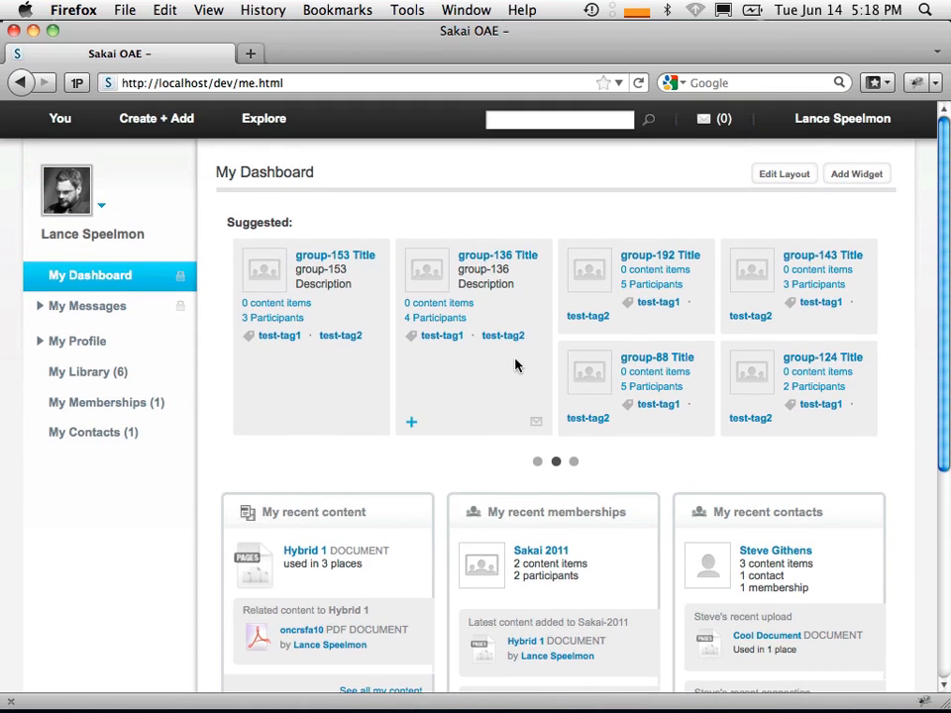
mouse_move(610, 405)
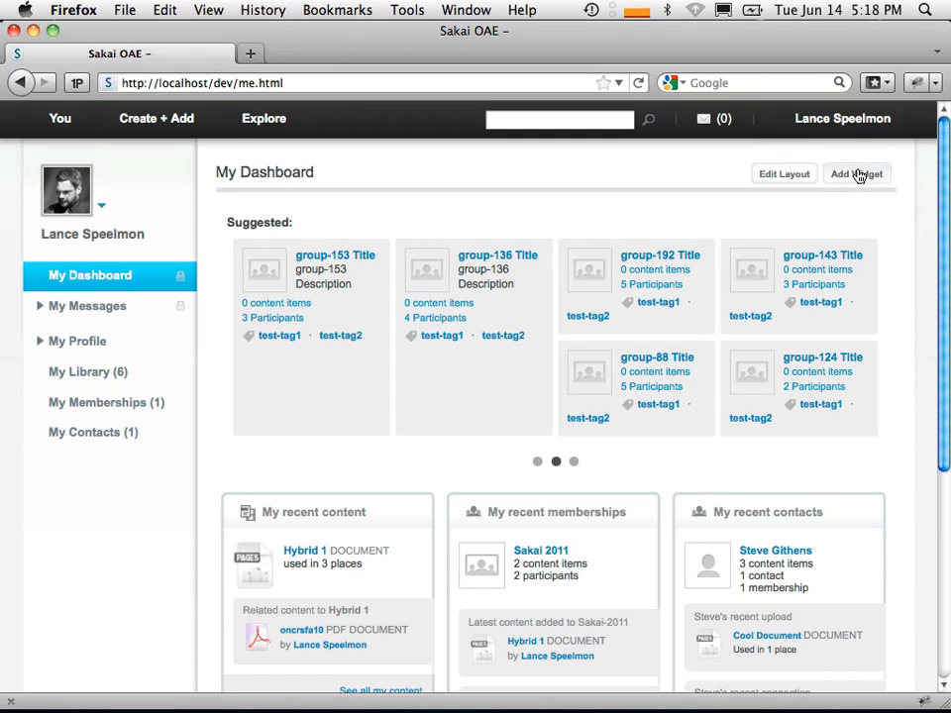
- Add the My Sakai 2 favourites widget and place it above My recent contacts
left_click(857, 174)
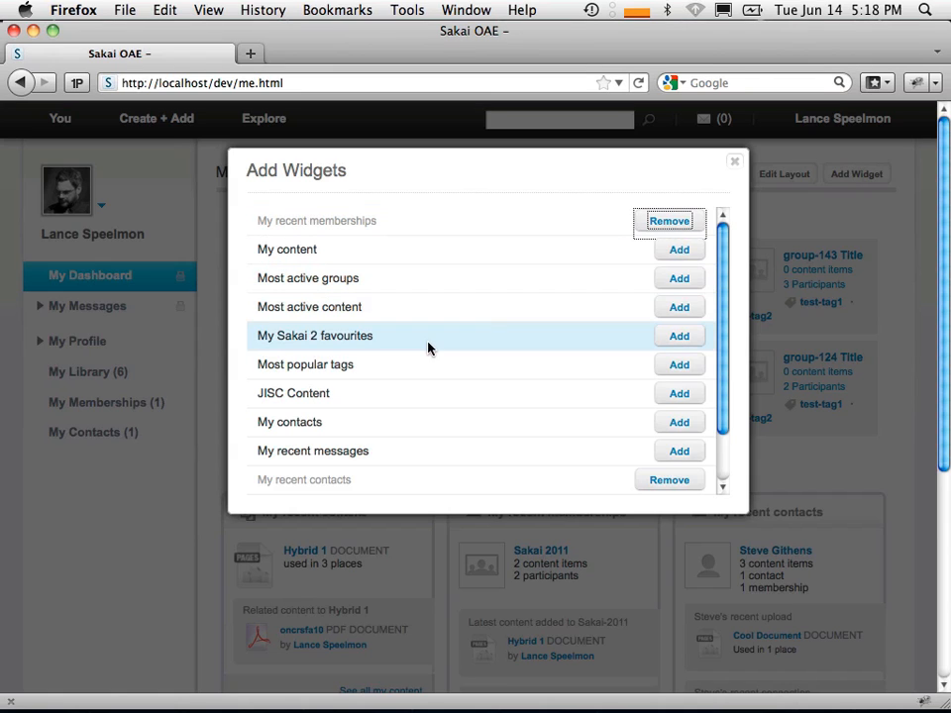
mouse_move(678, 336)
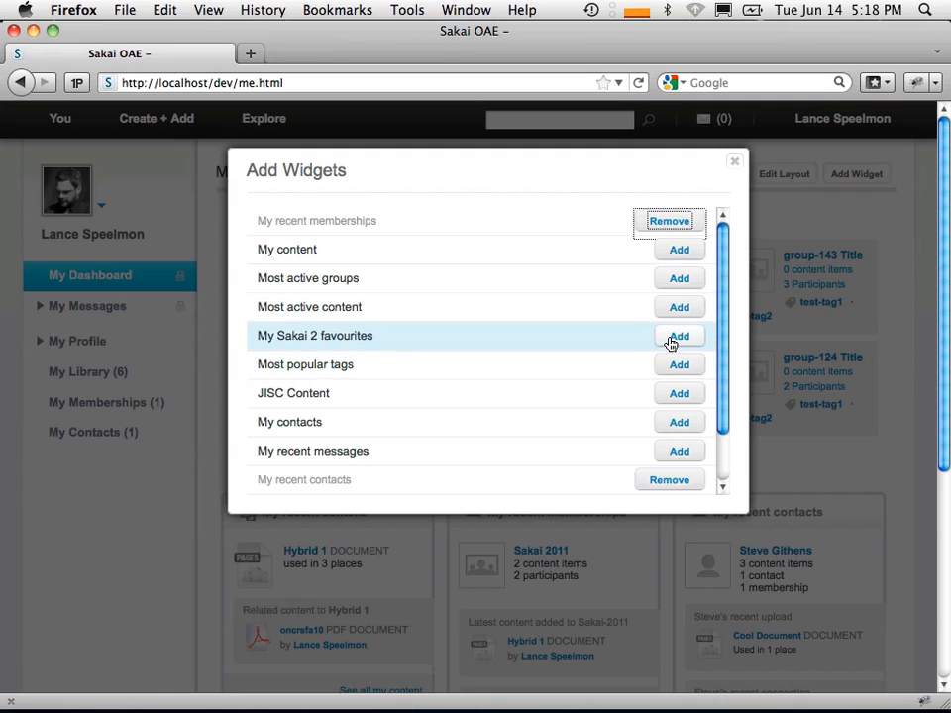
left_click(677, 337)
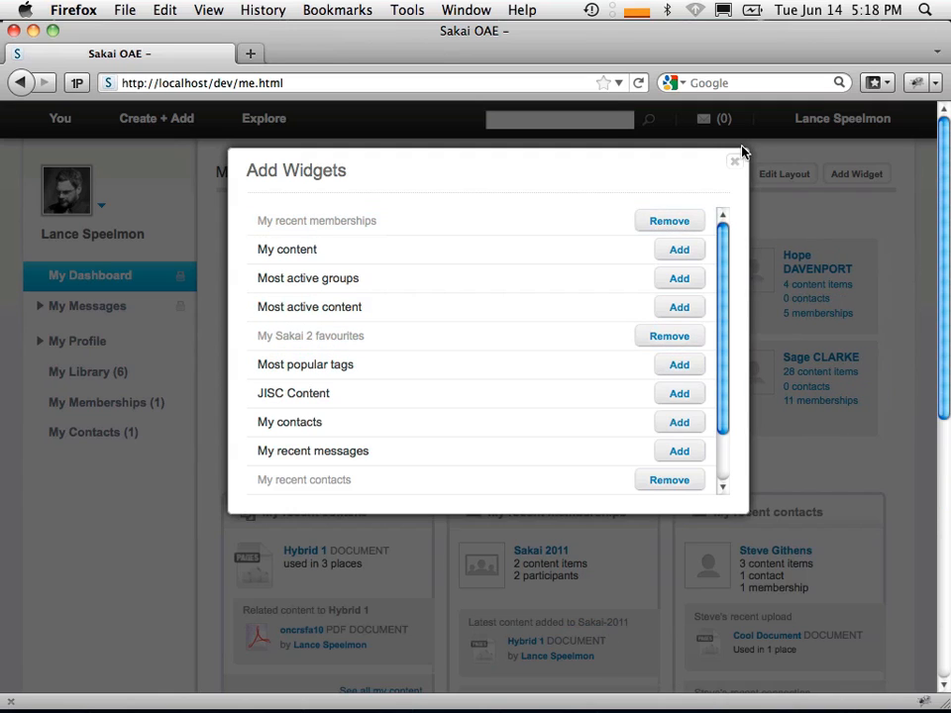
left_click(735, 161)
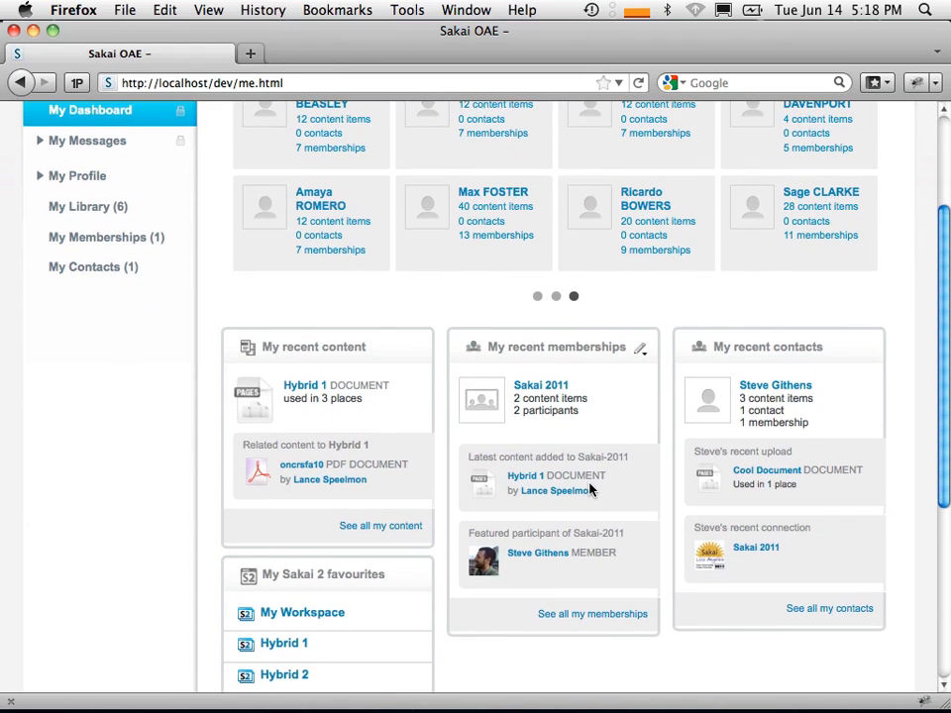
scroll("down", 3)
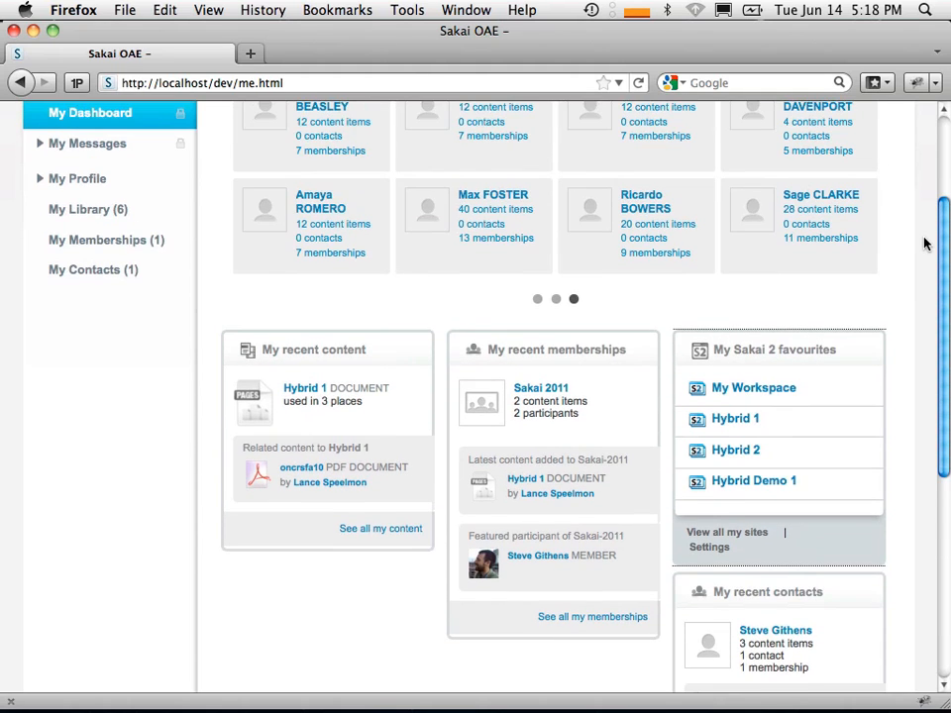
scroll("up", 3)
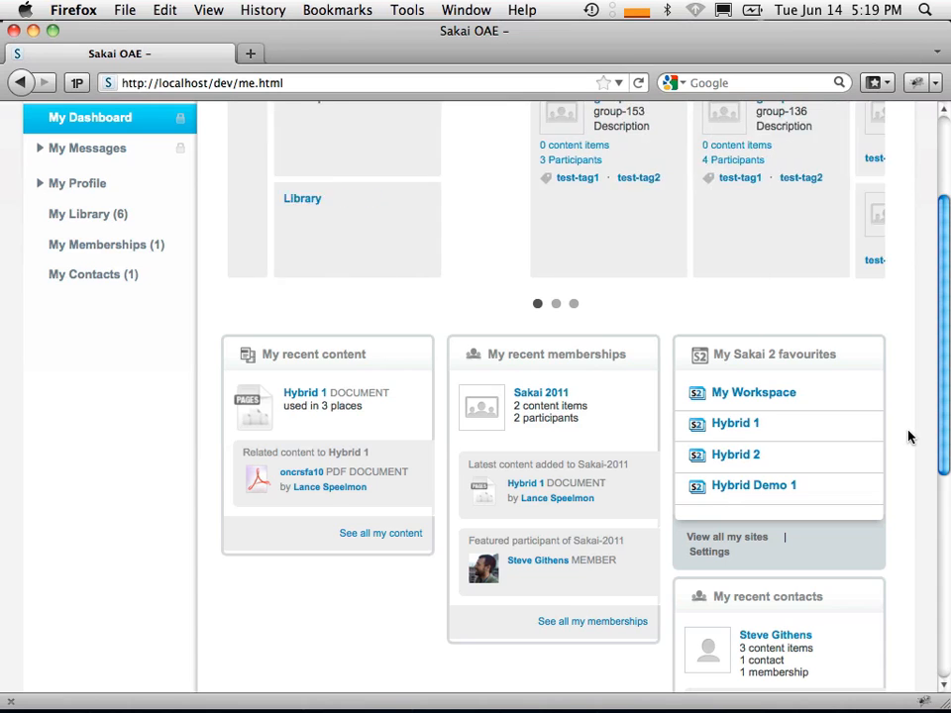
- Open the My Workspace Sakai 2 site from the favourites widget
left_click(555, 303)
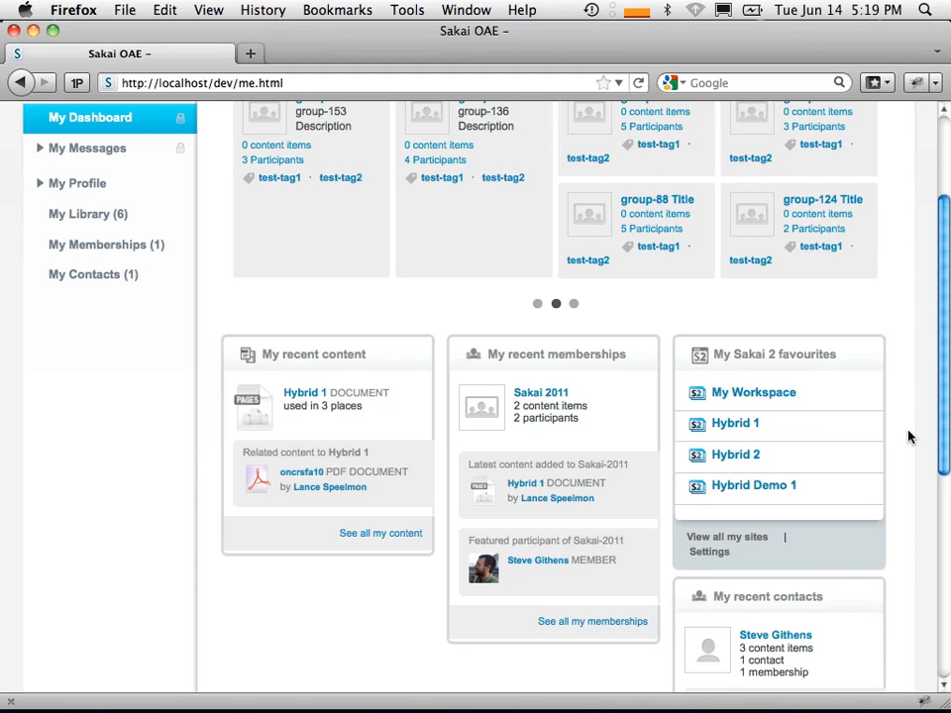
mouse_move(808, 428)
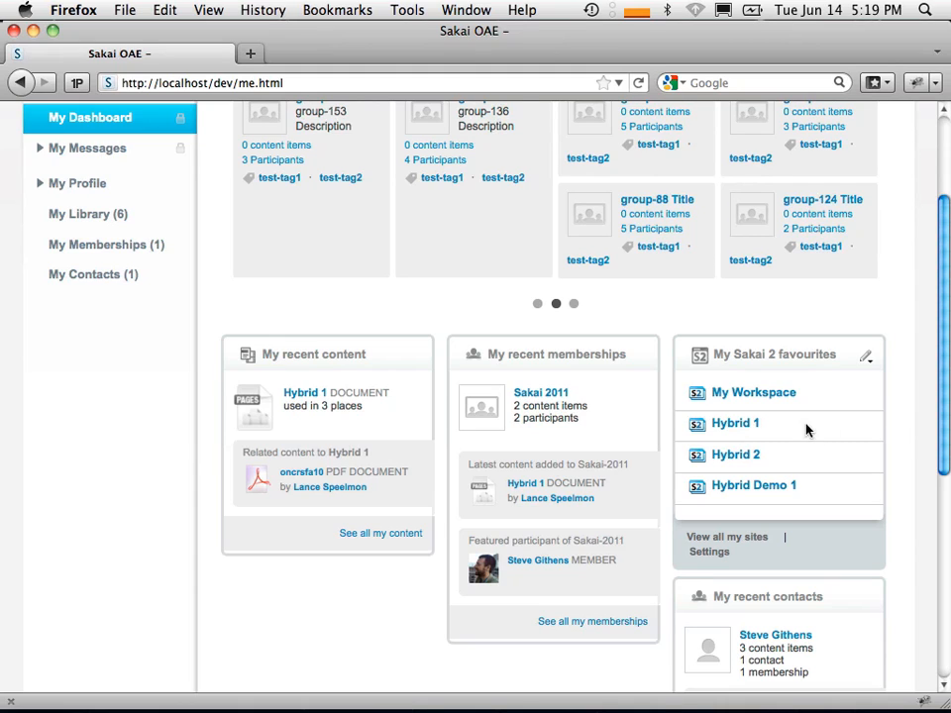
left_click(753, 393)
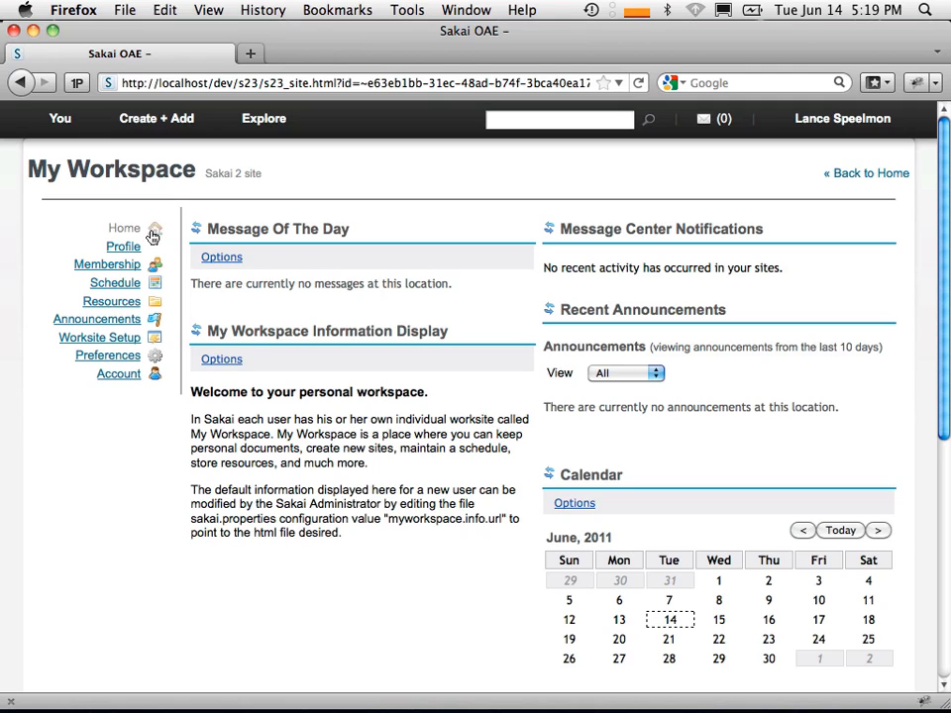
- Browse My Workspace tools: Profile, Membership, Schedule, Resources and Announcements
left_click(123, 246)
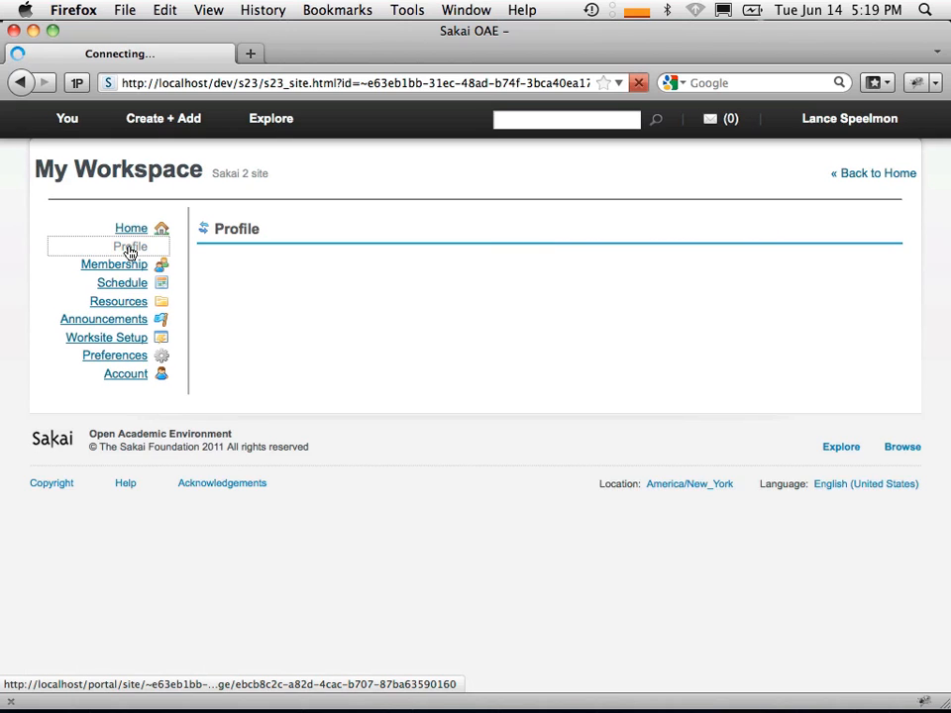
left_click(131, 245)
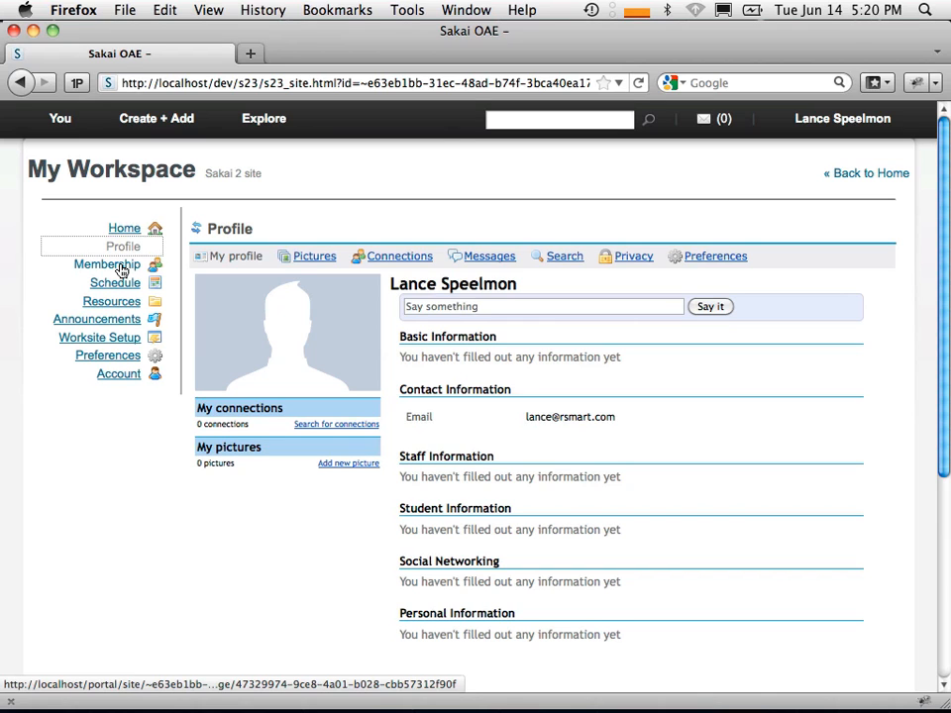
left_click(105, 264)
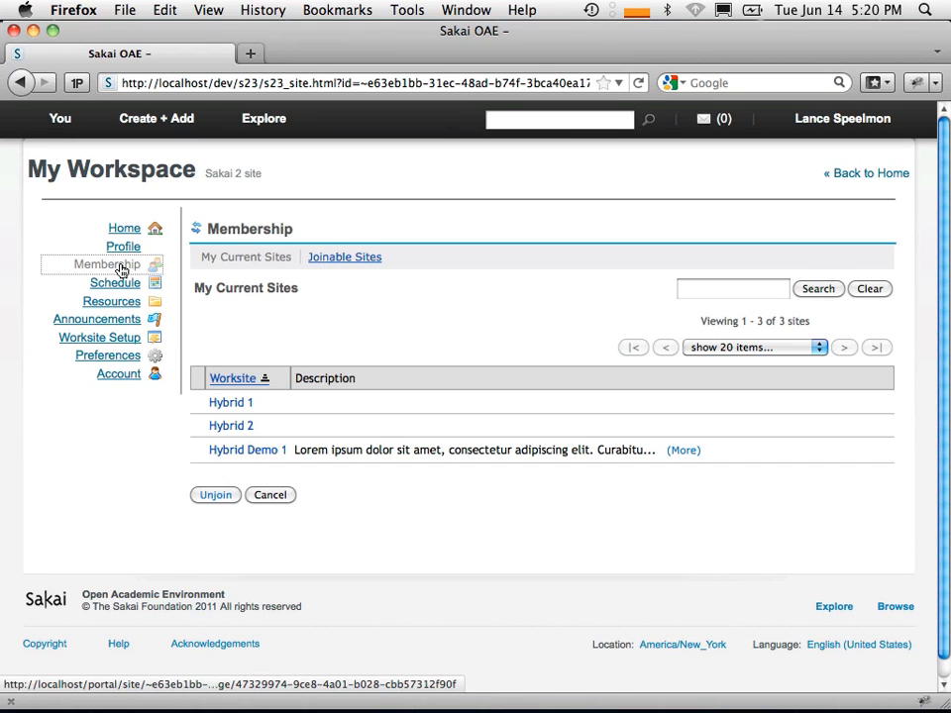
left_click(115, 281)
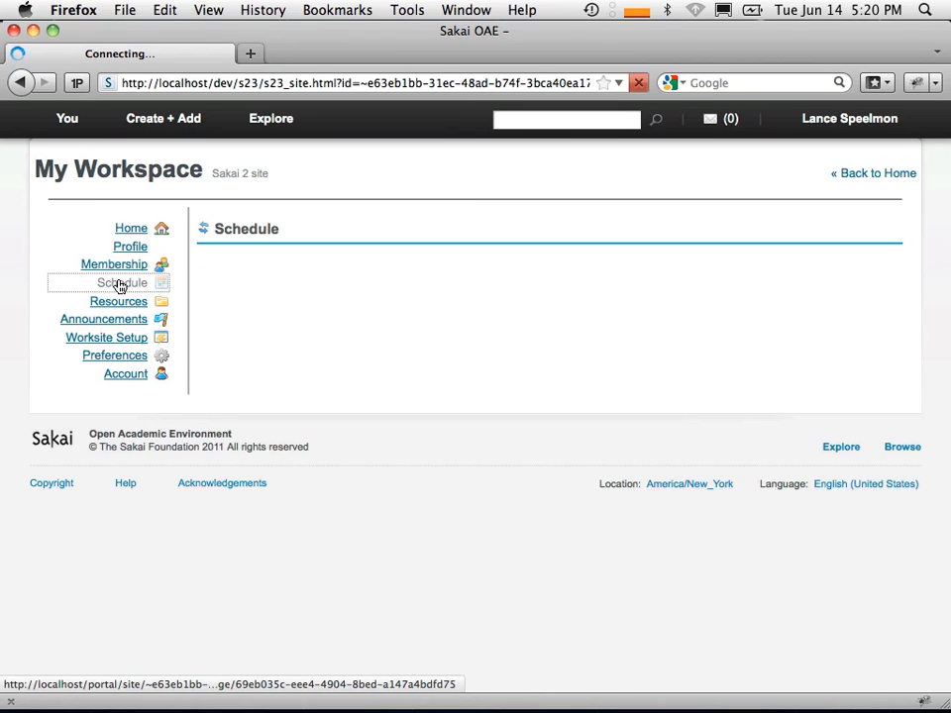
left_click(119, 284)
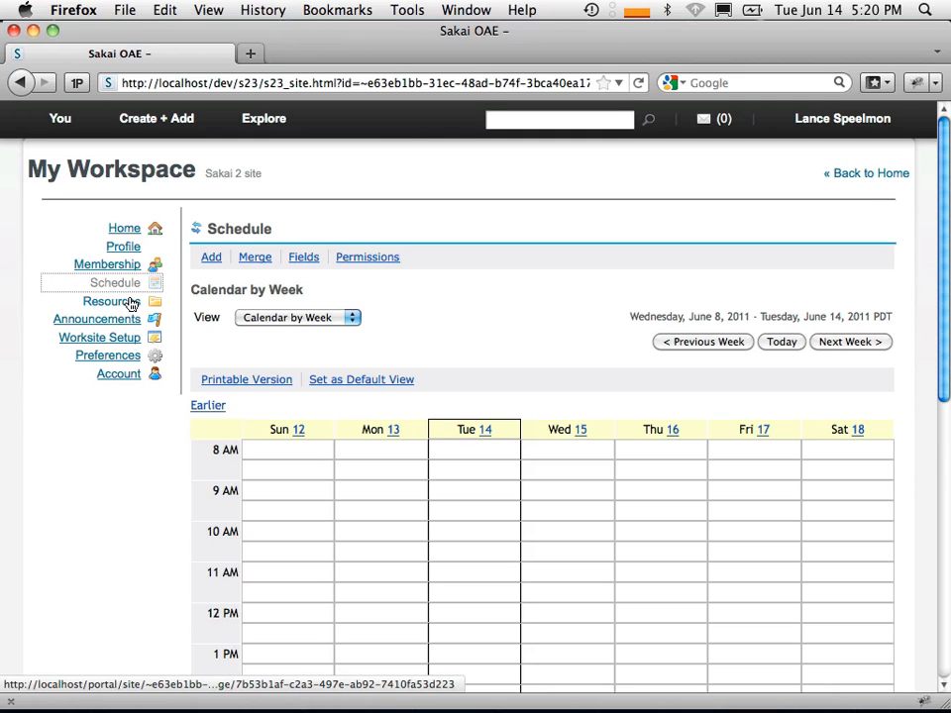
left_click(111, 301)
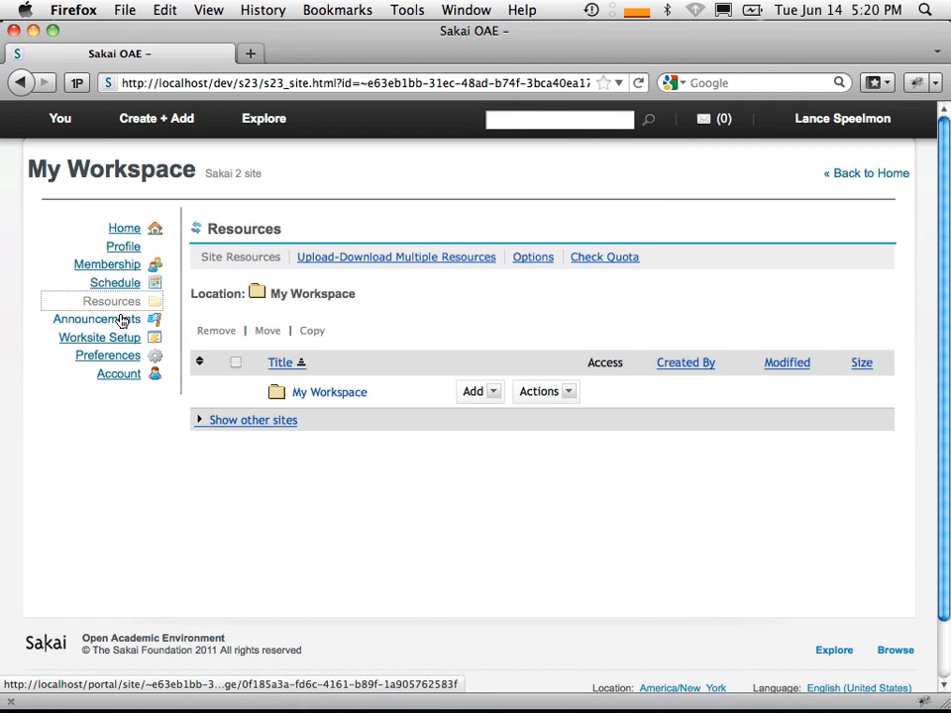
left_click(95, 317)
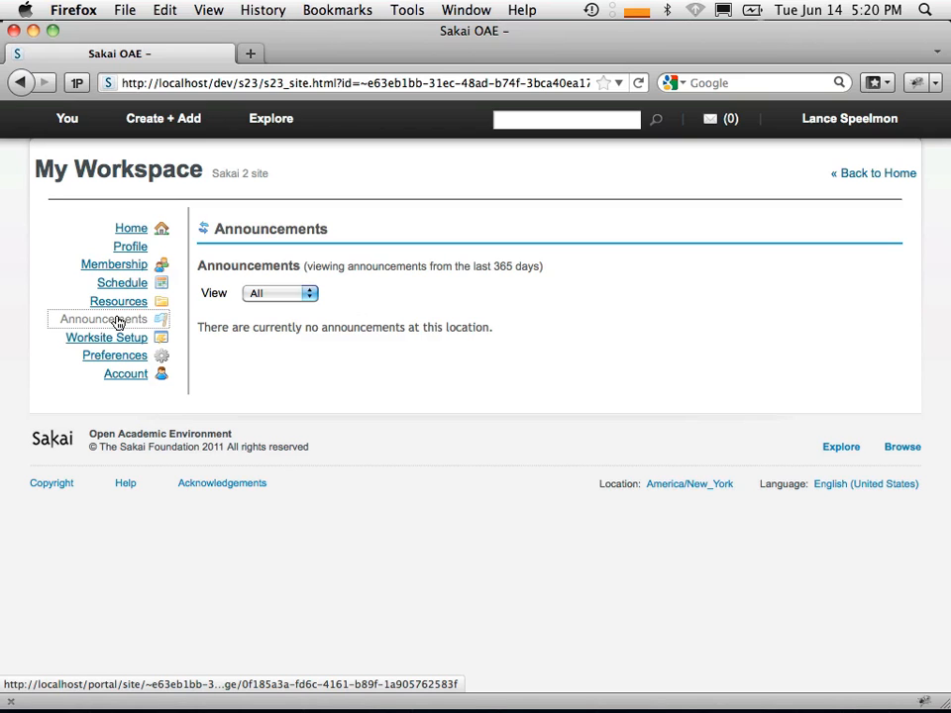
mouse_move(131, 246)
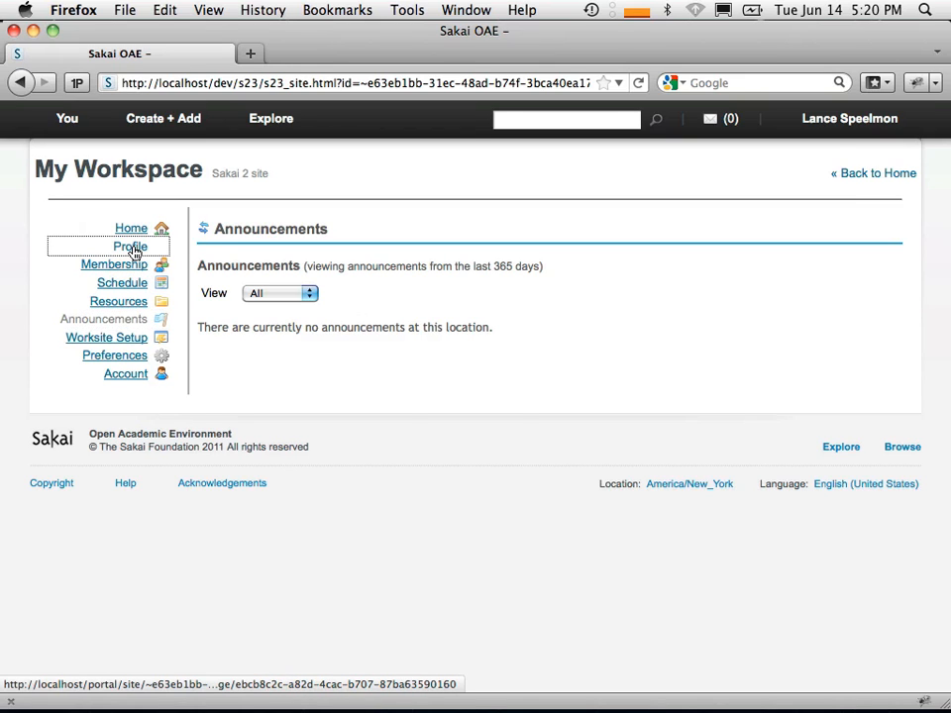
- Switch between Profile, Worksite Setup and Announcements, returning to Profile
left_click(131, 245)
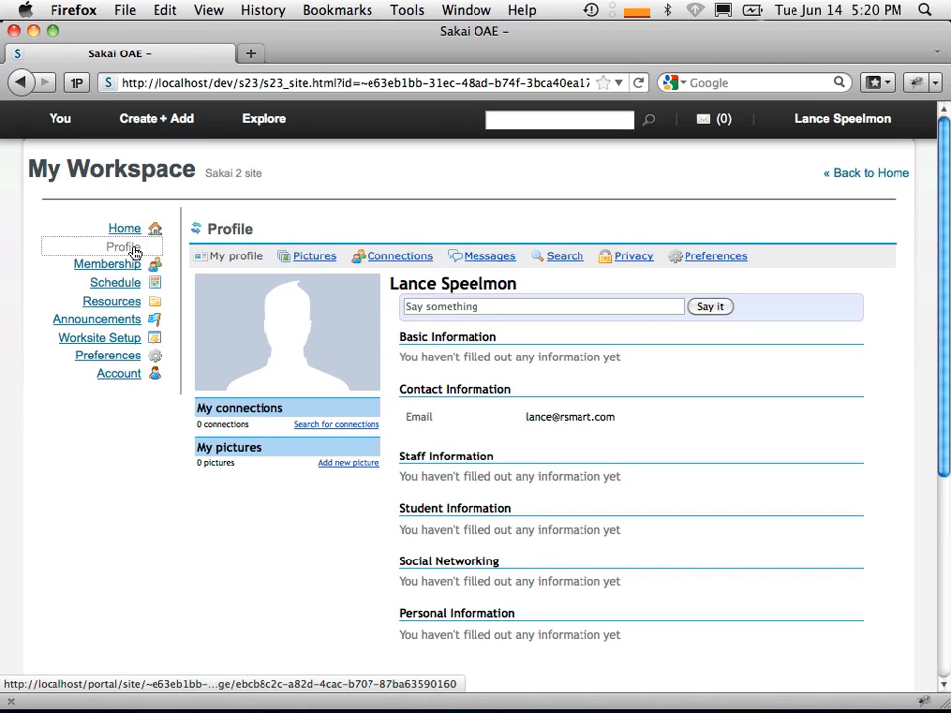
mouse_move(99, 337)
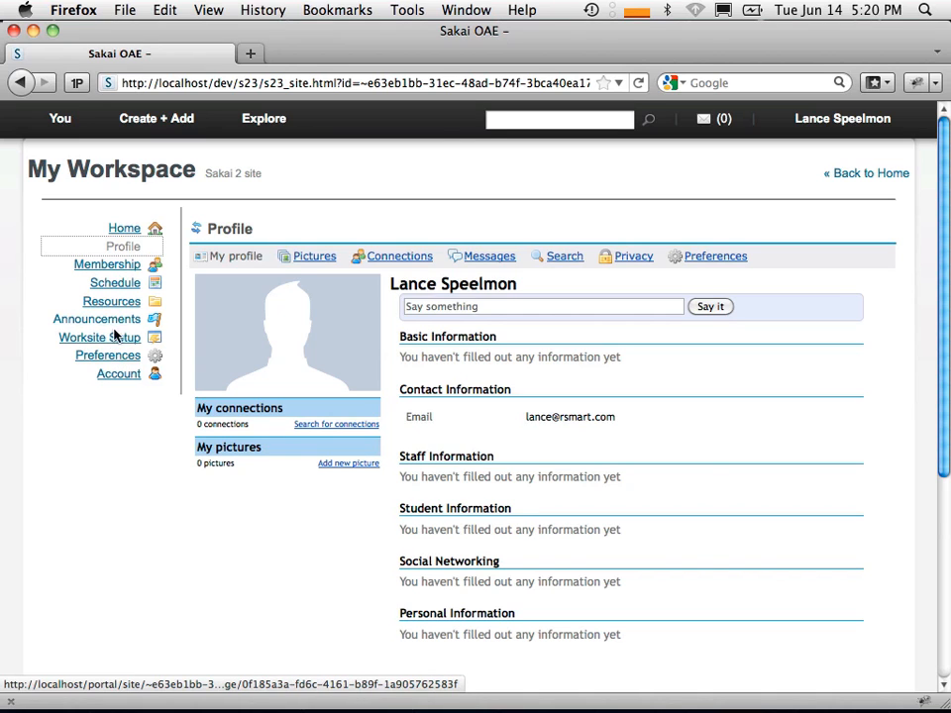
left_click(99, 337)
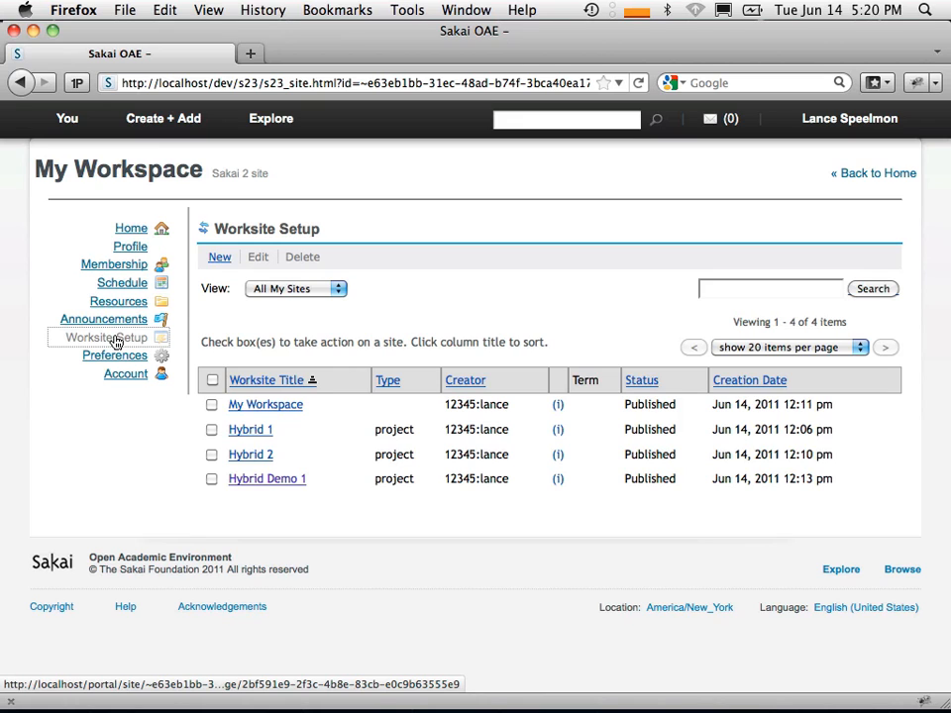
left_click(103, 317)
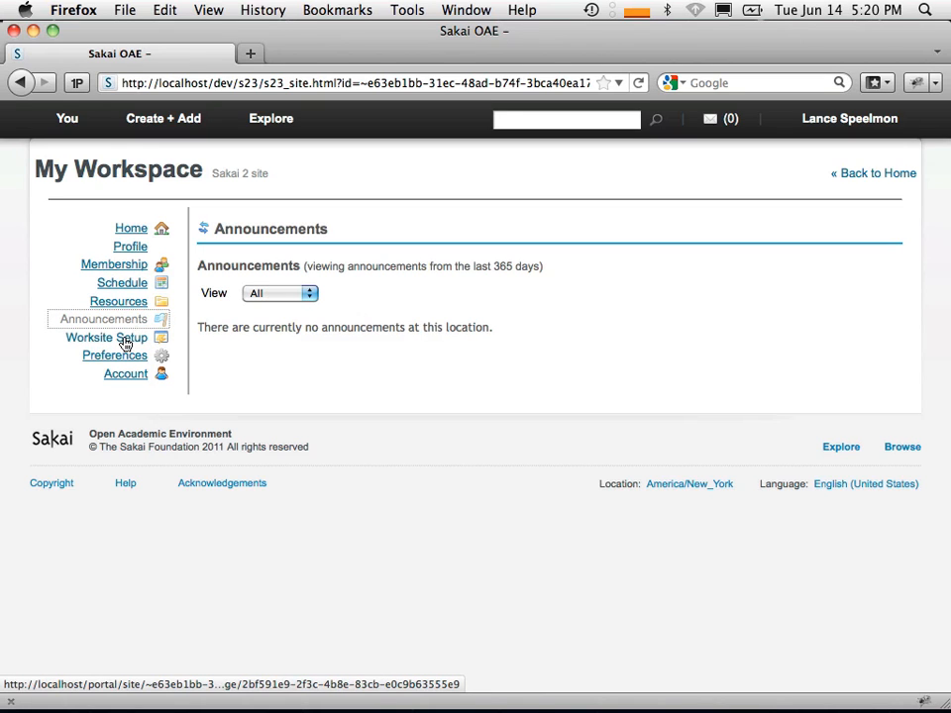
left_click(105, 337)
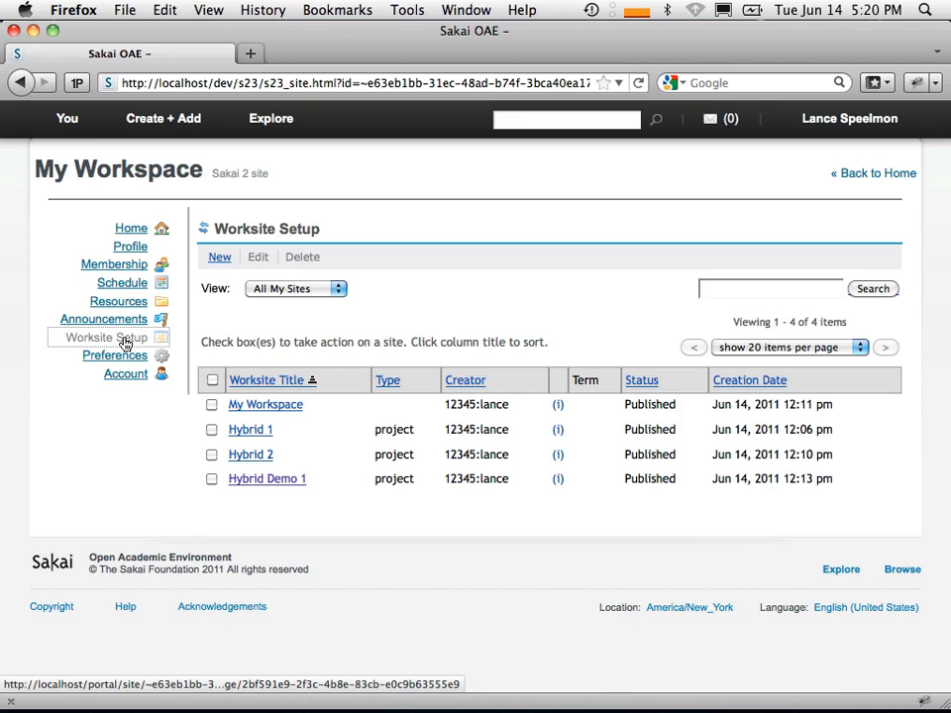
mouse_move(127, 255)
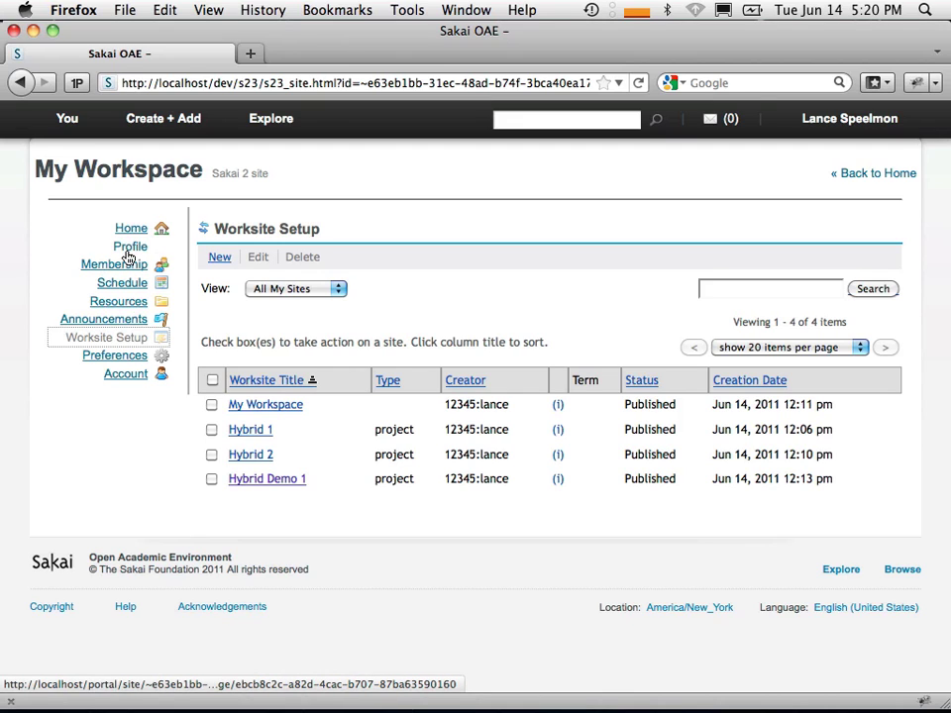
left_click(131, 245)
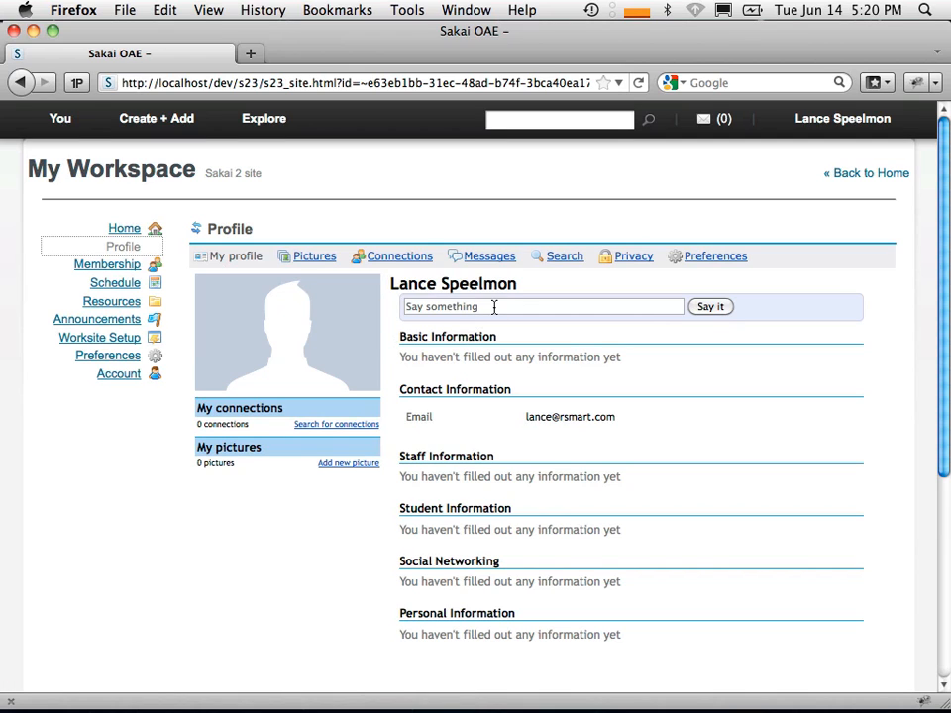
mouse_move(666, 295)
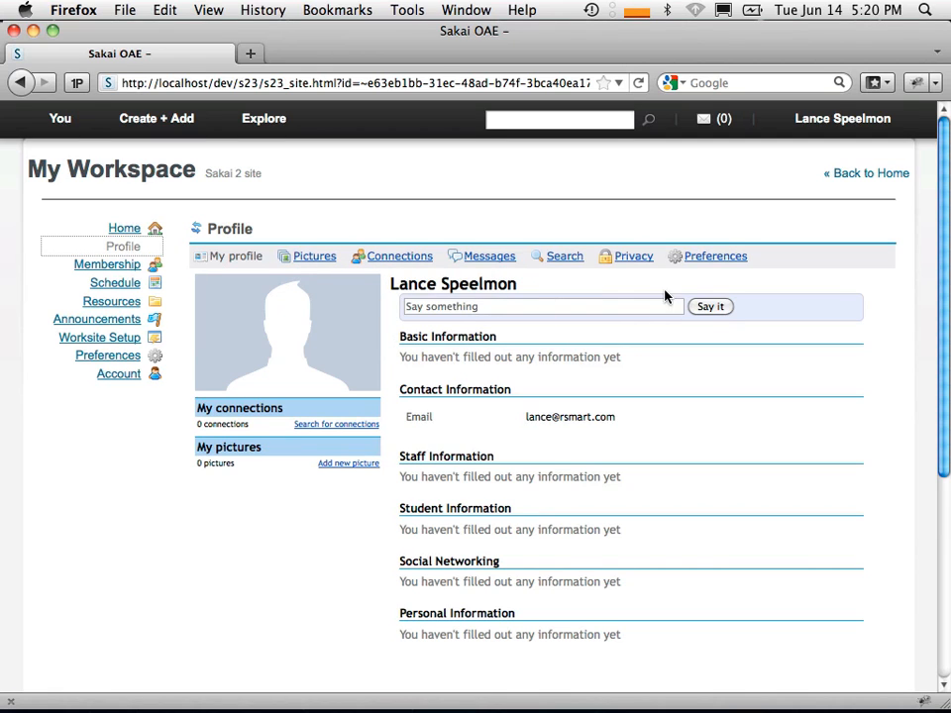
- View Profile preferences, start a Resources upload, then return to the Profile settings
left_click(715, 256)
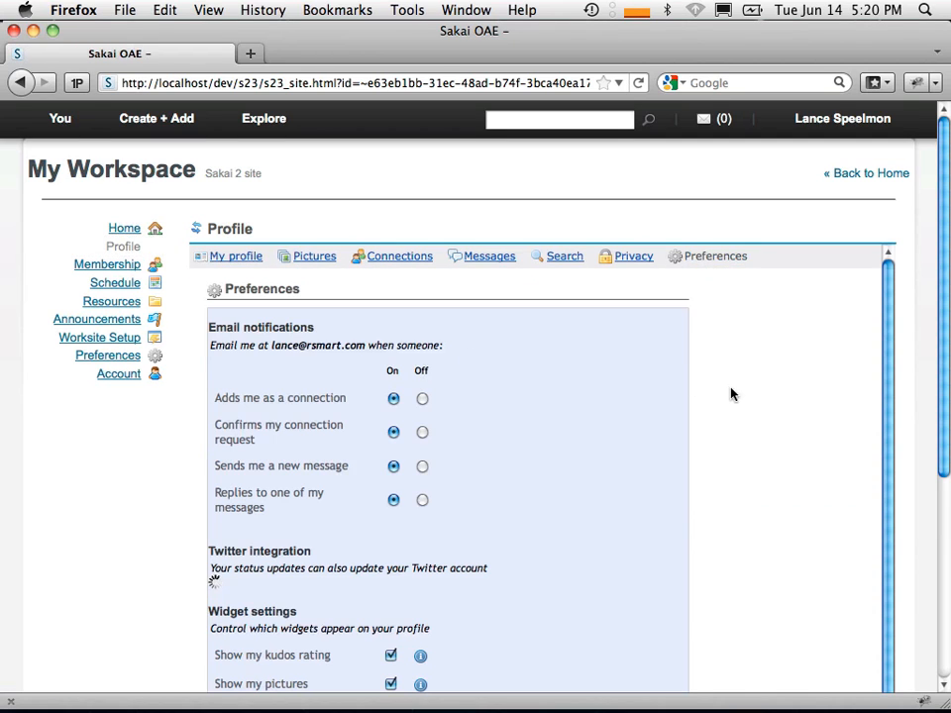
scroll("down", 3)
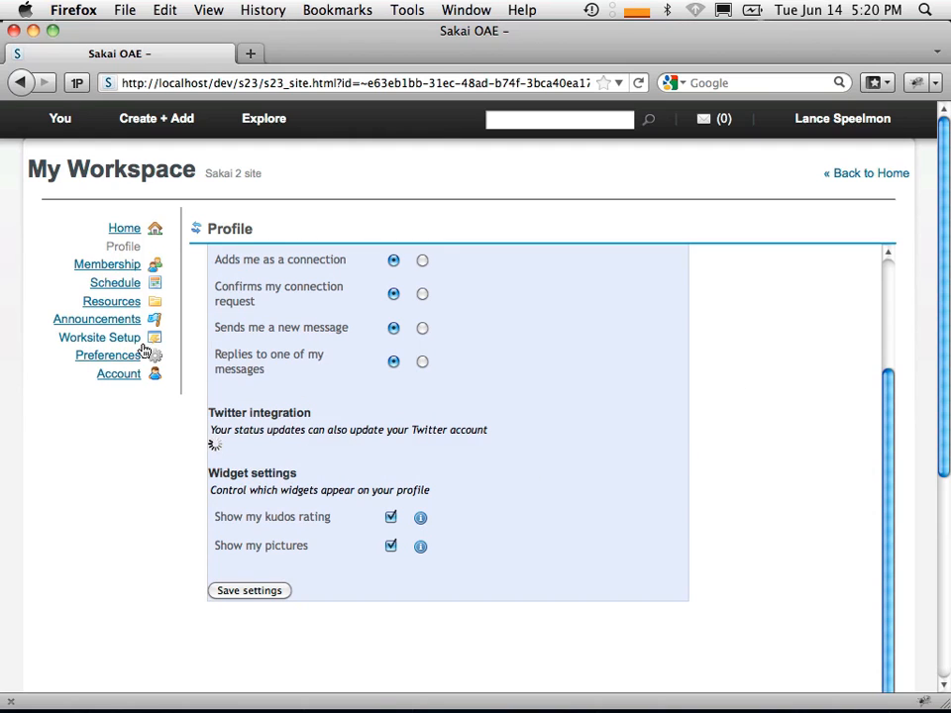
left_click(111, 302)
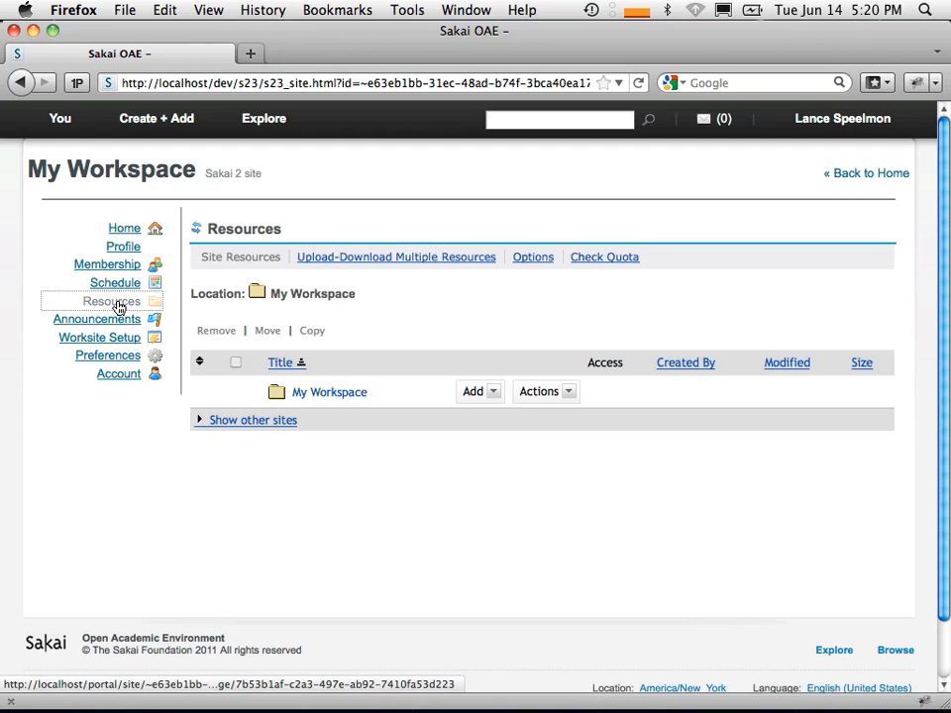
mouse_move(357, 349)
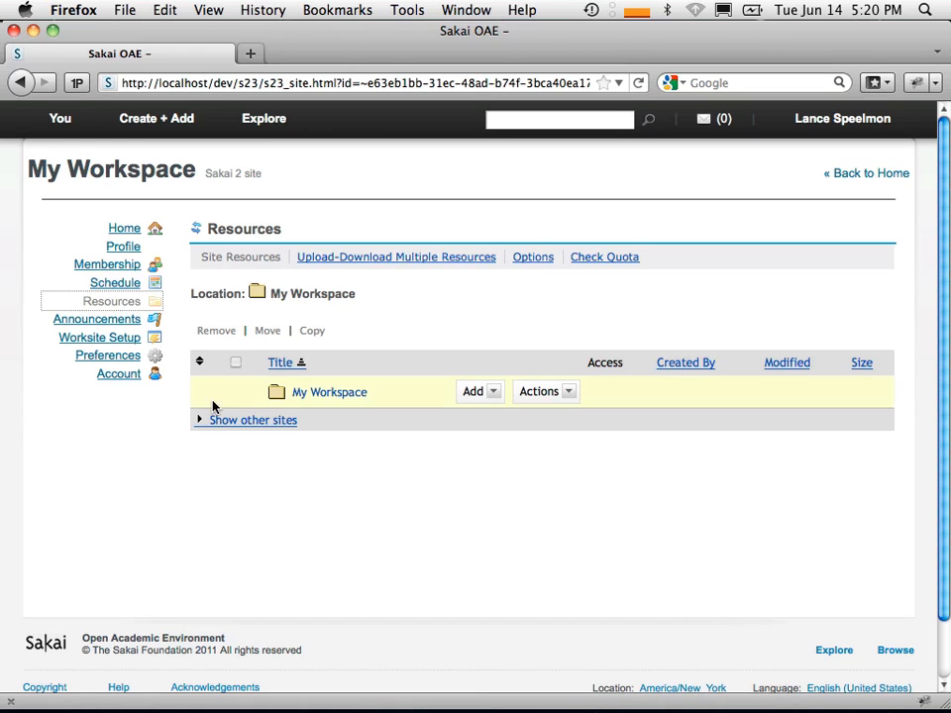
mouse_move(248, 329)
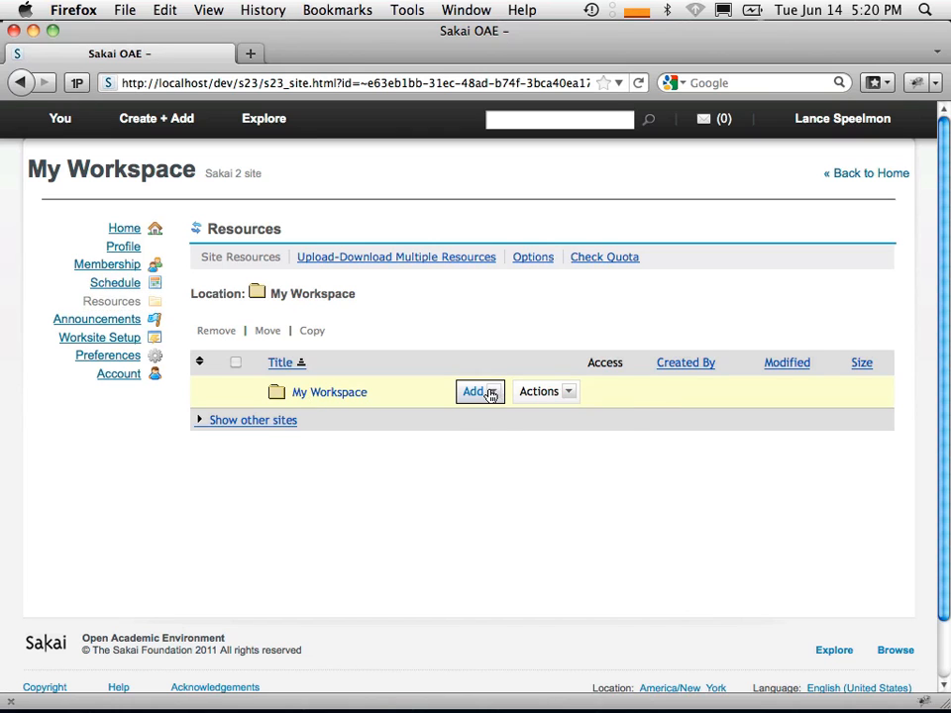
left_click(480, 392)
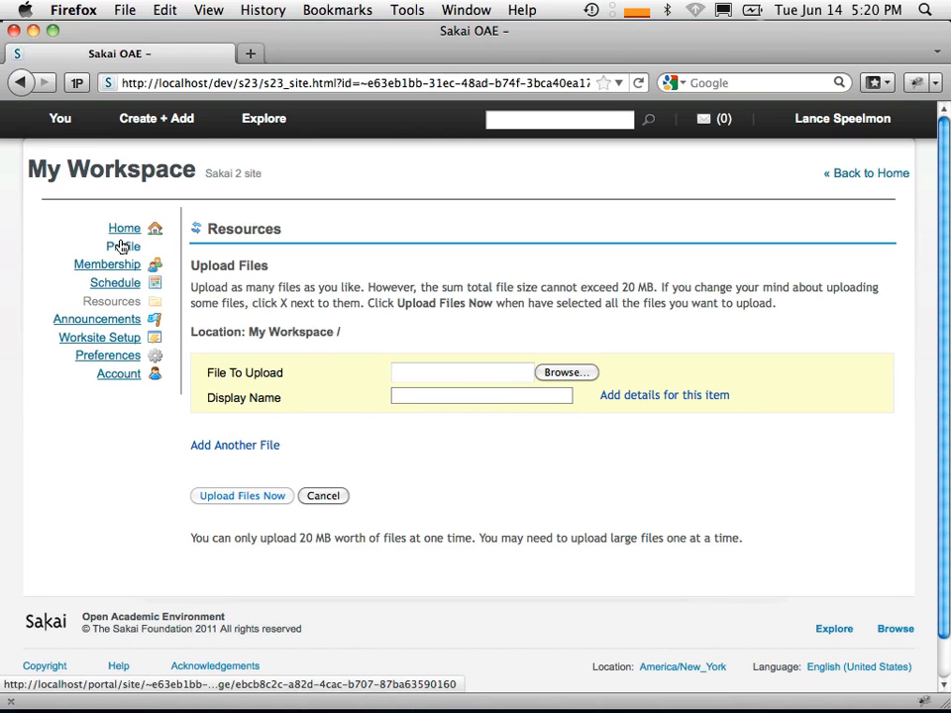
left_click(124, 245)
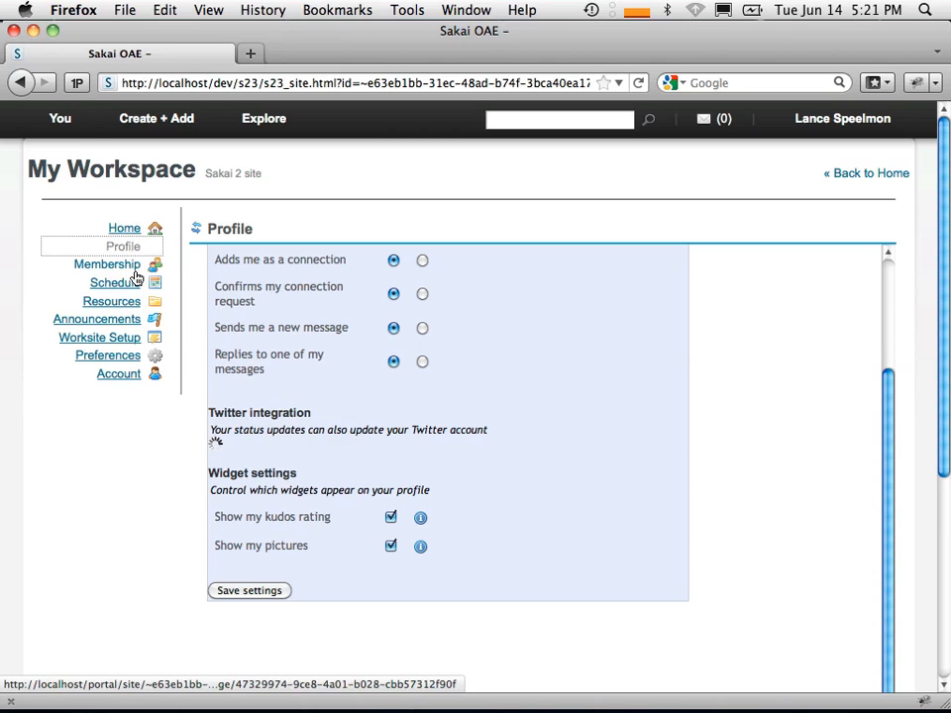
- Return to My Dashboard and open the Hybrid Demo 1 site from Sakai 2 favourites
left_click(59, 119)
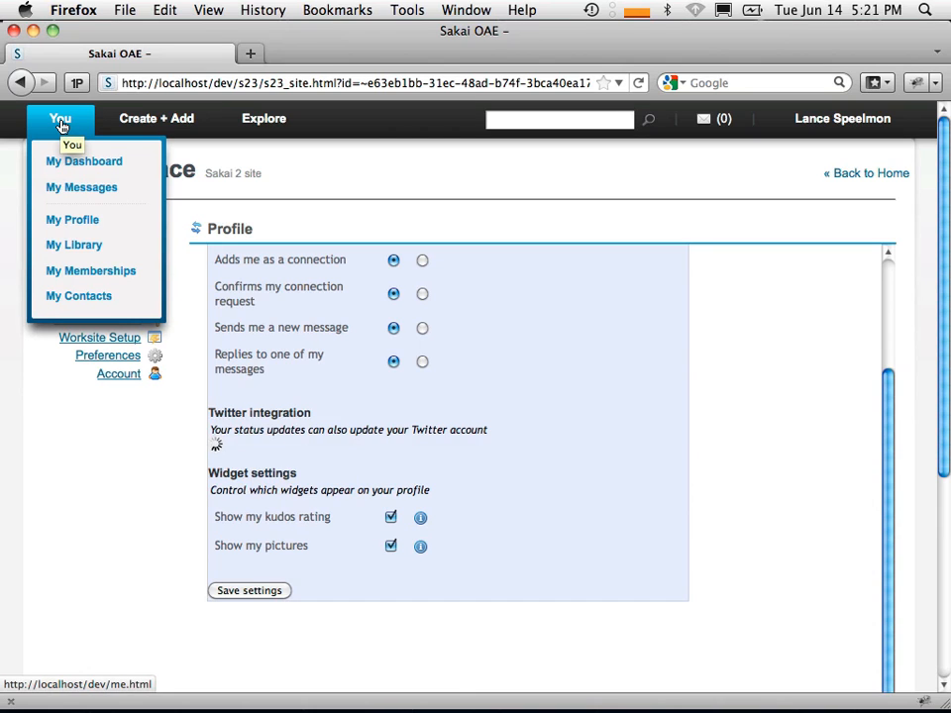
left_click(83, 160)
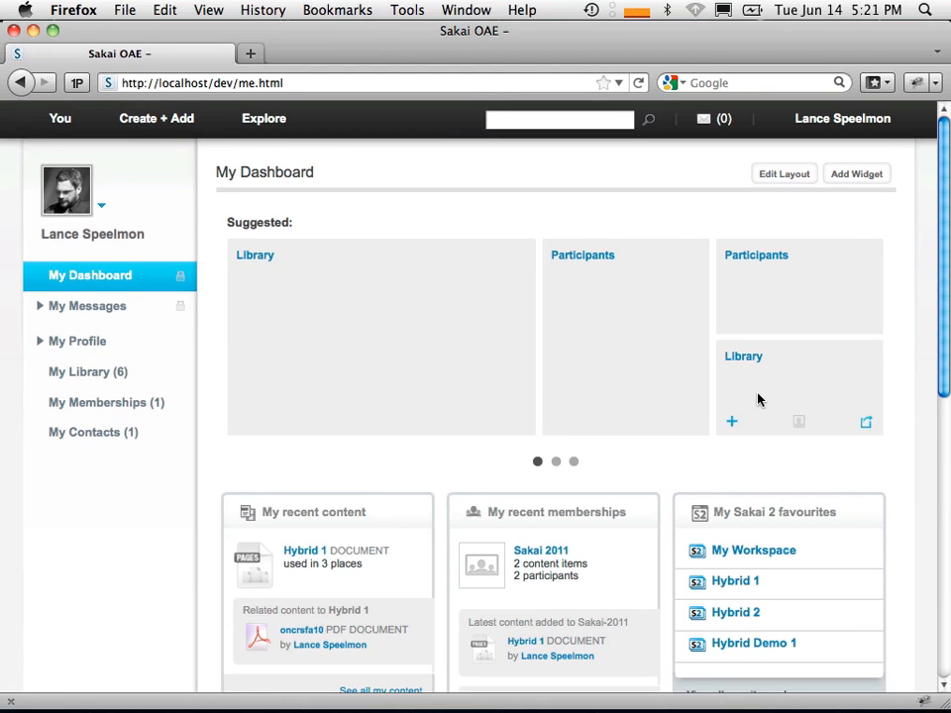
scroll("down", 3)
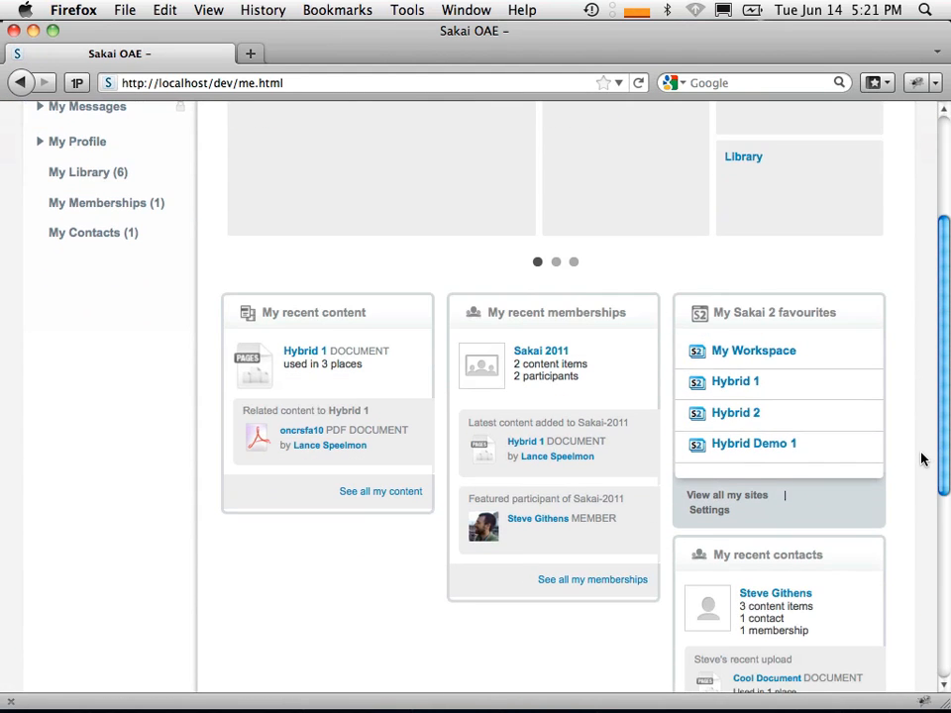
left_click(753, 443)
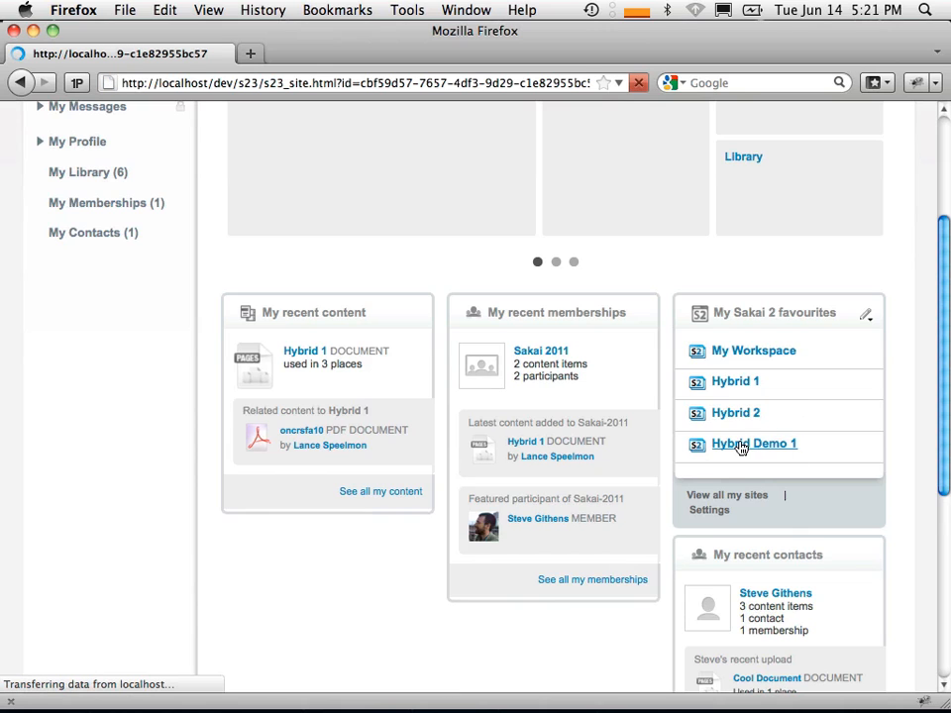
left_click(753, 444)
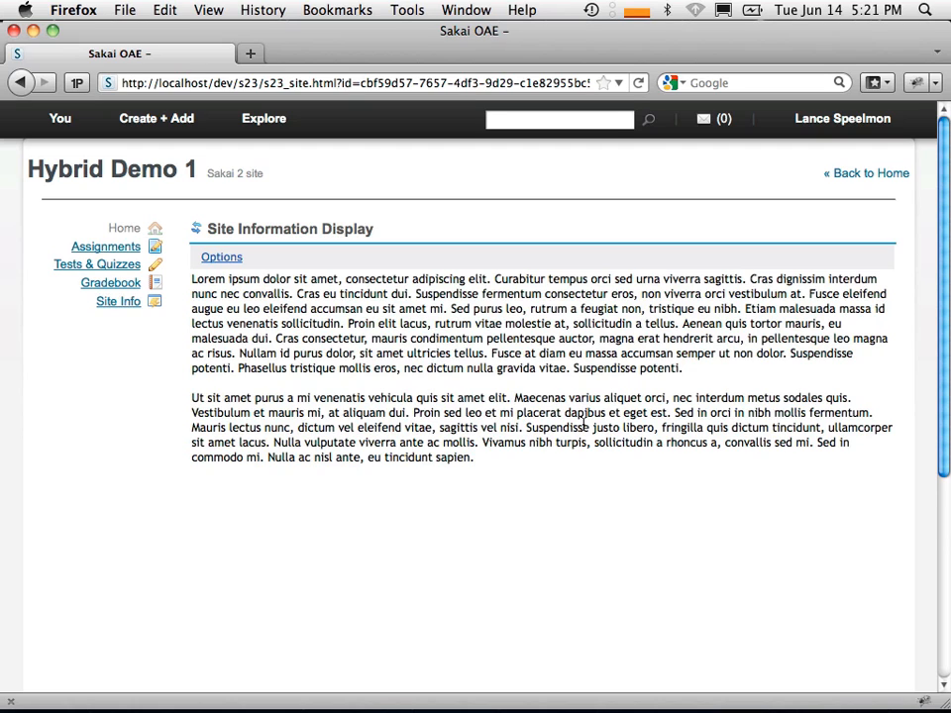
mouse_move(21, 344)
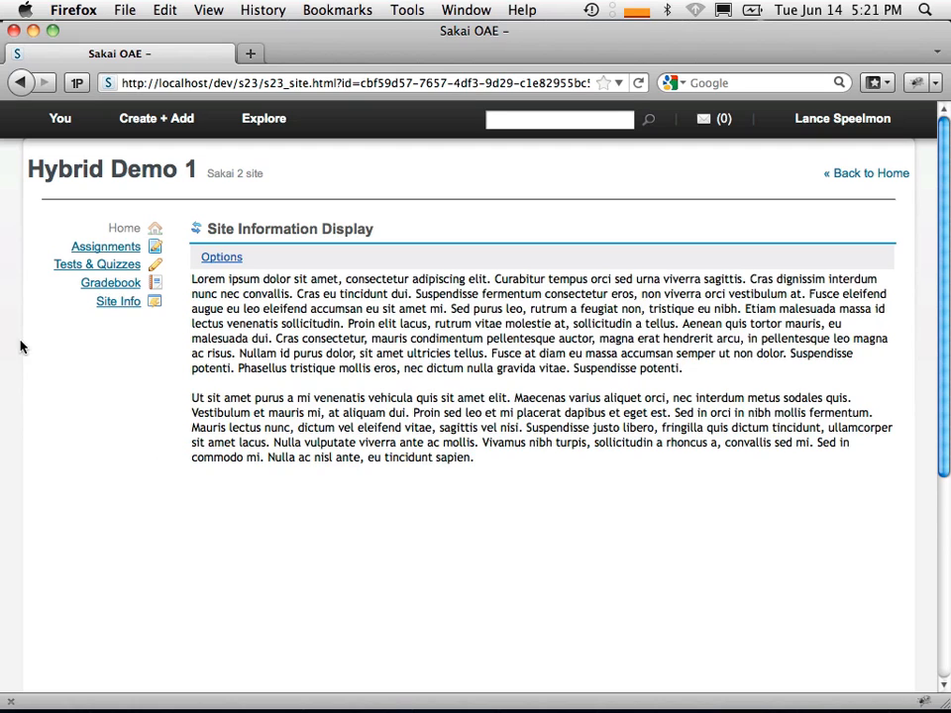
- Open Assignments, Tests & Quizzes and Gradebook in Hybrid Demo 1, then the You menu
left_click(107, 246)
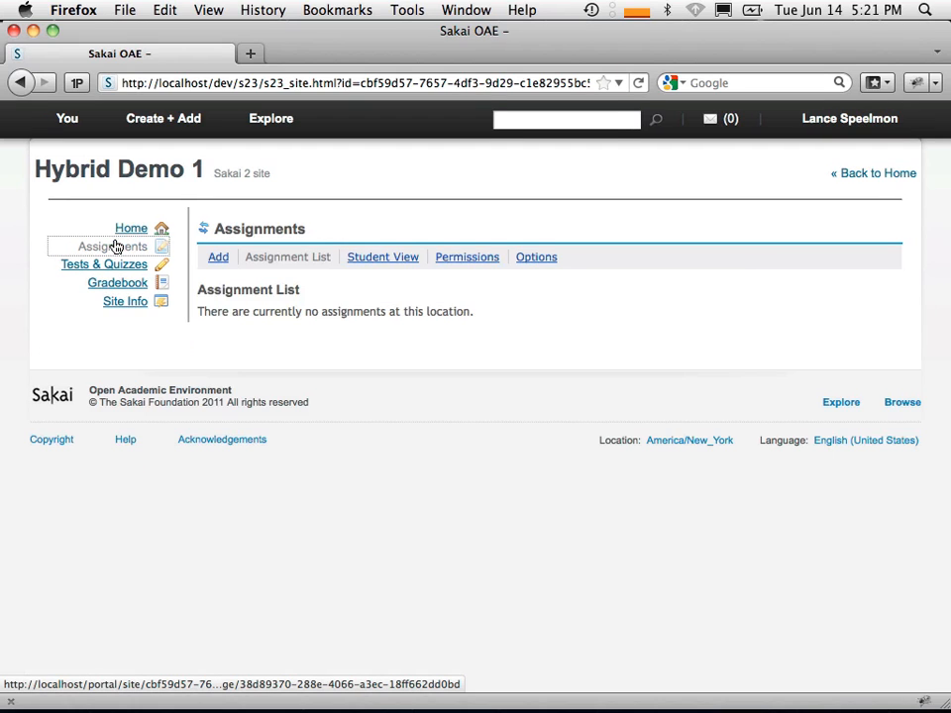
mouse_move(135, 262)
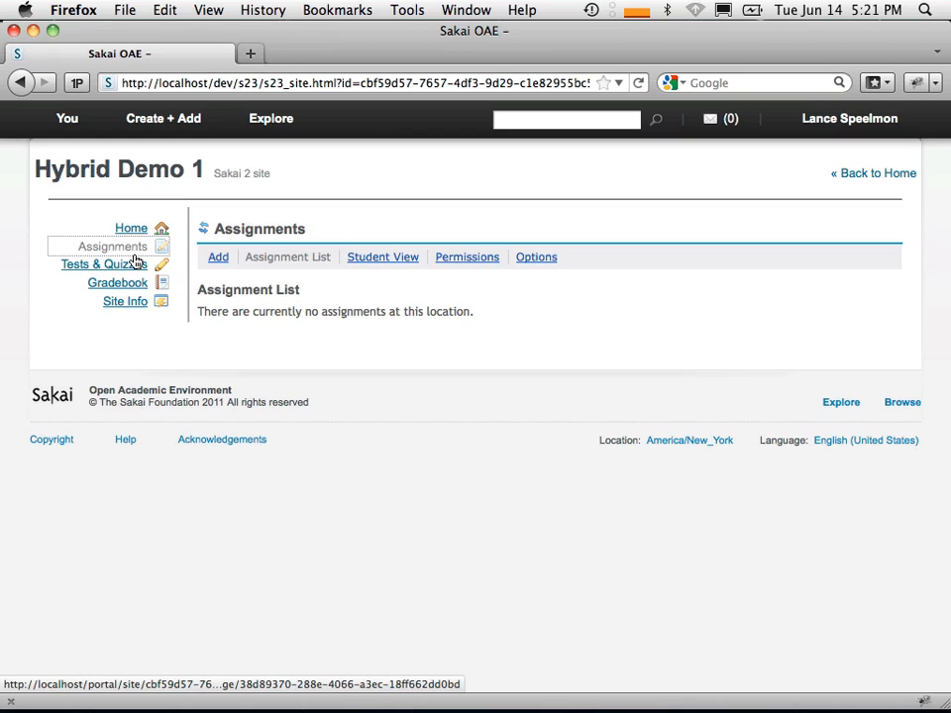
mouse_move(121, 266)
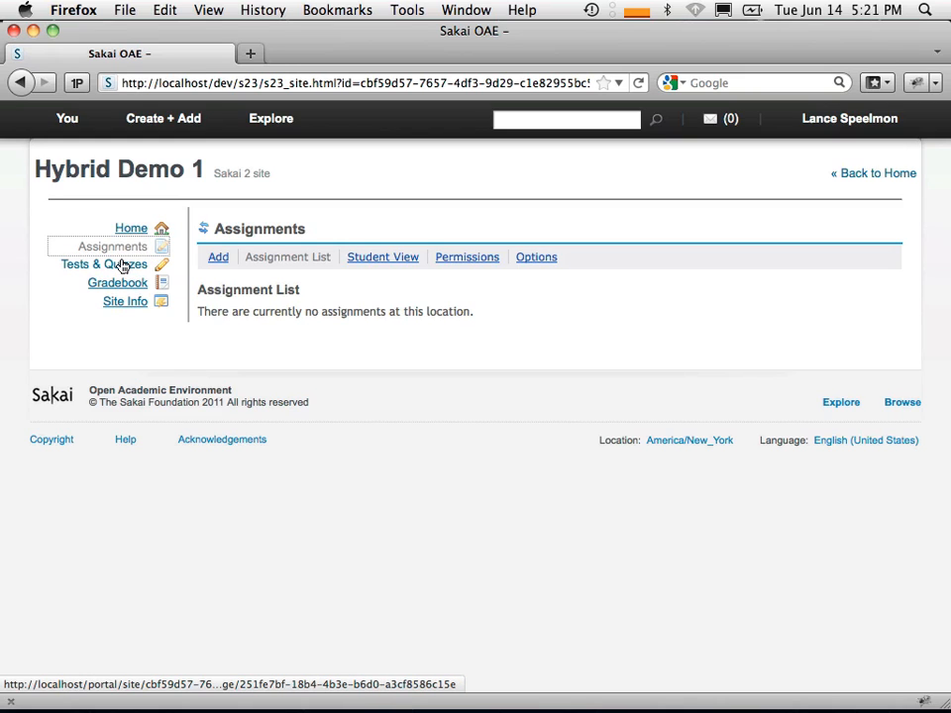
left_click(103, 264)
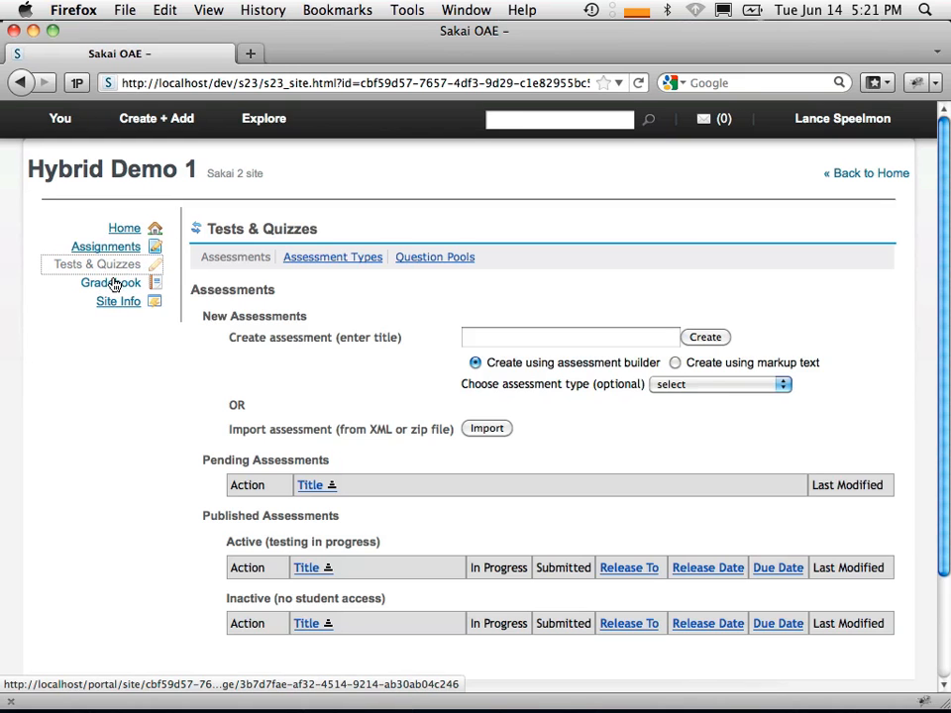
left_click(111, 281)
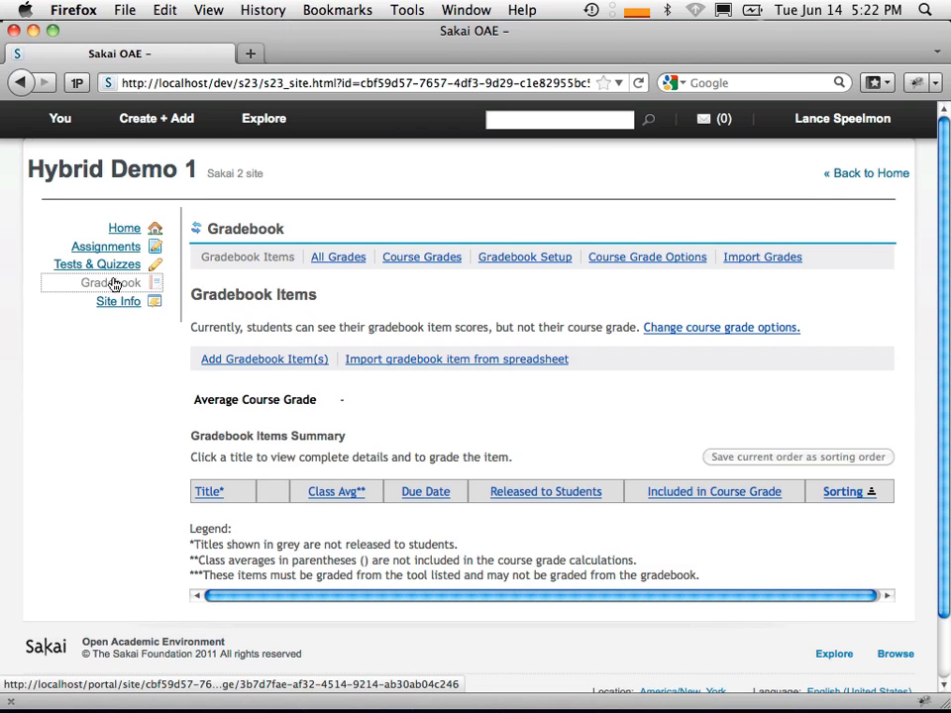
mouse_move(107, 246)
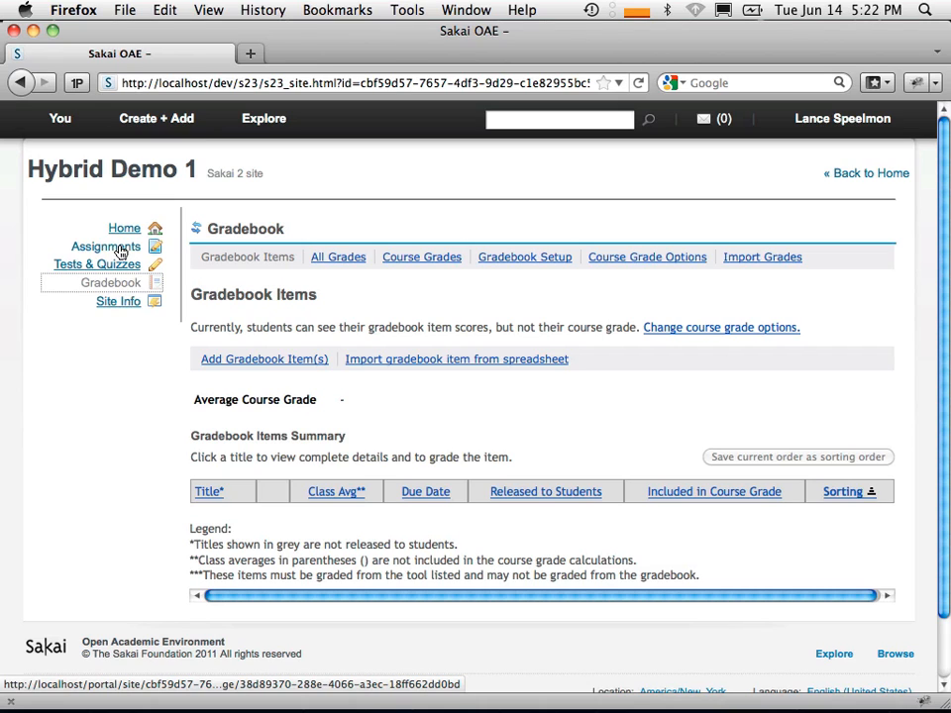
left_click(60, 119)
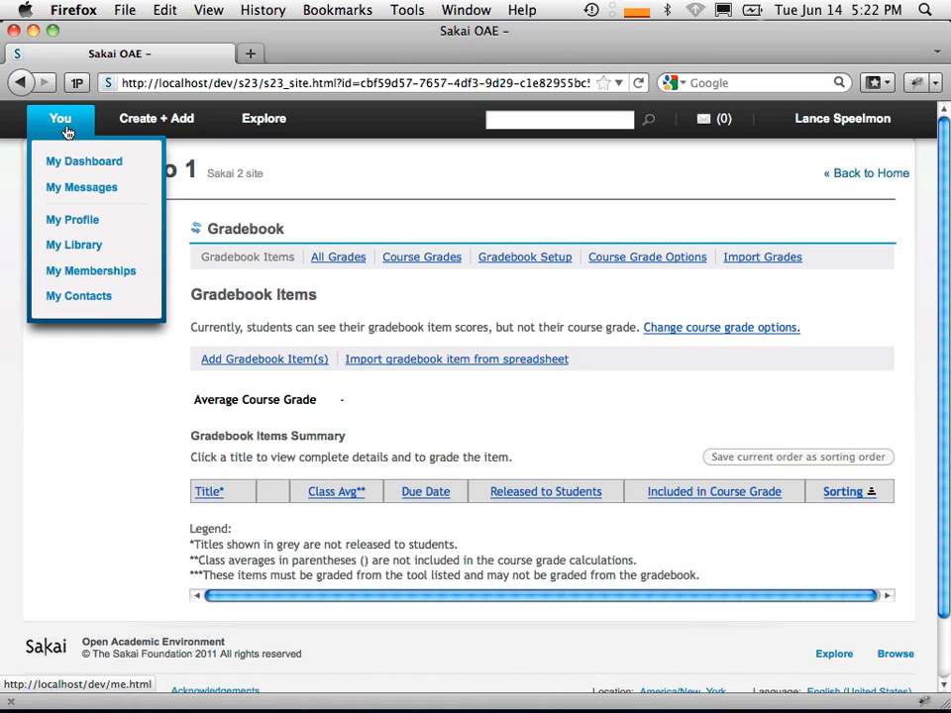
mouse_move(59, 119)
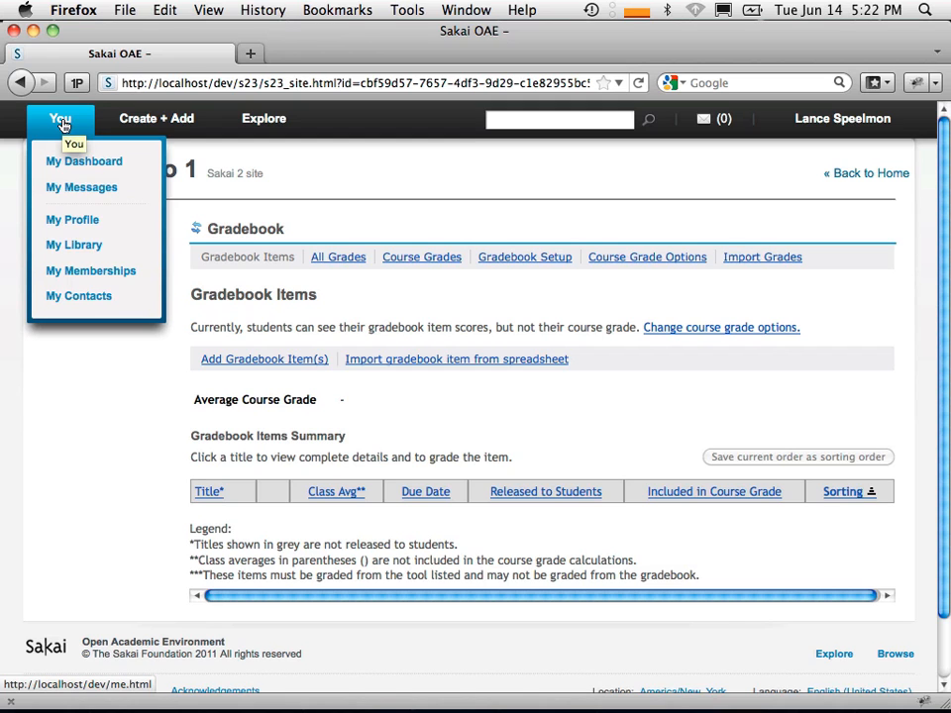
- Go to My Dashboard from the You menu
left_click(83, 160)
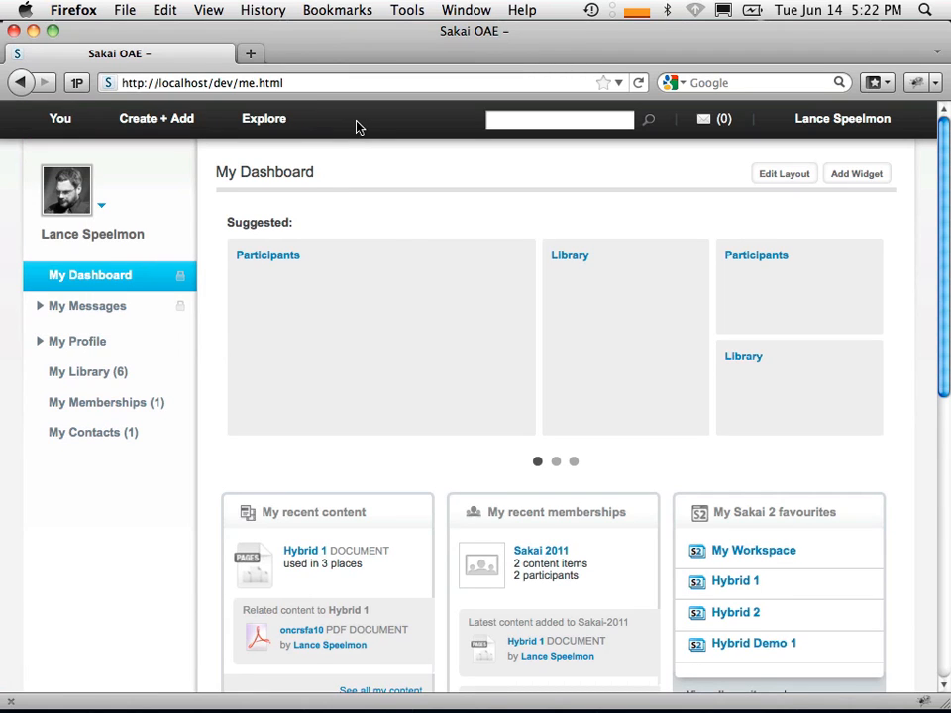
mouse_move(301, 173)
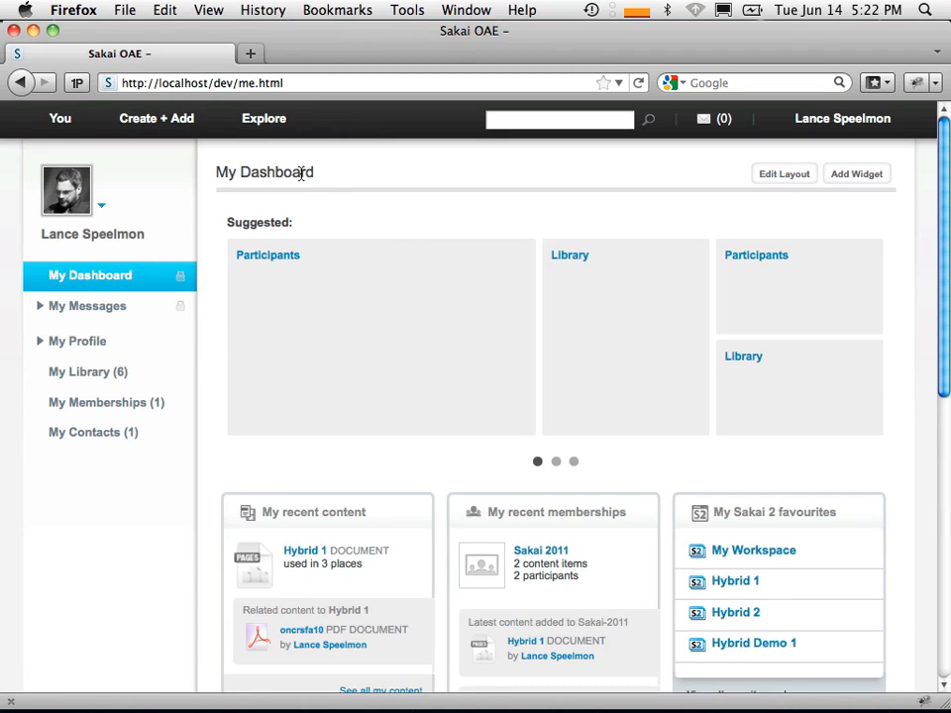
mouse_move(294, 515)
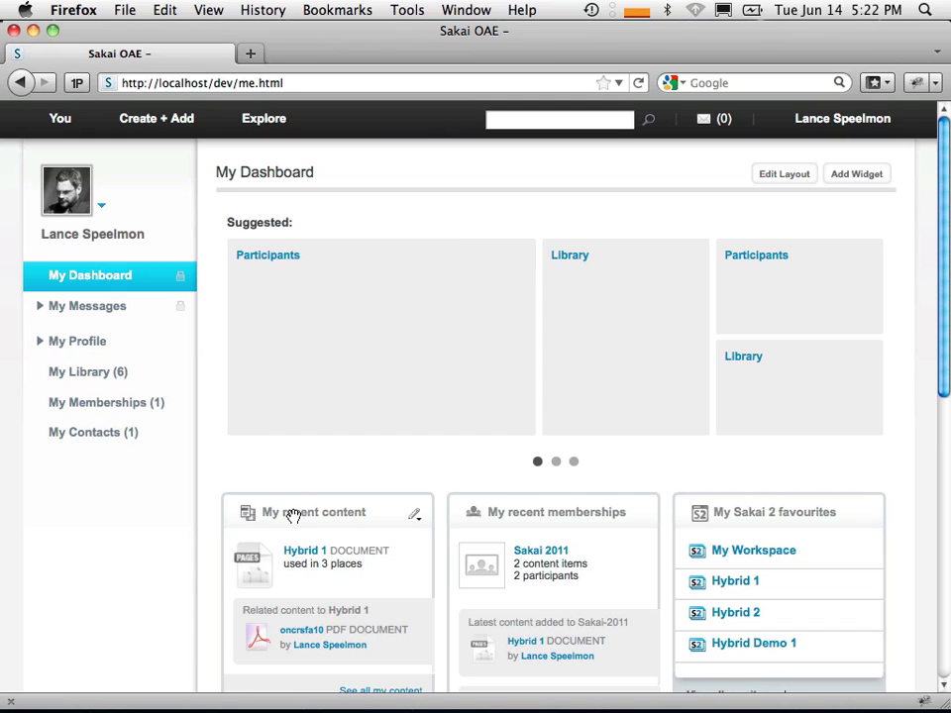
mouse_move(194, 168)
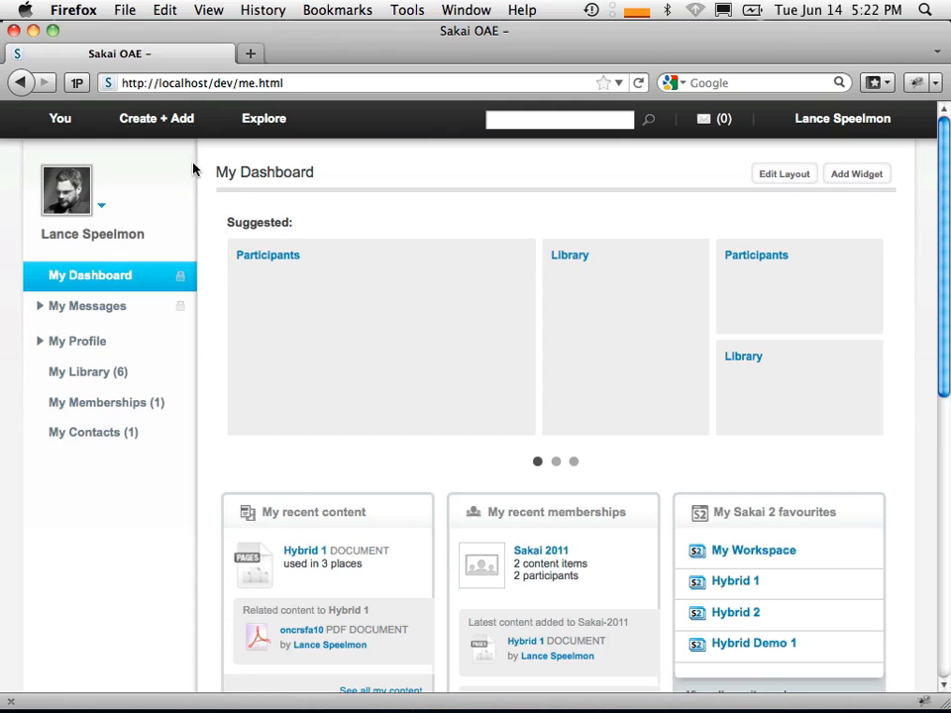
- Create a new document named 'Hello World' and add it to My Library
left_click(155, 119)
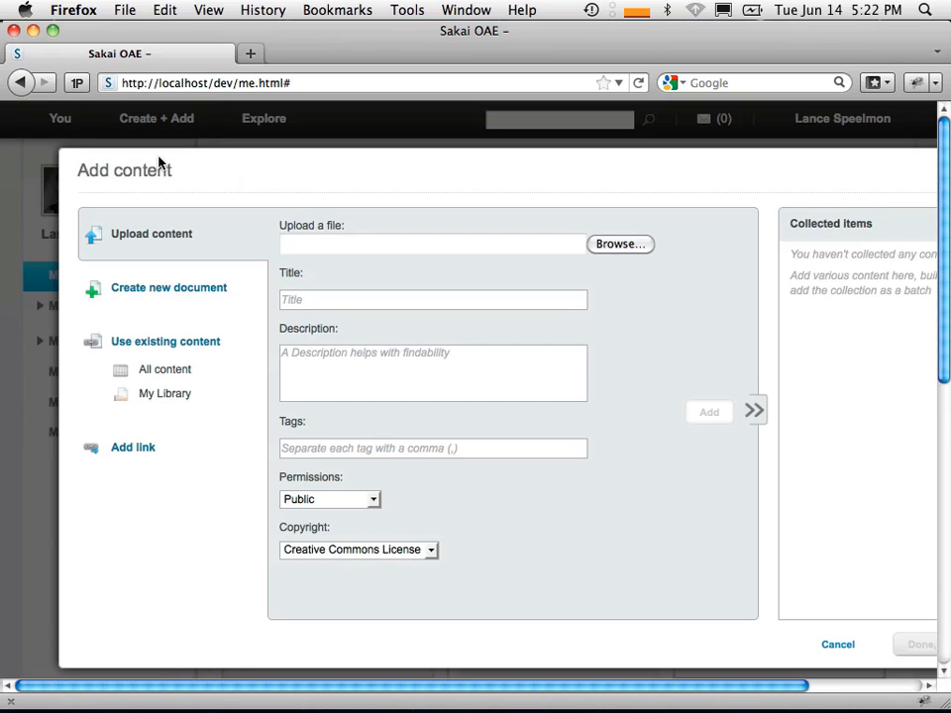
left_click(168, 287)
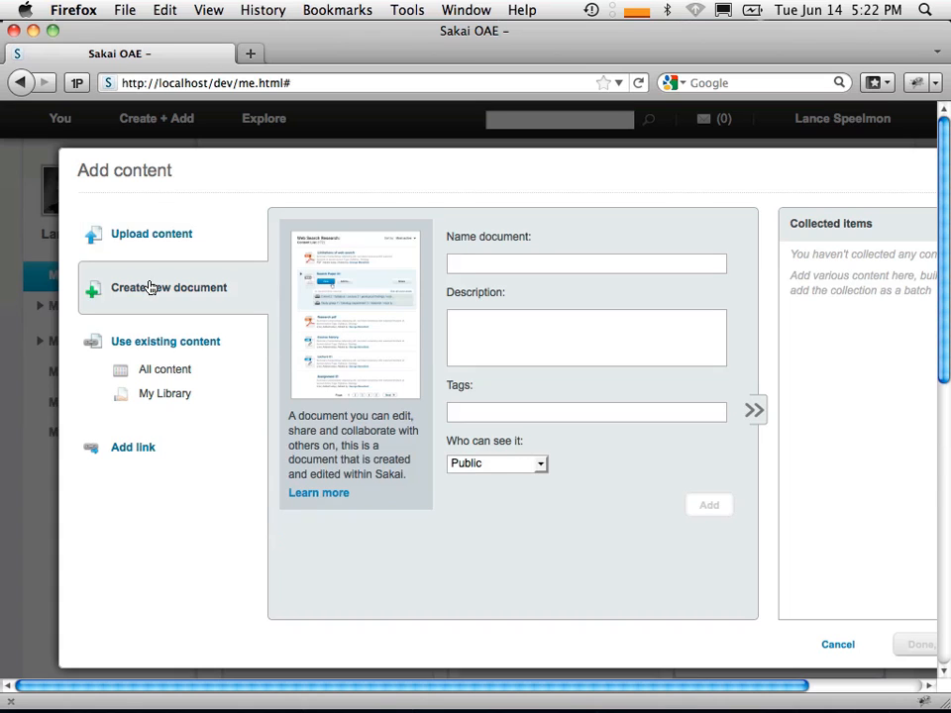
left_click(586, 263)
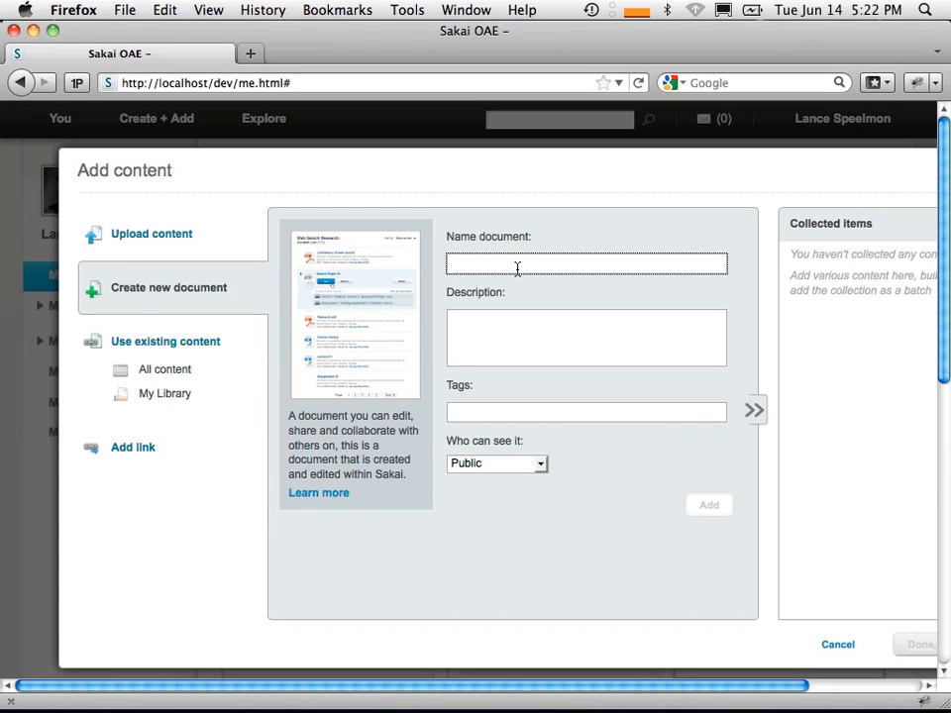
type("Hello World")
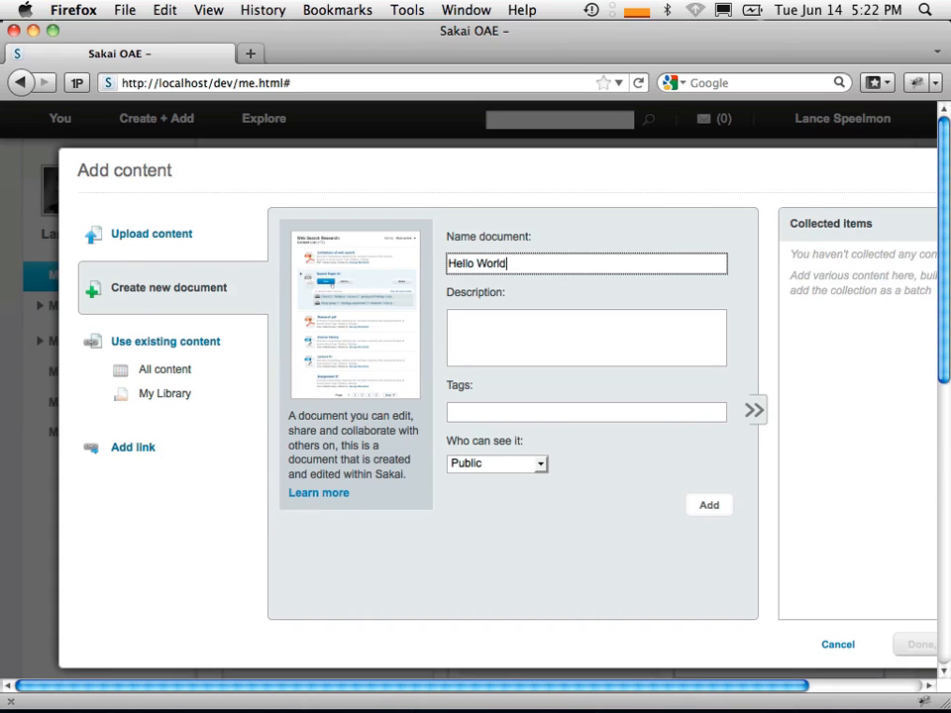
mouse_move(733, 403)
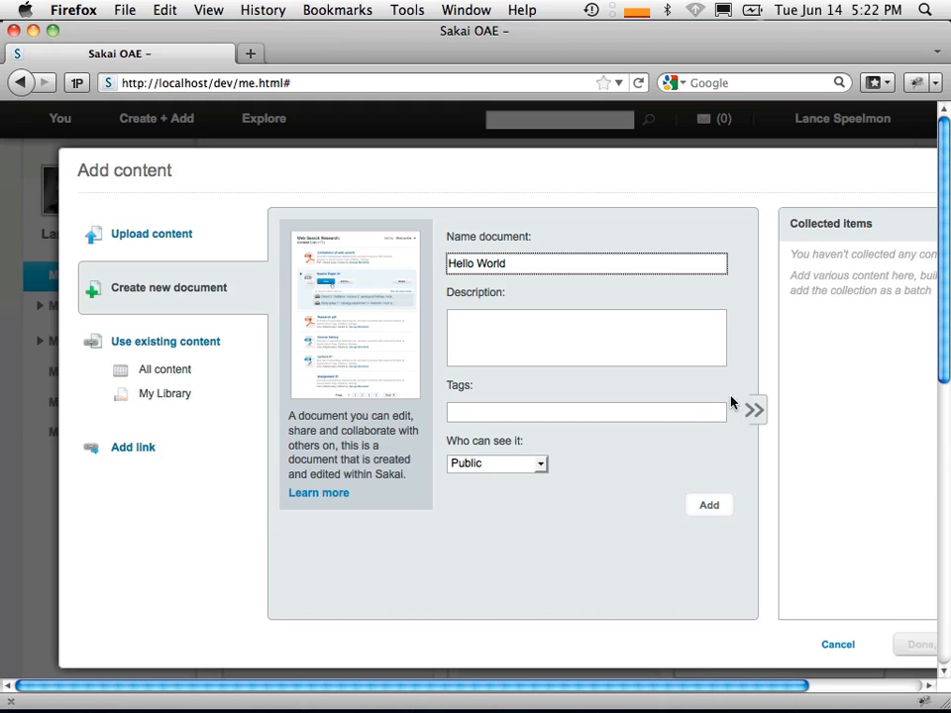
left_click(709, 506)
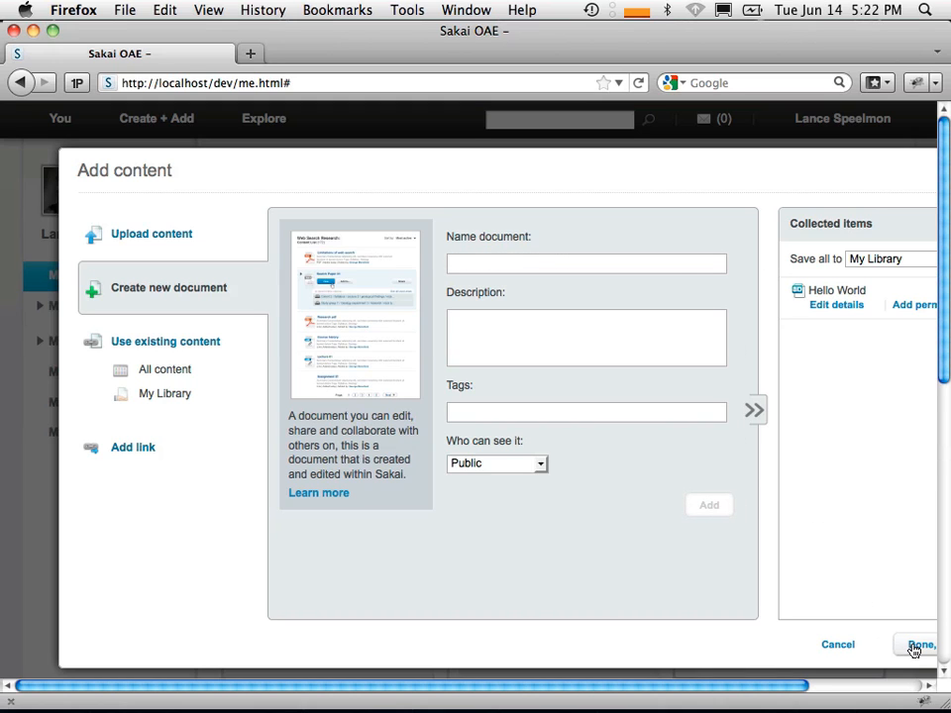
left_click(919, 646)
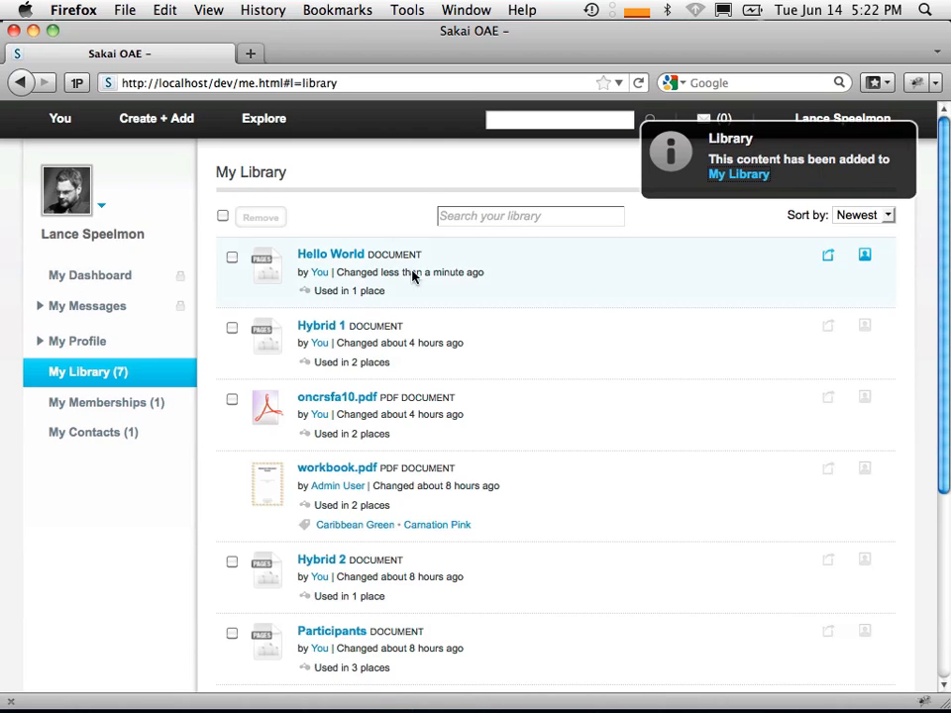
- Open the Hello World document and put its page into edit mode
left_click(328, 254)
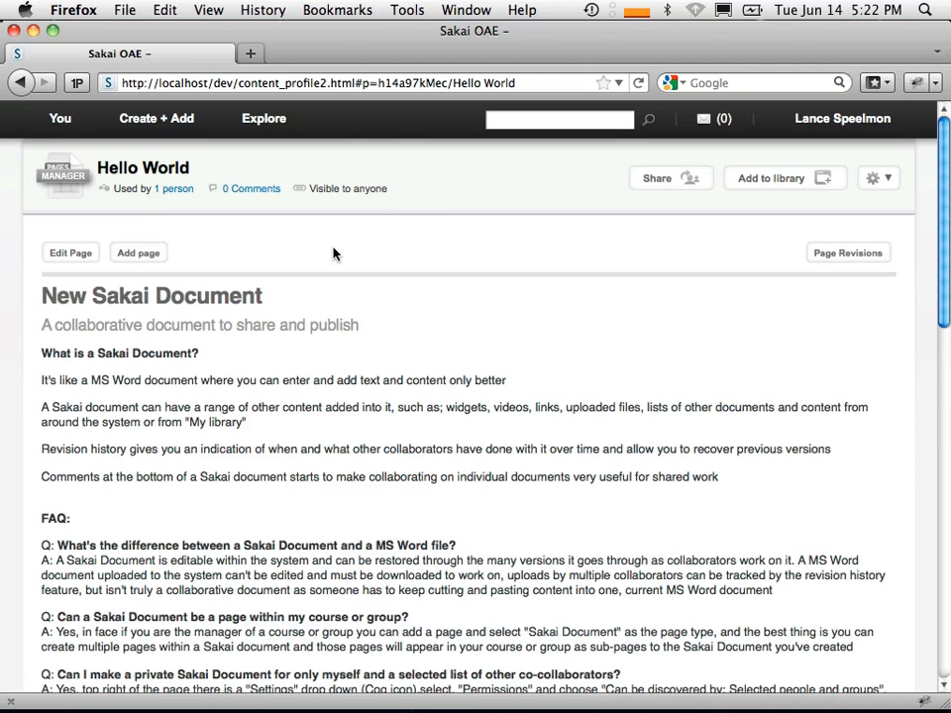
mouse_move(233, 406)
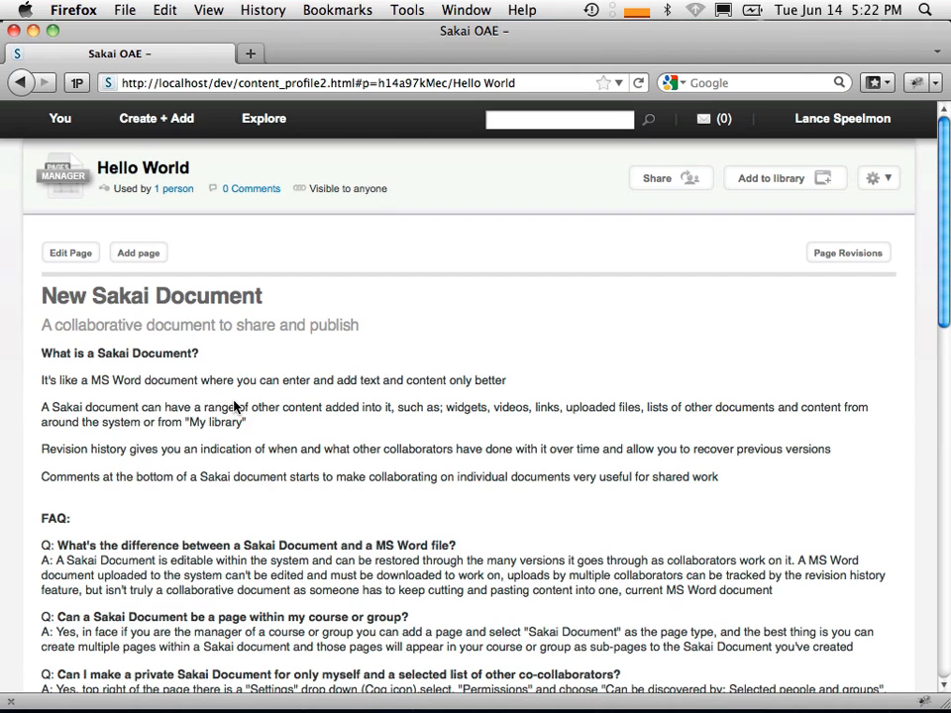
left_click(71, 253)
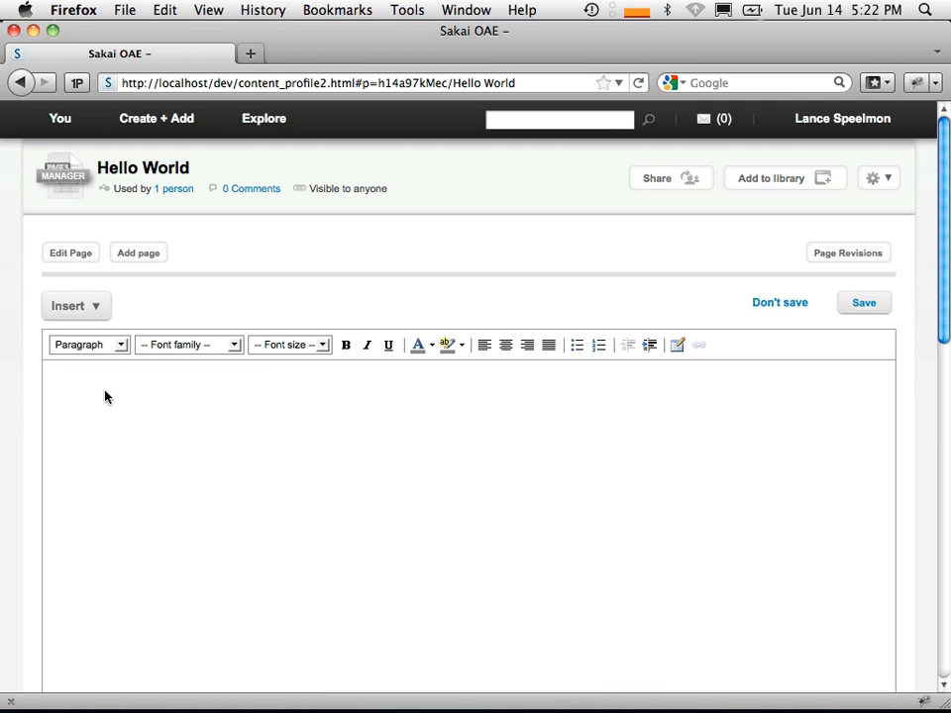
- Embed a Sakai 2 Assignments tool on the Hello World page and save it
left_click(75, 305)
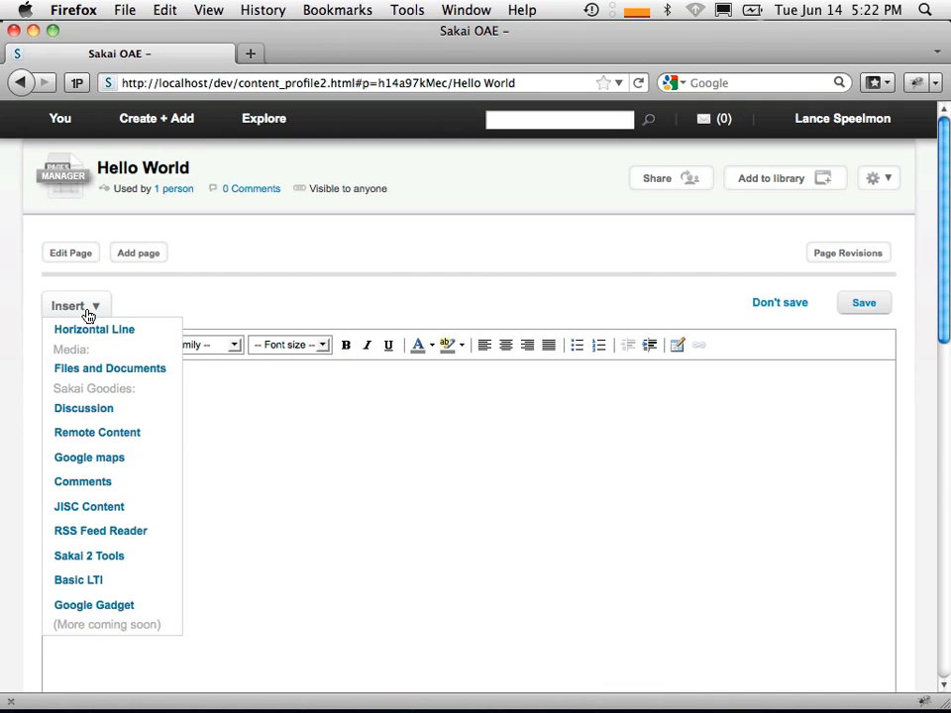
mouse_move(90, 555)
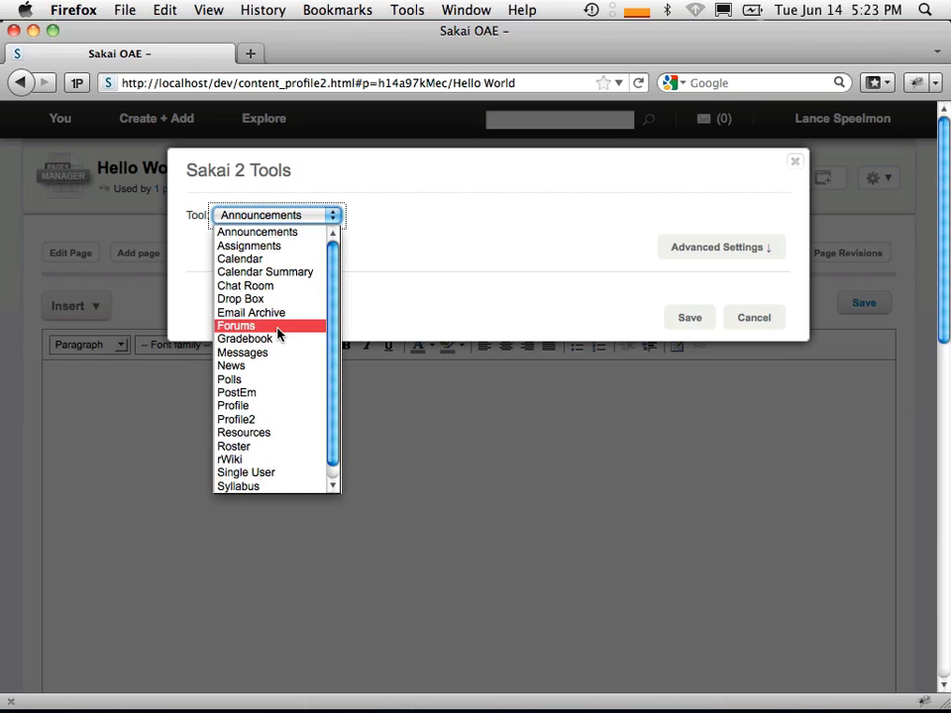
mouse_move(258, 365)
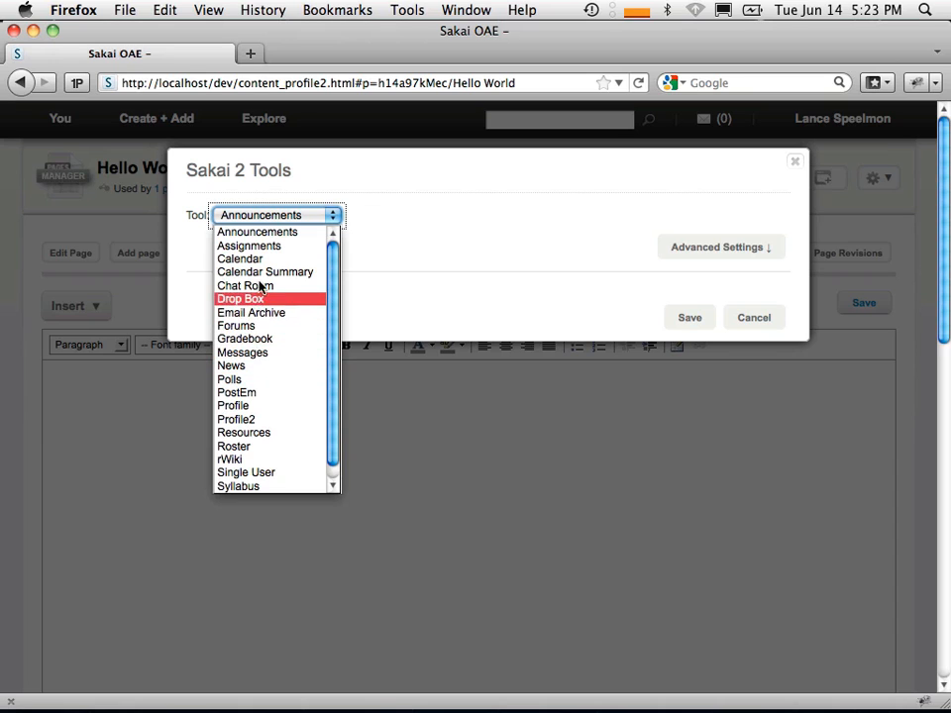
left_click(250, 246)
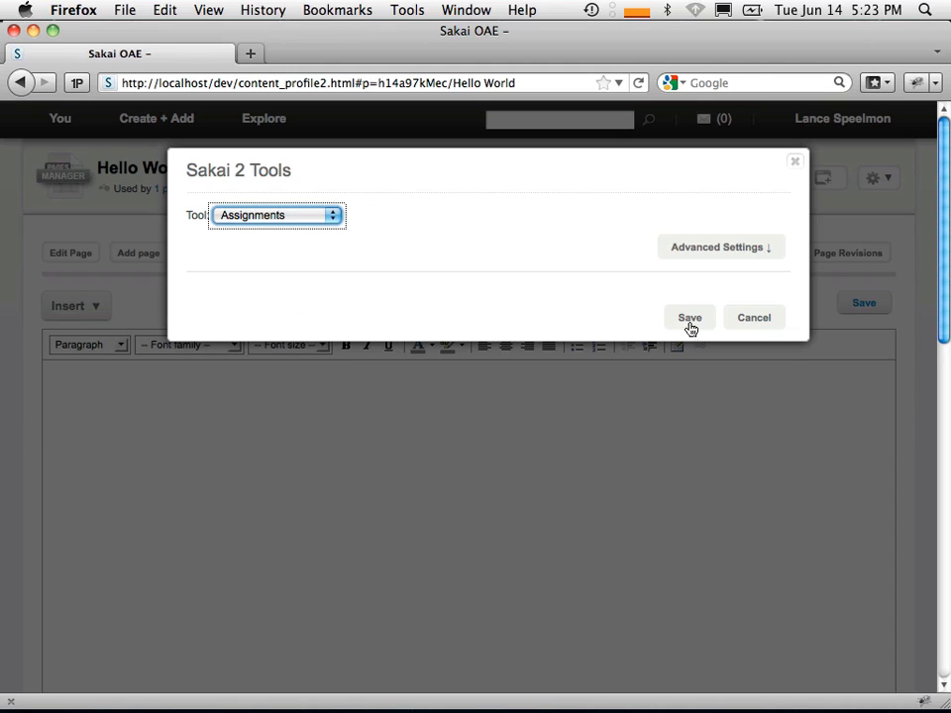
left_click(689, 317)
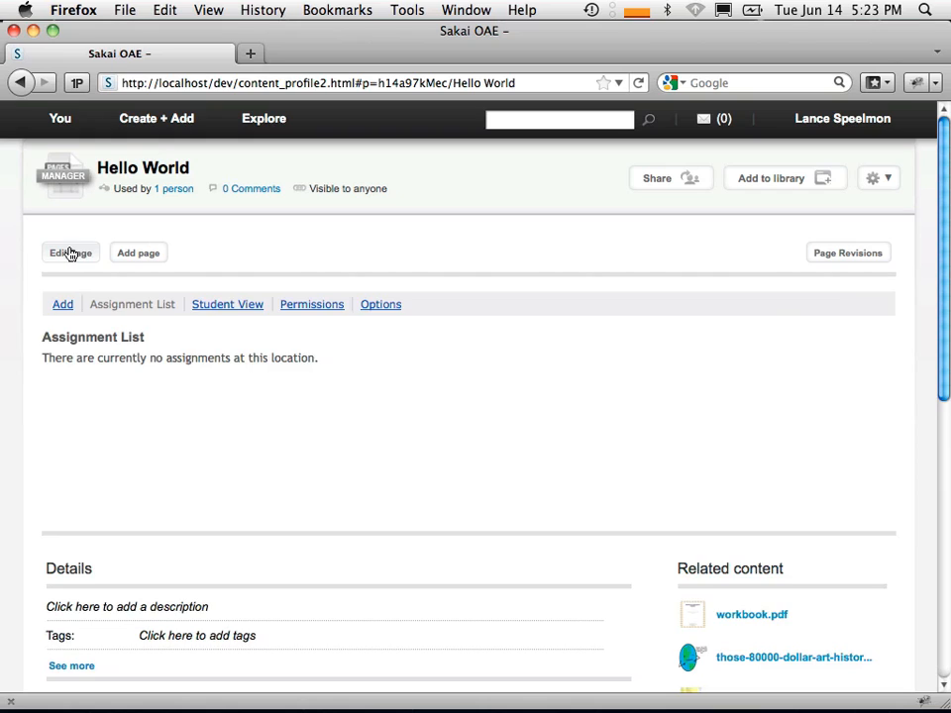
- Edit the page to add the text 'Hello World' above the remote content, dismissing the Google maps dialog
left_click(71, 254)
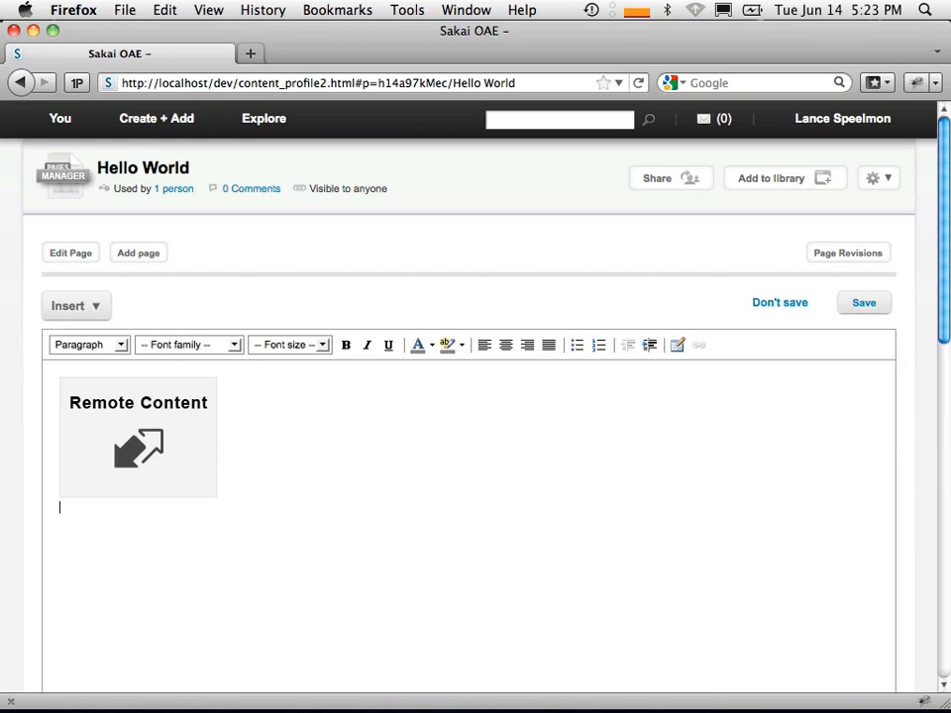
type("Hell")
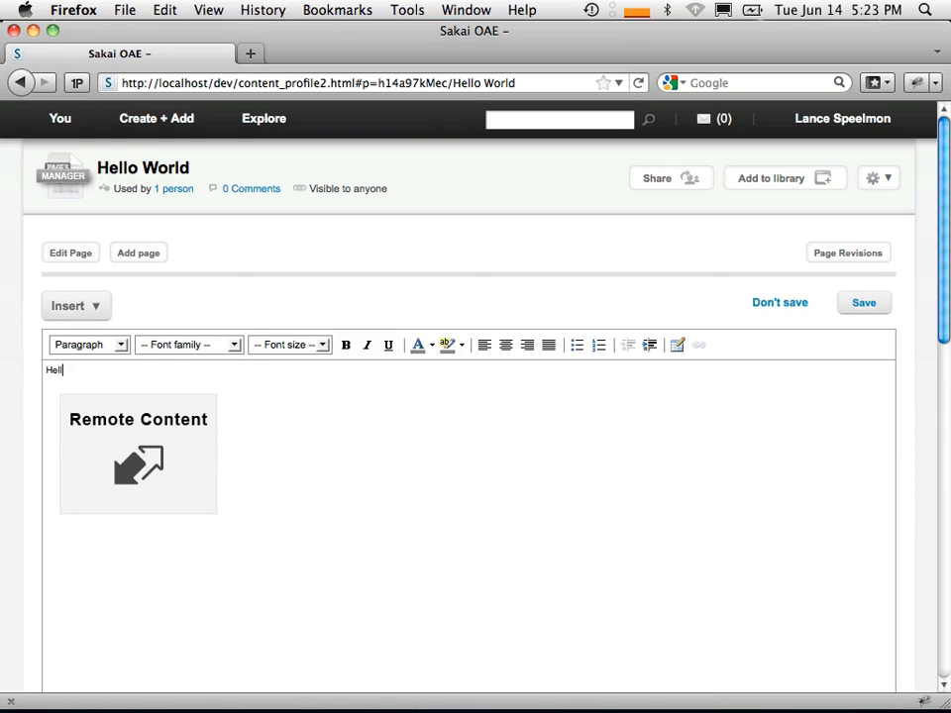
type("o World")
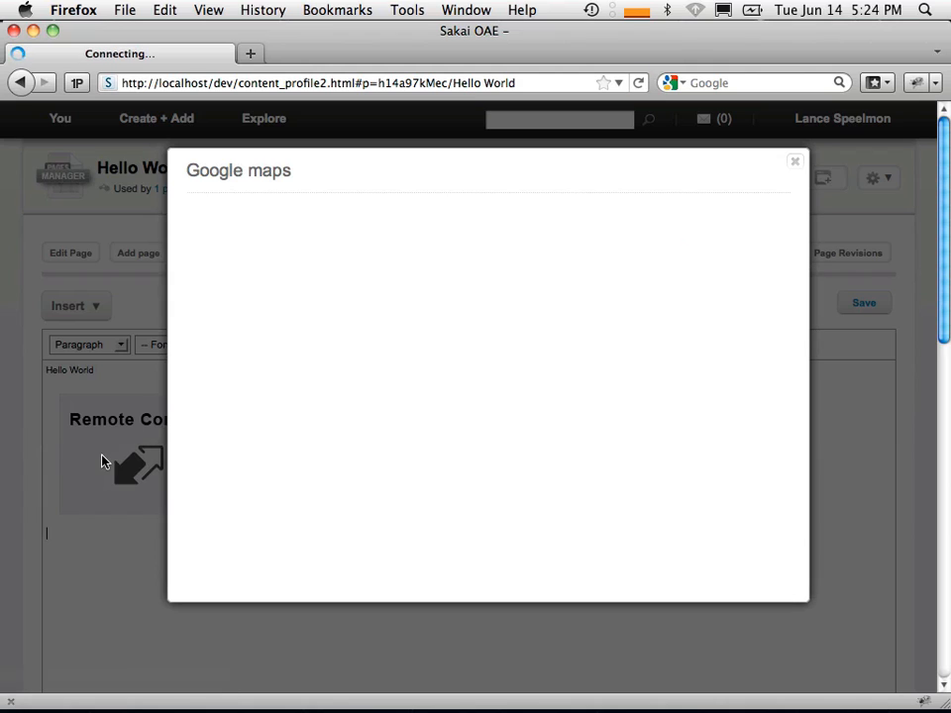
mouse_move(789, 182)
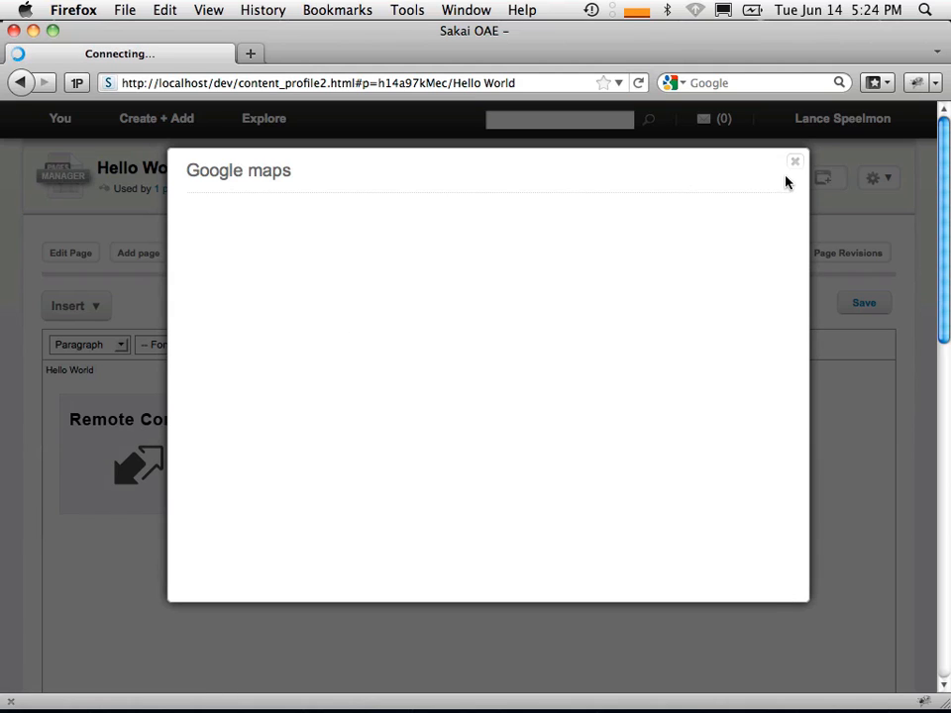
left_click(795, 161)
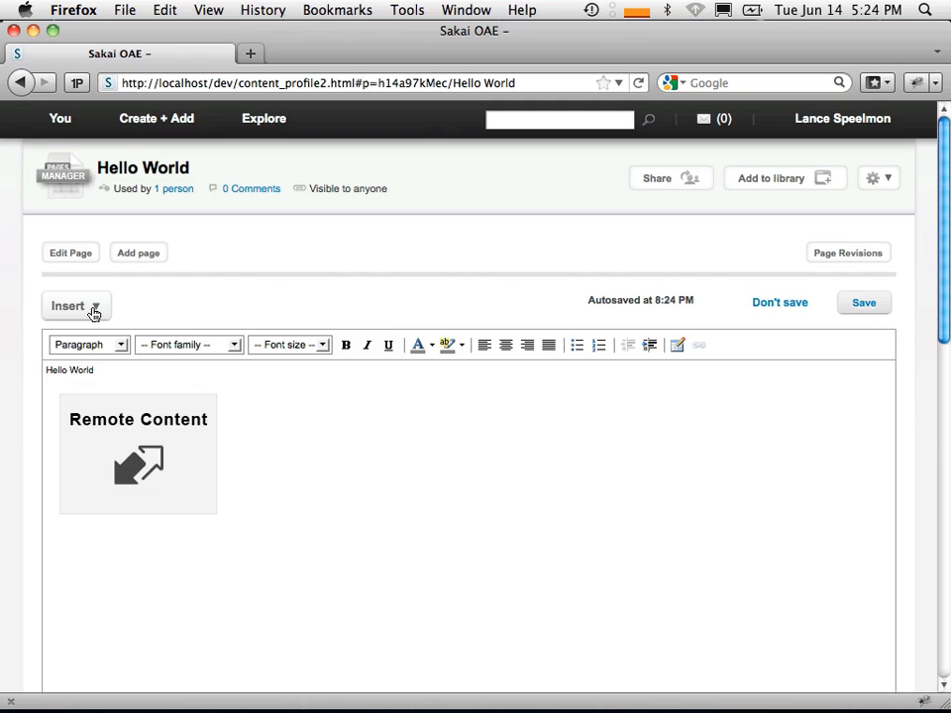
- Add a Comments widget below the Assignments tool and save the Hello World page
left_click(75, 305)
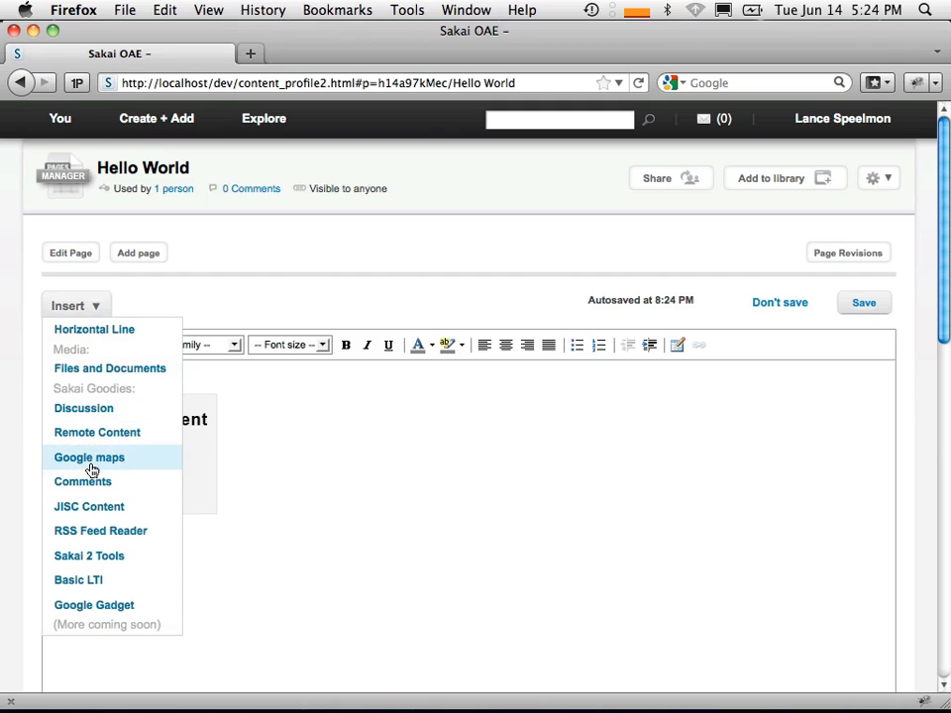
left_click(83, 481)
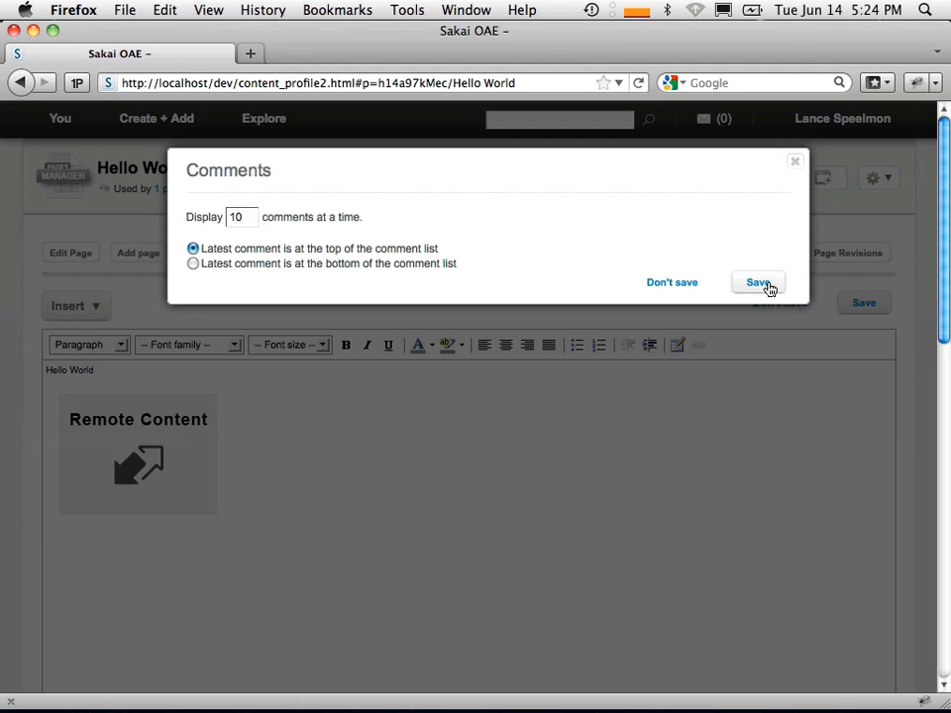
left_click(757, 282)
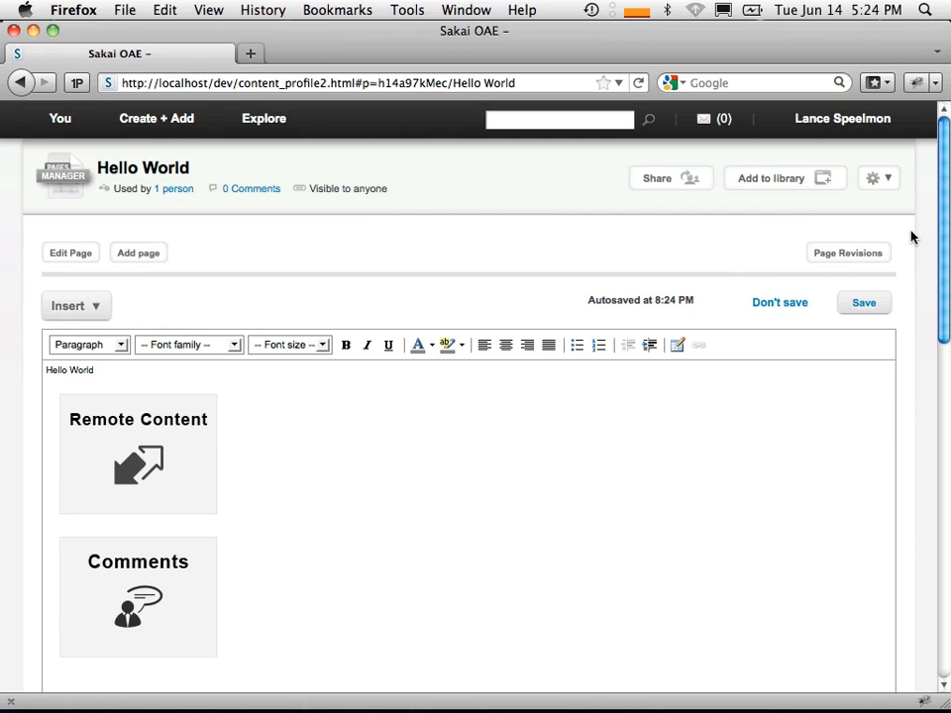
left_click(781, 301)
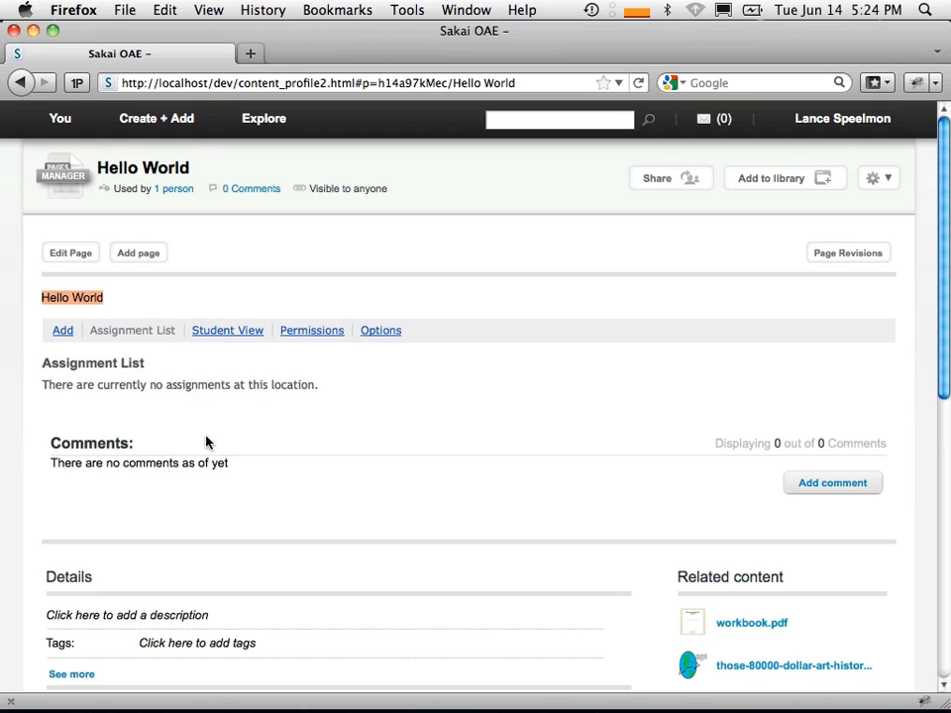
mouse_move(149, 460)
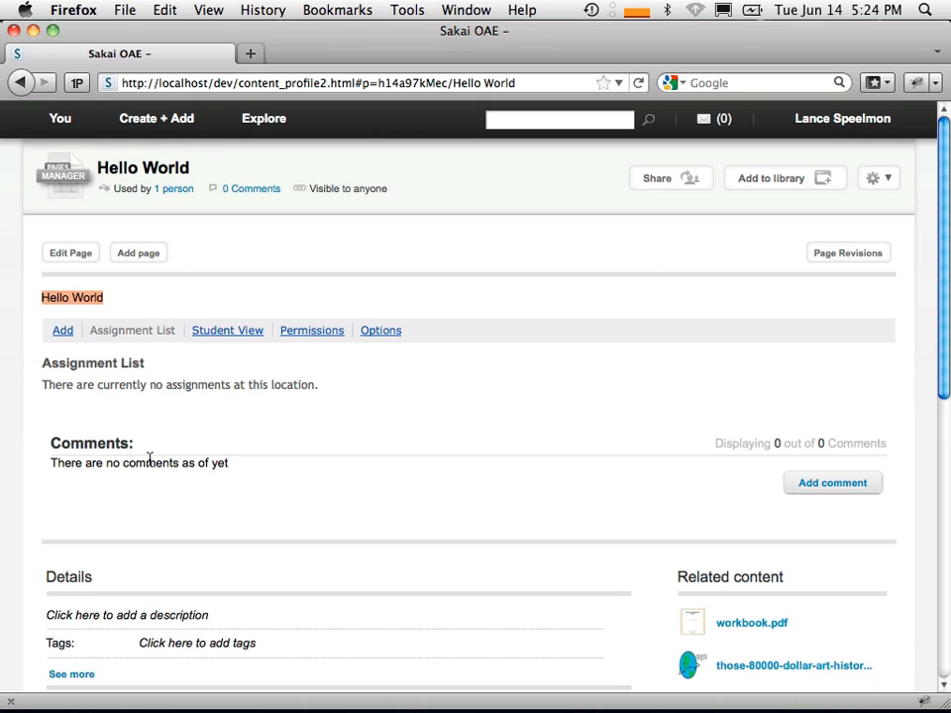
mouse_move(416, 414)
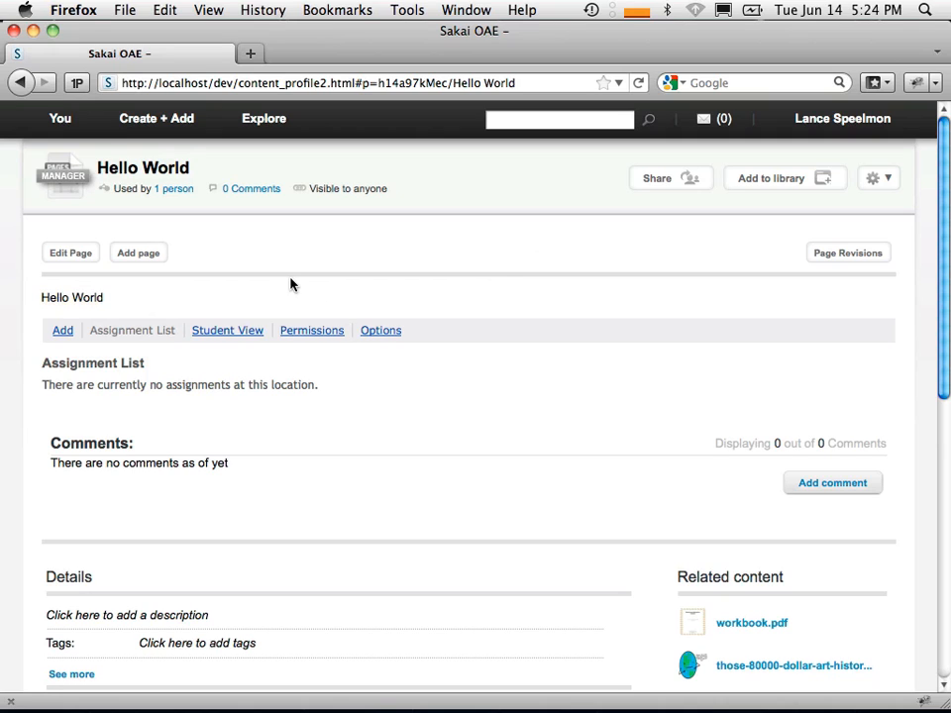
- Go to My Dashboard, then load localhost/portal to reach the Sakai CLE My Workspace home
left_click(60, 119)
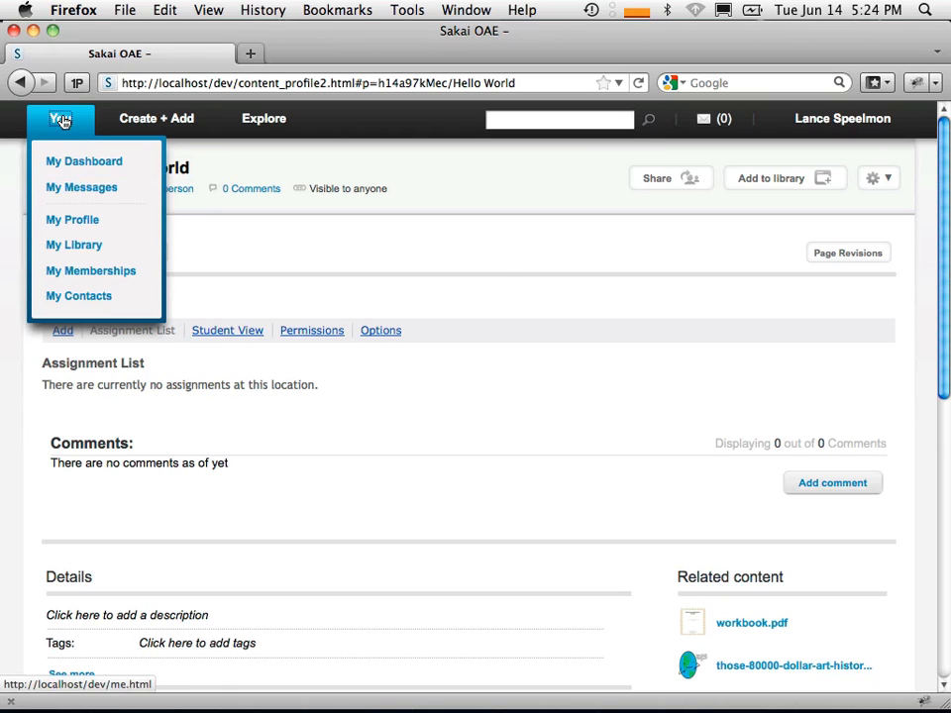
left_click(72, 218)
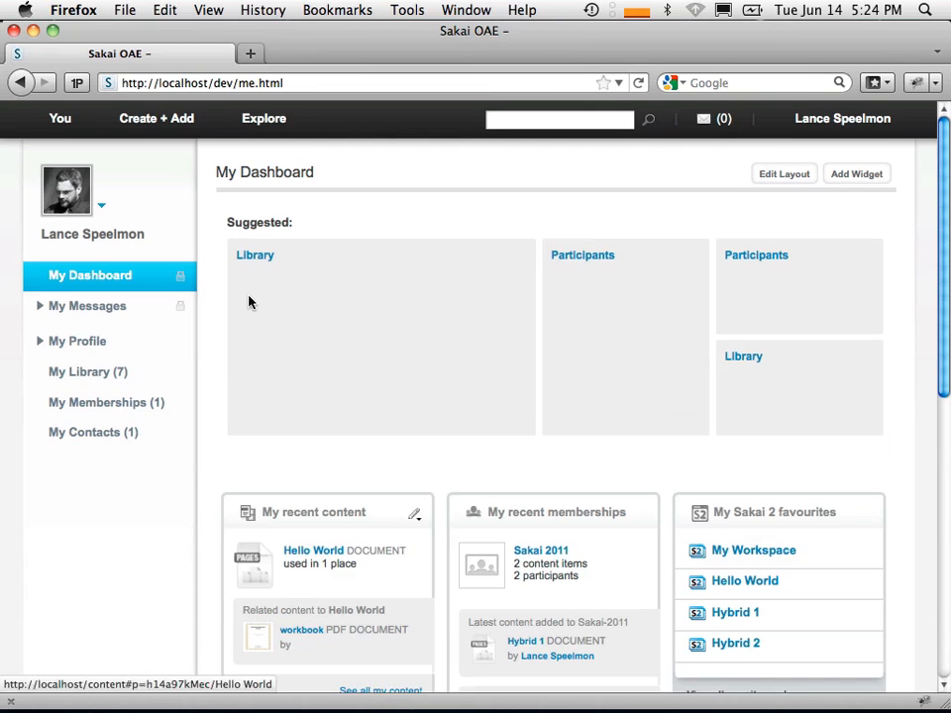
left_click(347, 83)
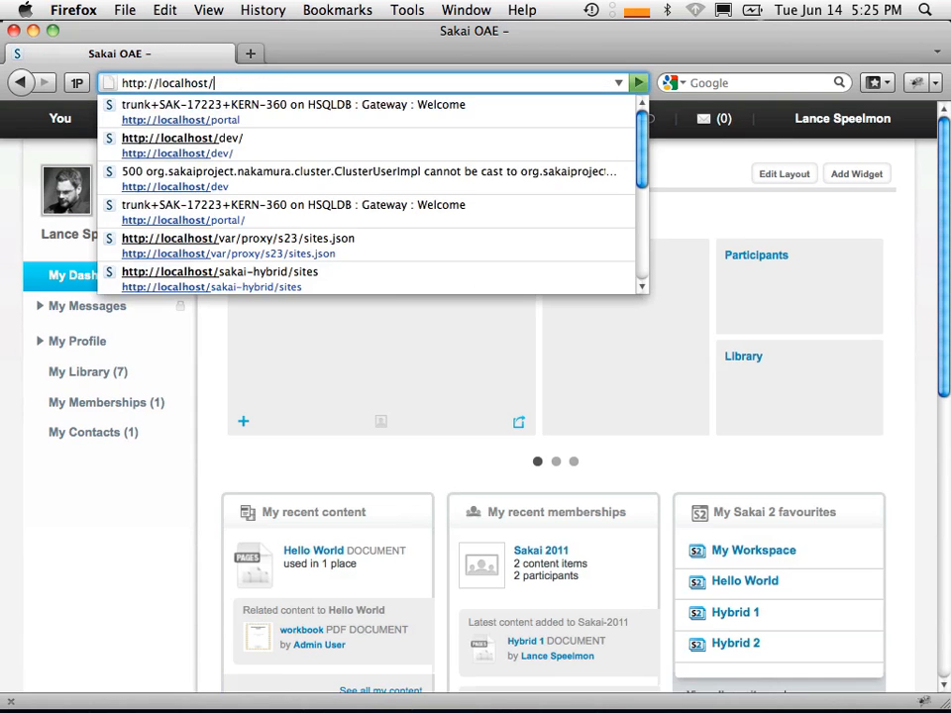
left_click(178, 118)
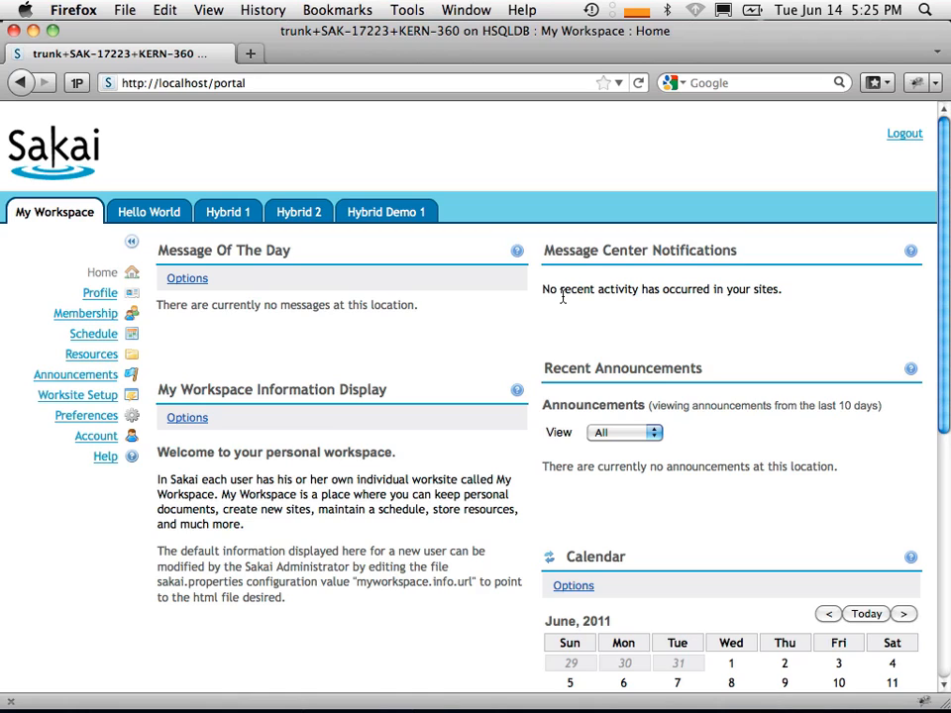
mouse_move(226, 351)
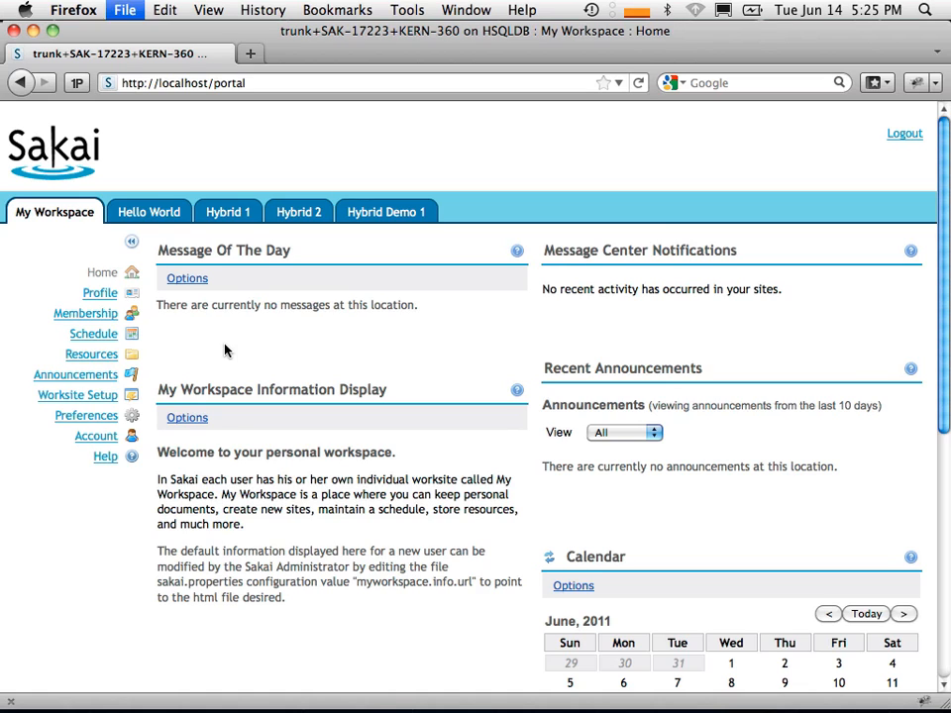
type("http://localhost/dev")
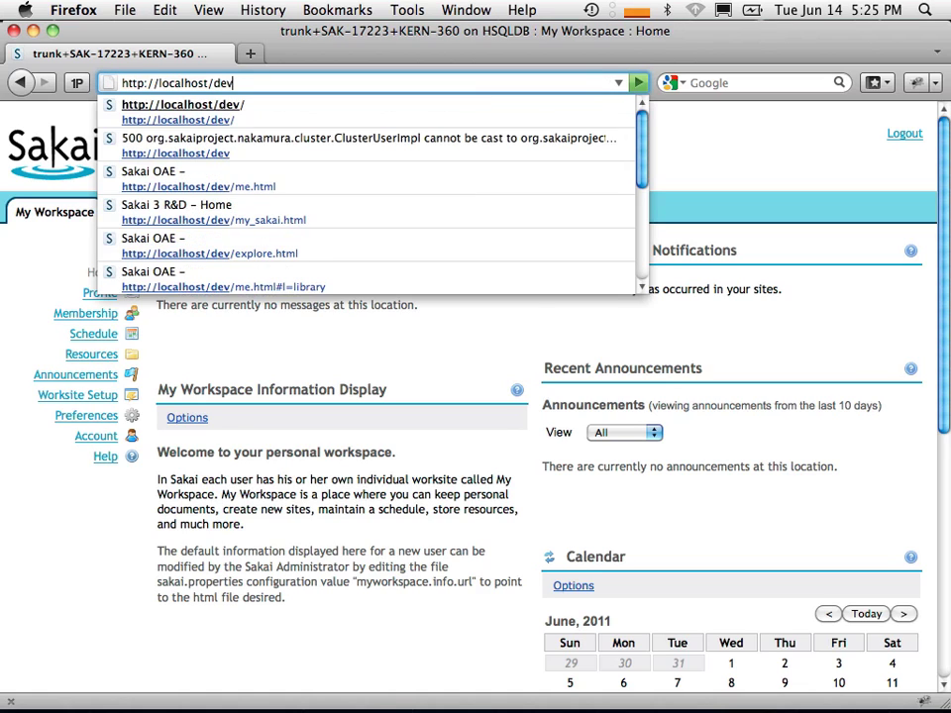
left_click(210, 253)
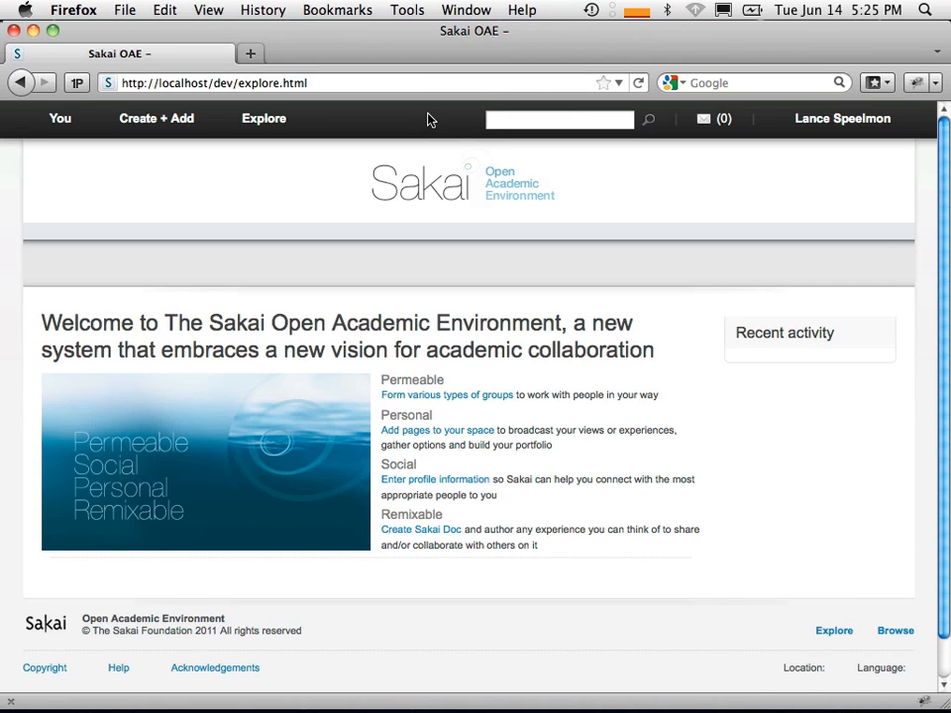
left_click(264, 119)
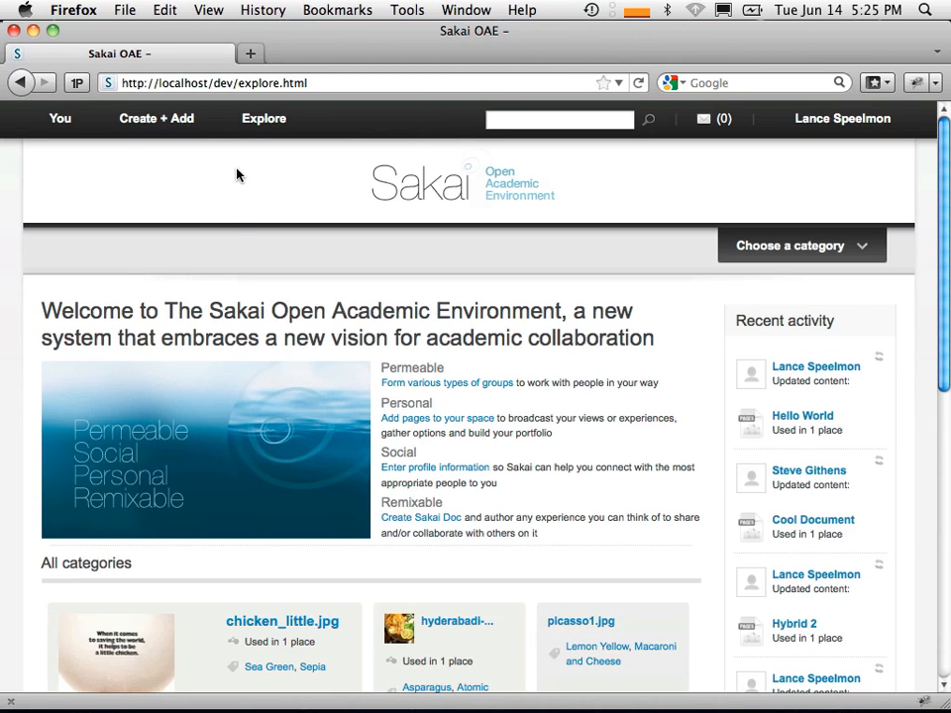
left_click(60, 119)
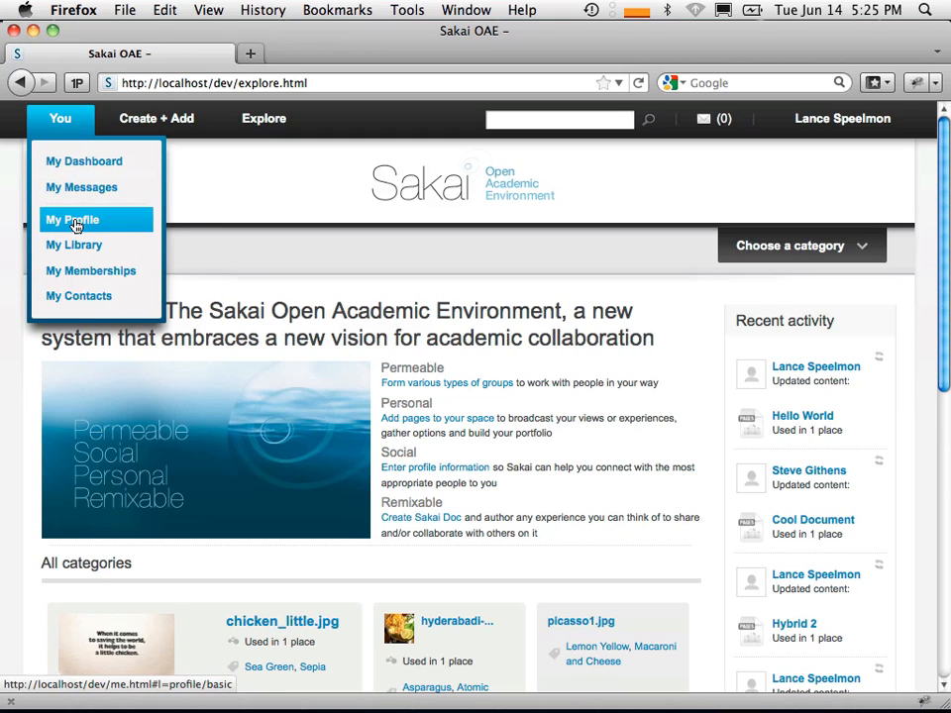
left_click(83, 160)
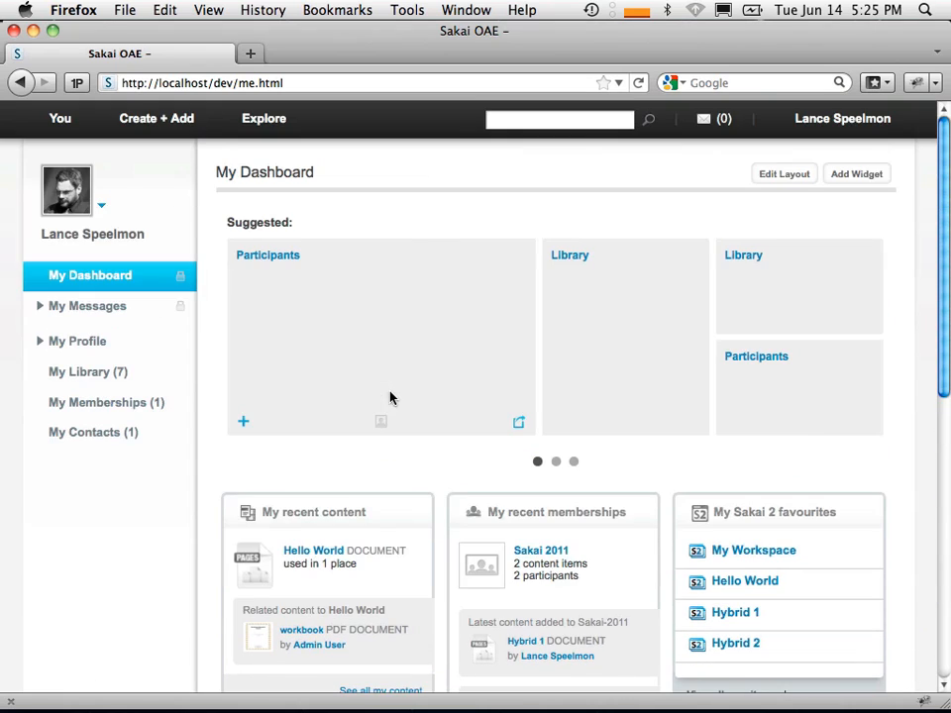
scroll("down", 3)
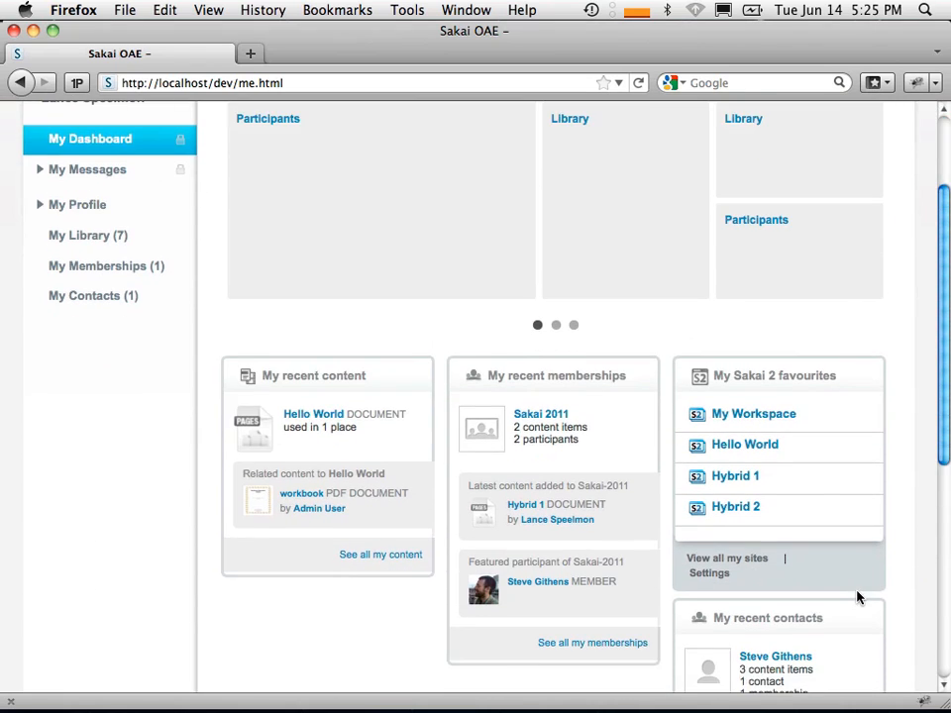
scroll("up", 3)
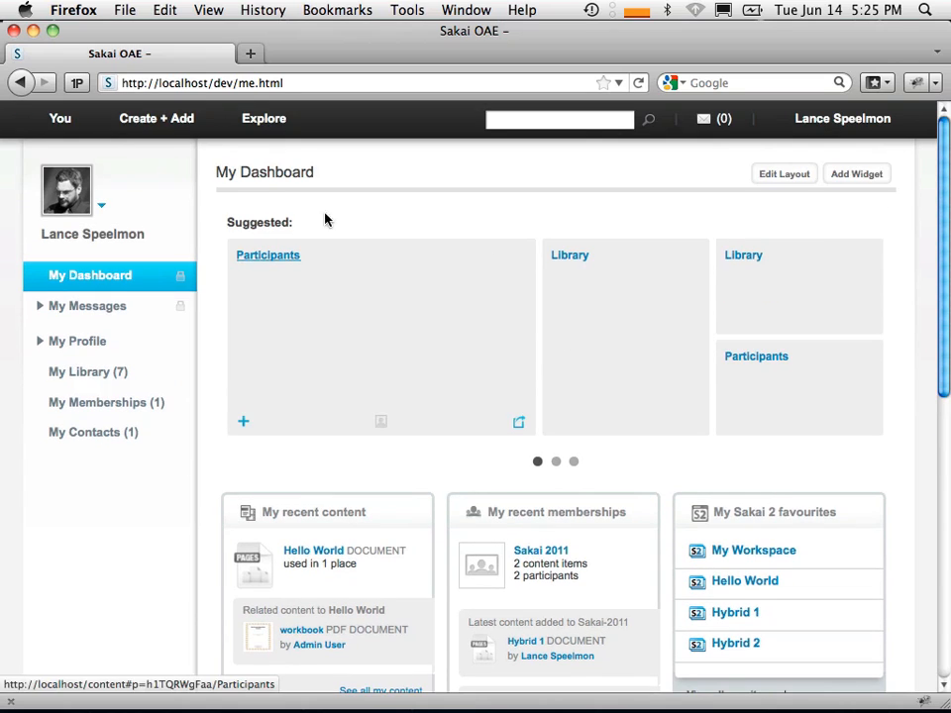
left_click(154, 119)
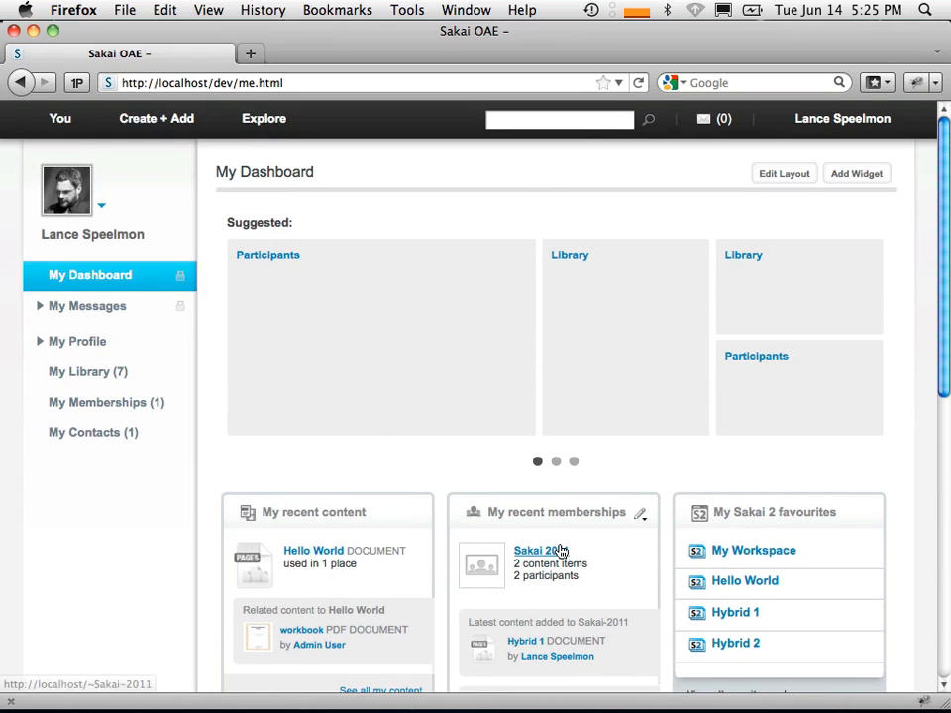
- Enter the Sakai 2011 group from My recent memberships to see its library
left_click(539, 551)
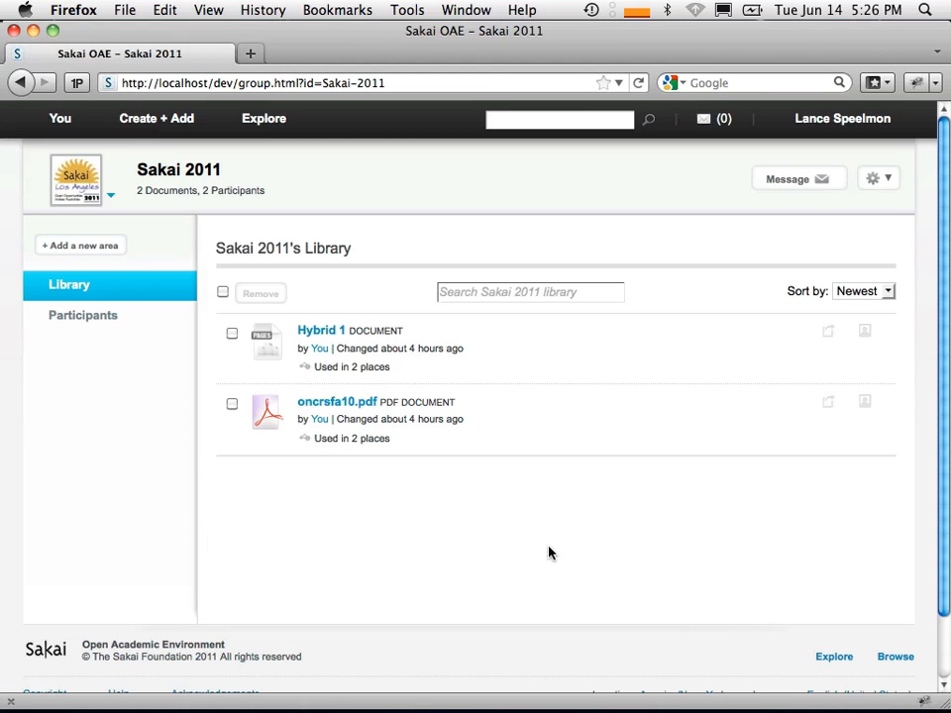
mouse_move(332, 278)
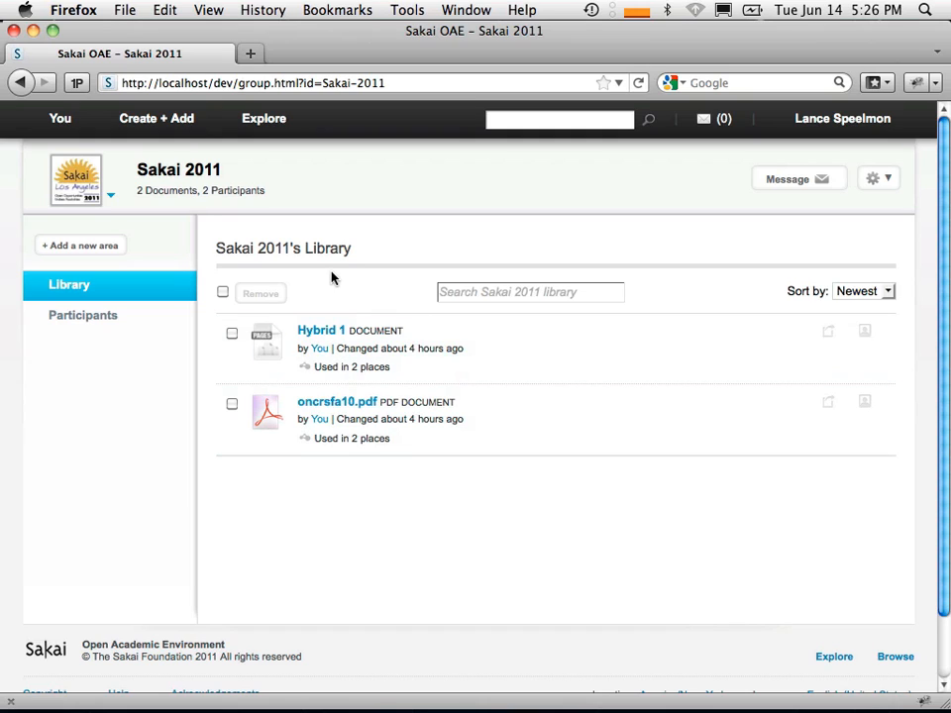
mouse_move(328, 305)
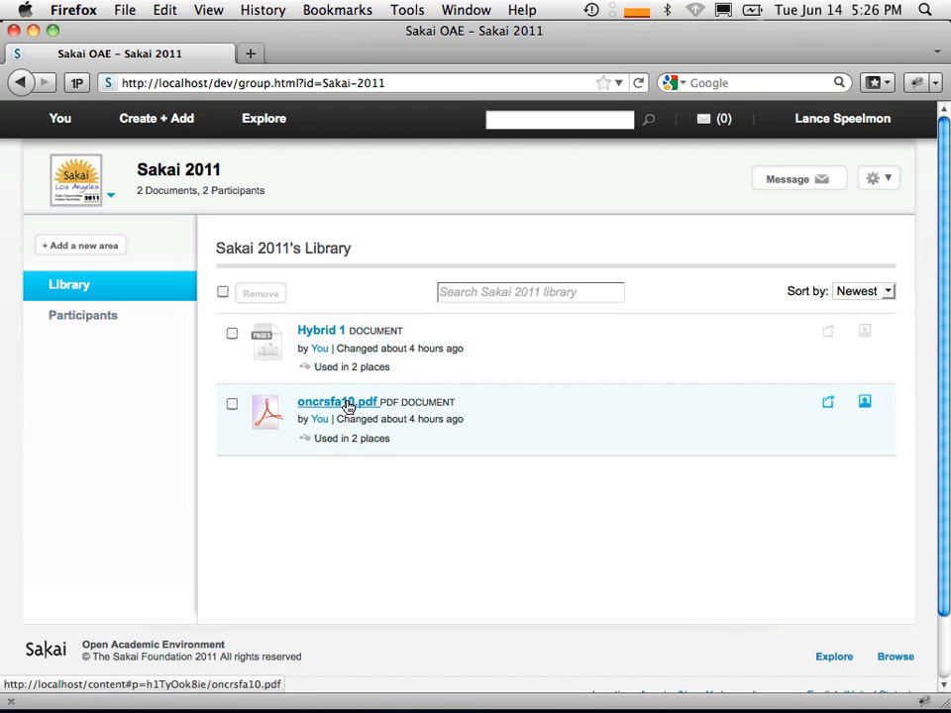
mouse_move(327, 329)
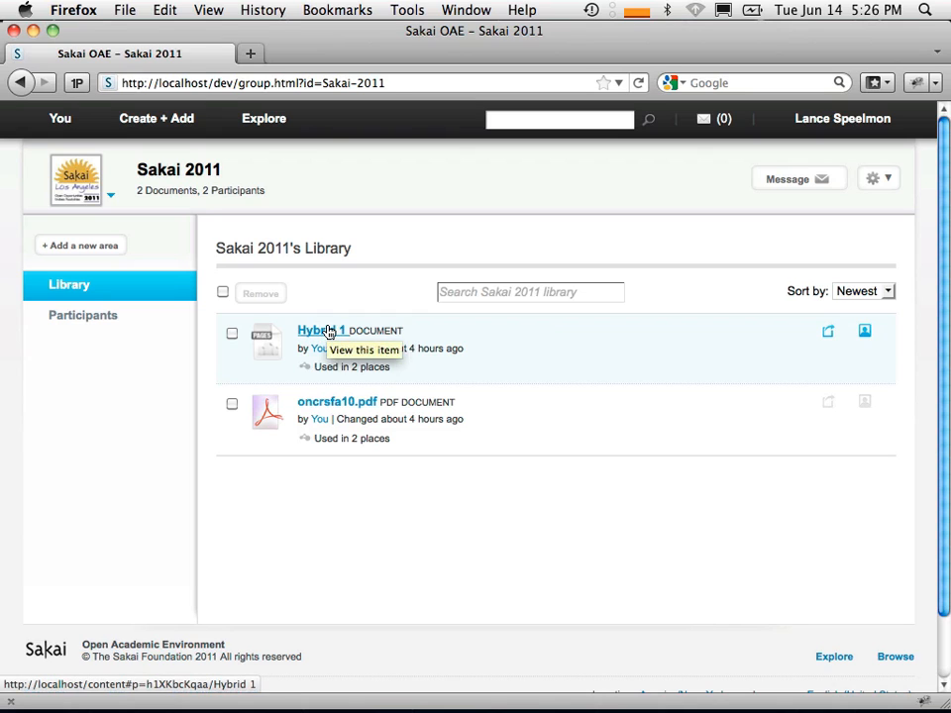
- View Hybrid 1's Gradebook, Tests & Quizzes and Assignments pages from the group library
left_click(321, 329)
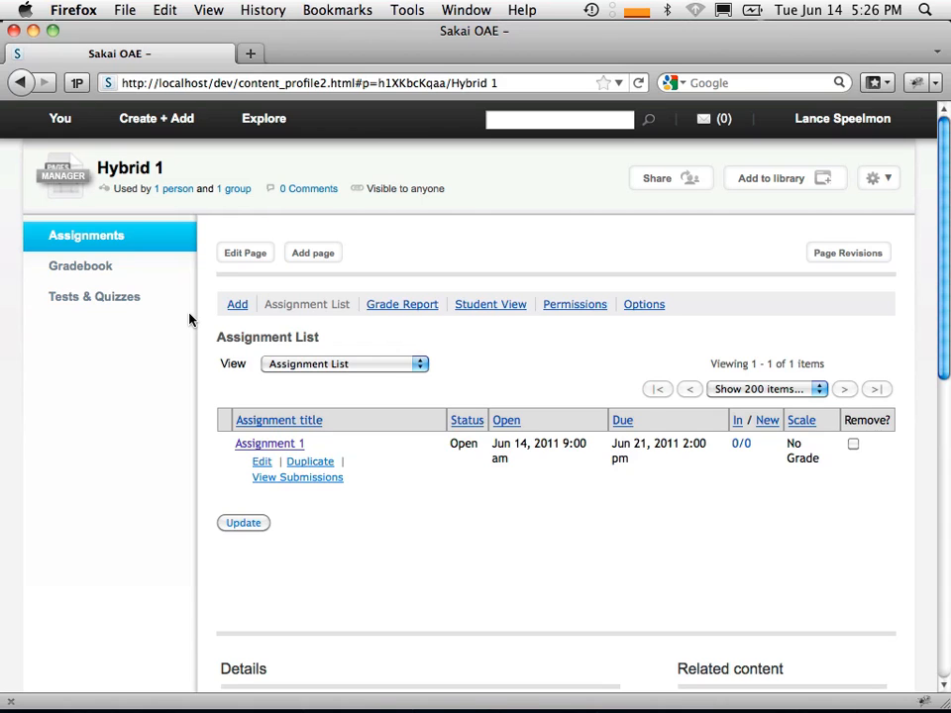
mouse_move(81, 265)
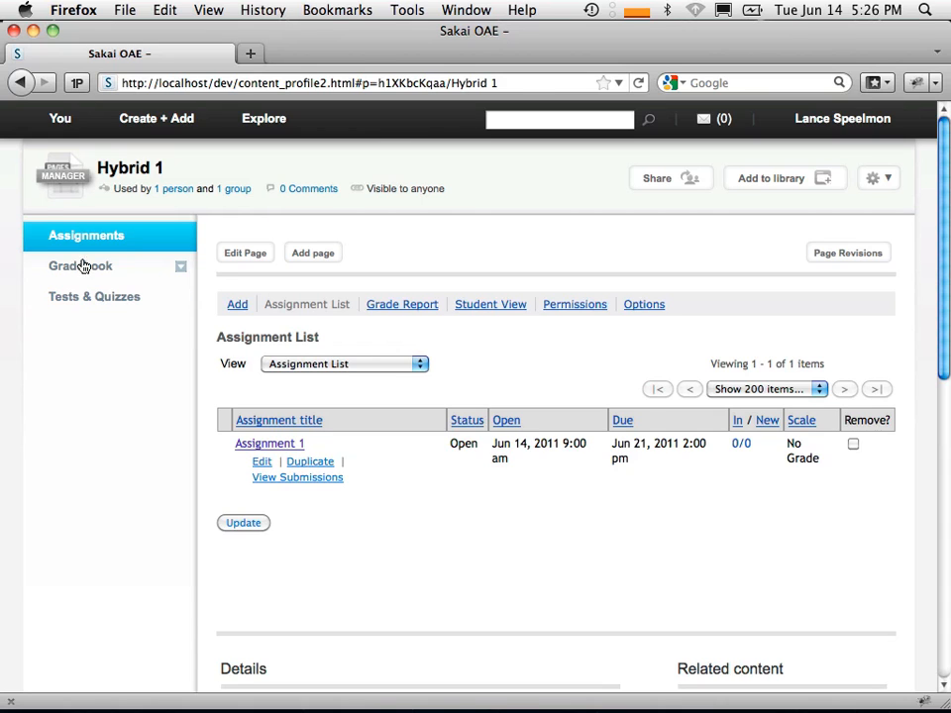
left_click(79, 265)
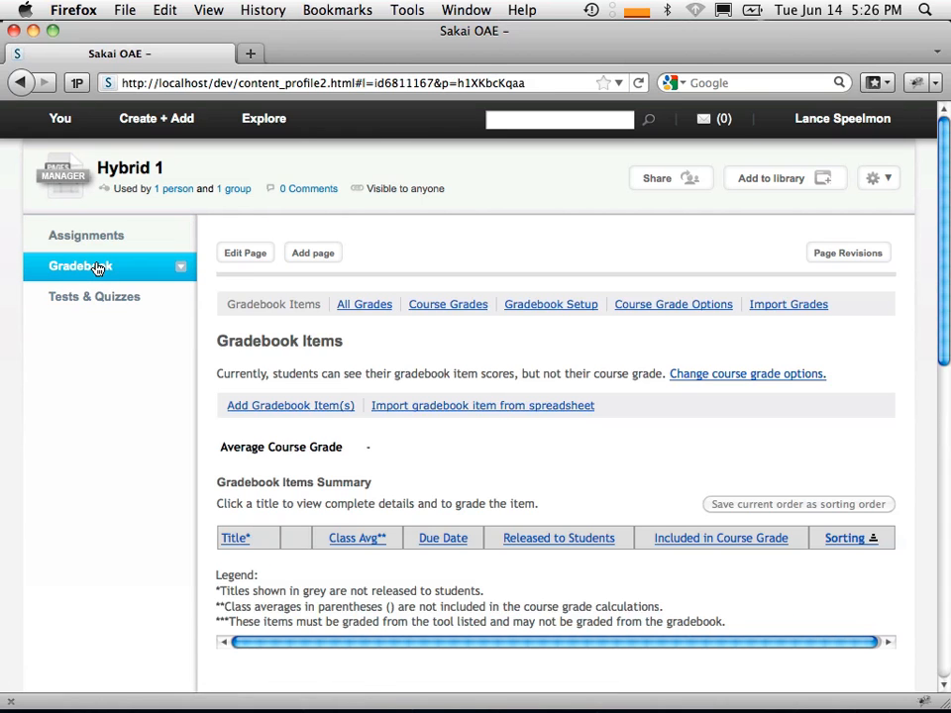
left_click(95, 297)
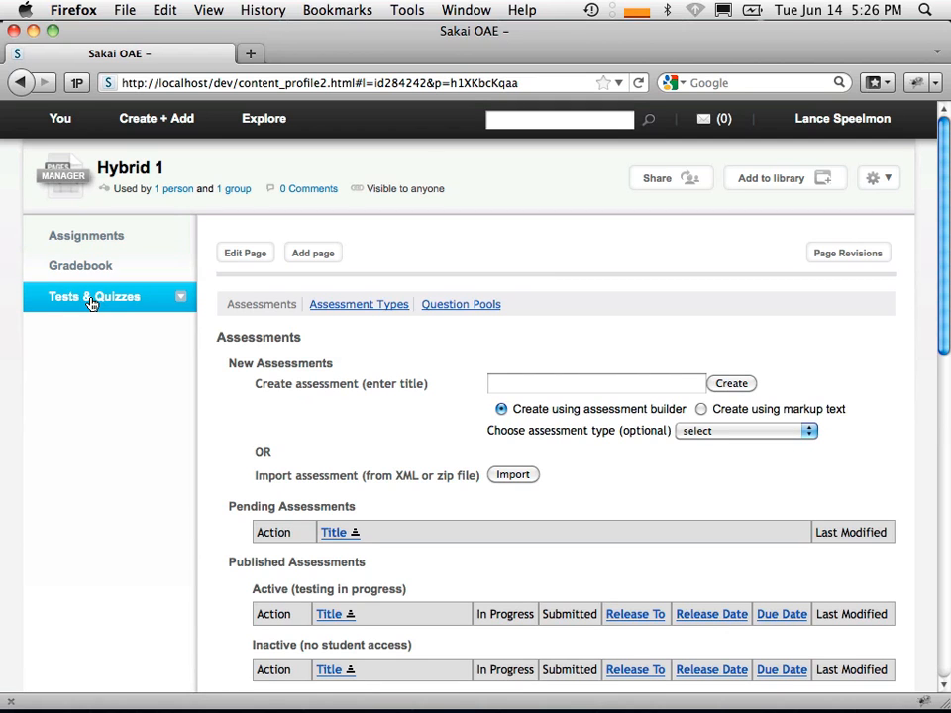
left_click(79, 266)
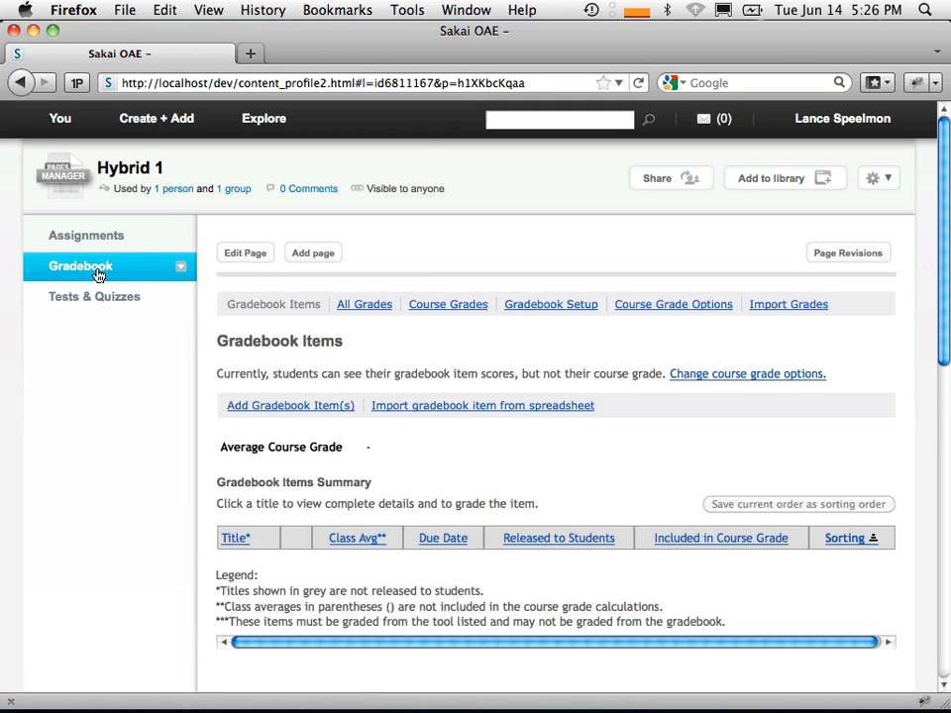
left_click(87, 233)
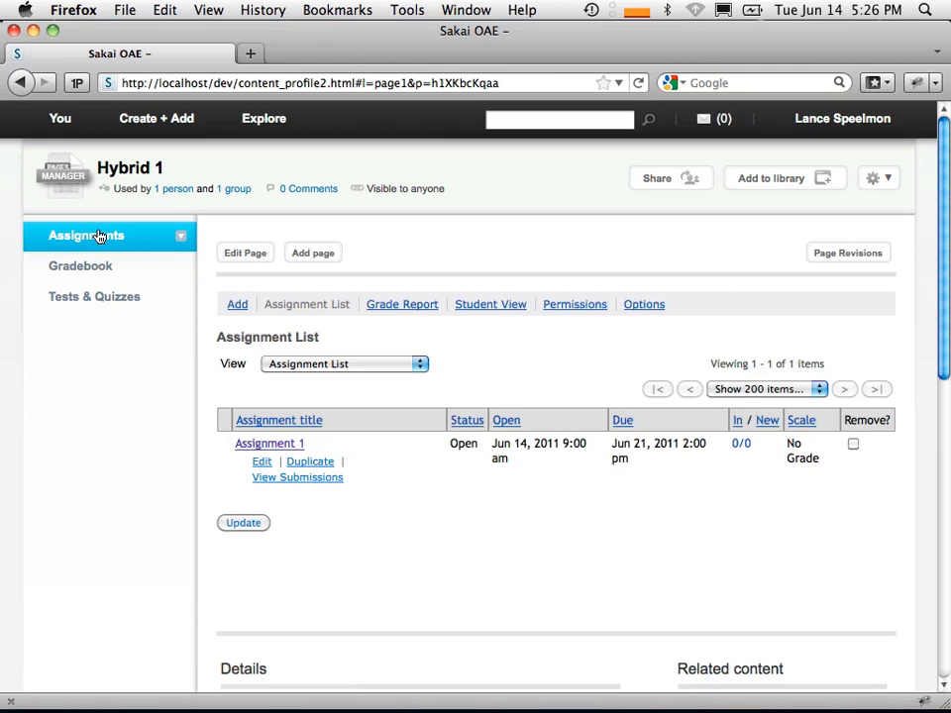